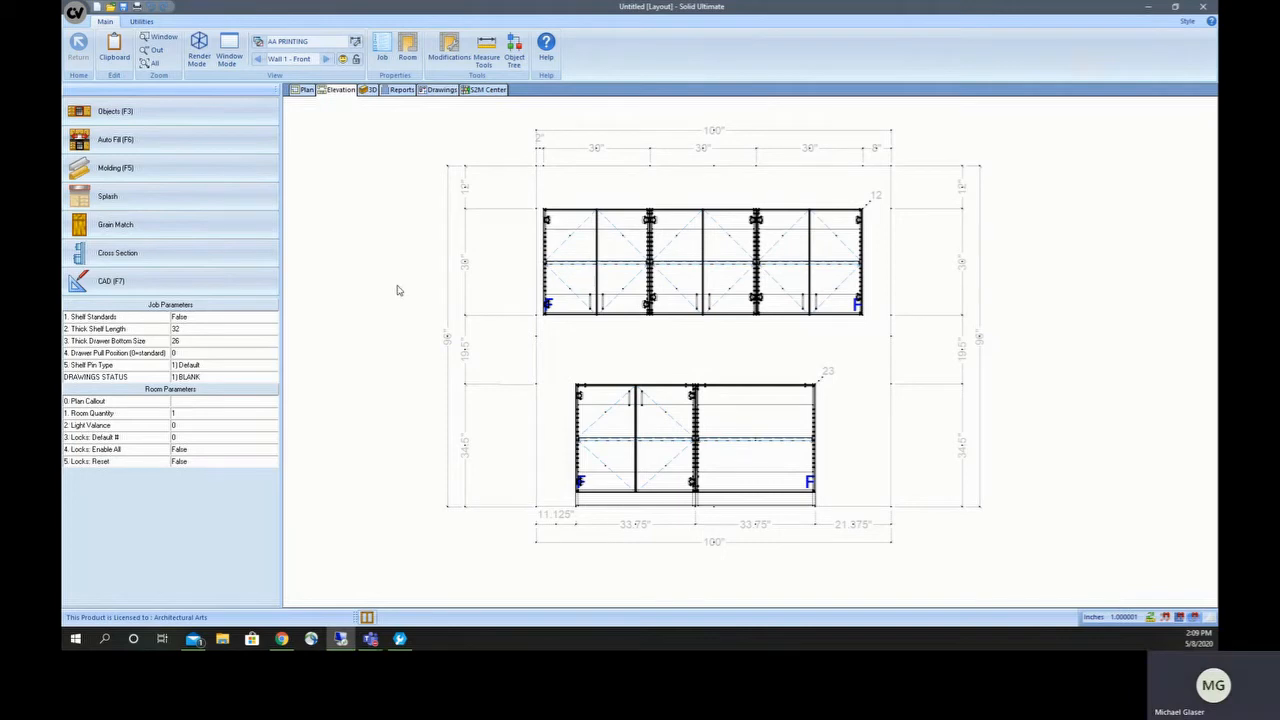
{"action": "mouse_move", "coordinate": [413, 400]}
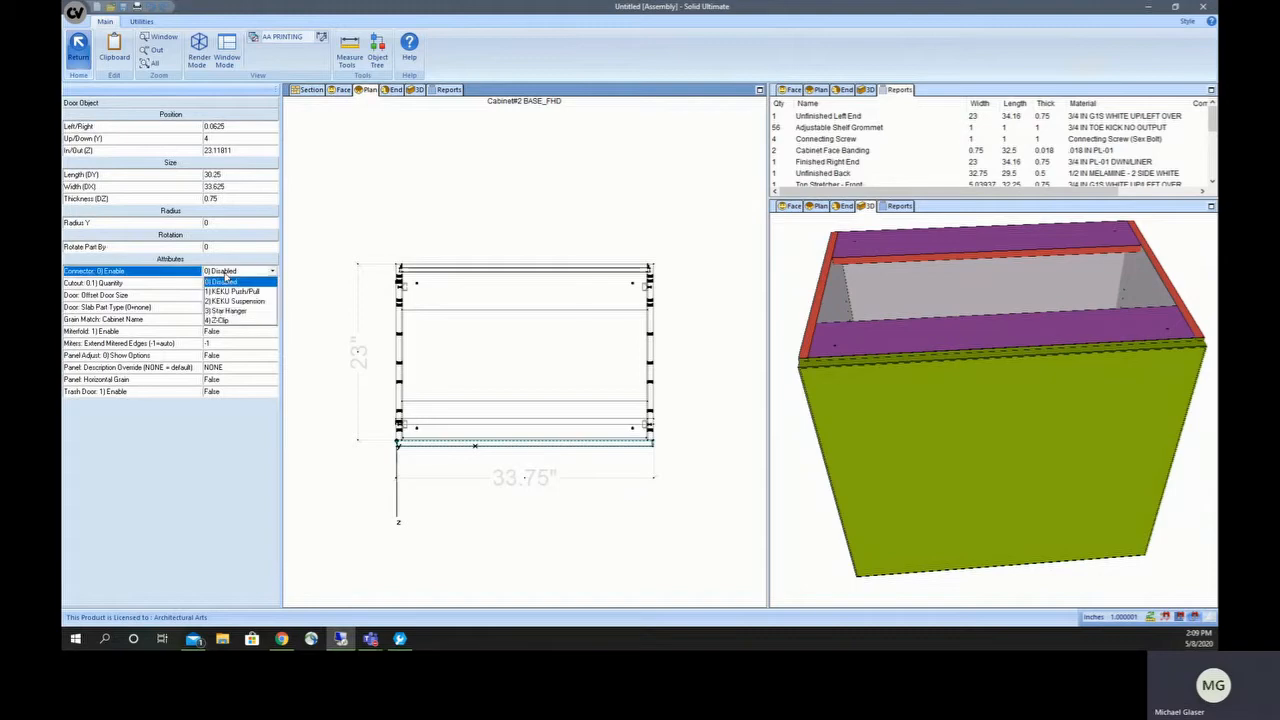
Step: Try the KEKU Push/Pull door connector, then set it to KEKU Suspension
{"action": "left_click", "coordinate": [235, 301]}
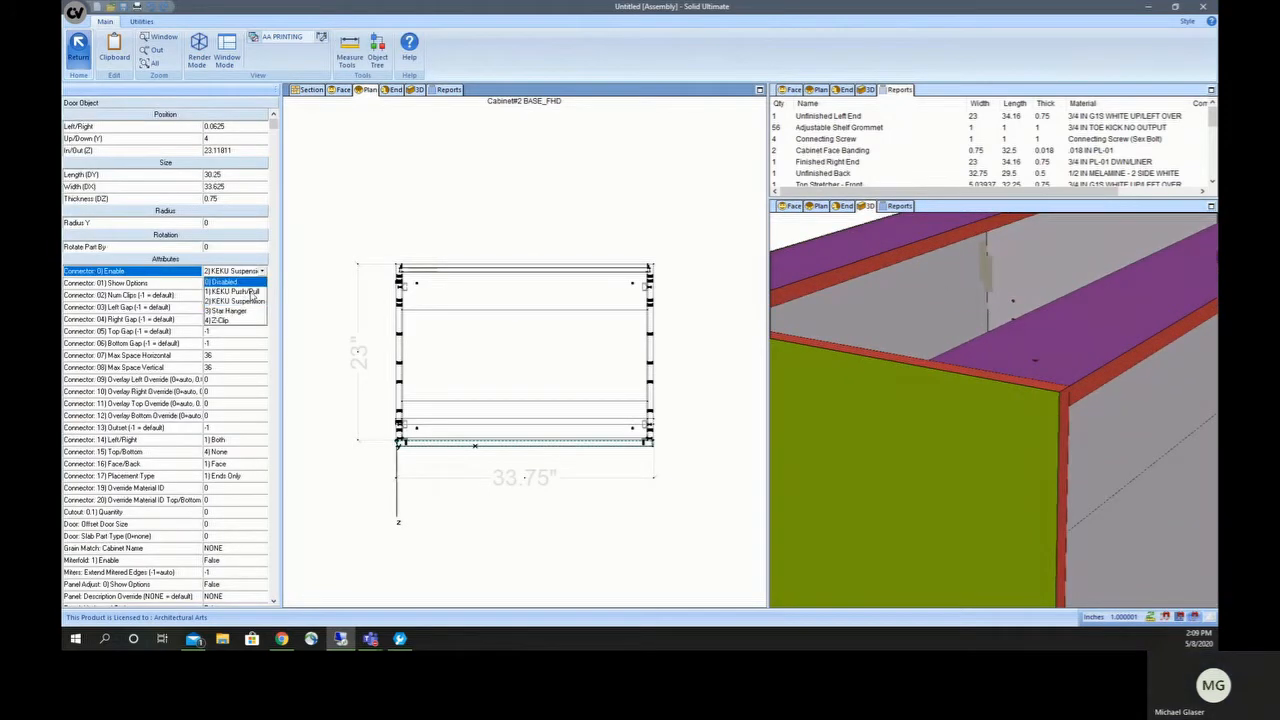
{"action": "left_click", "coordinate": [230, 291]}
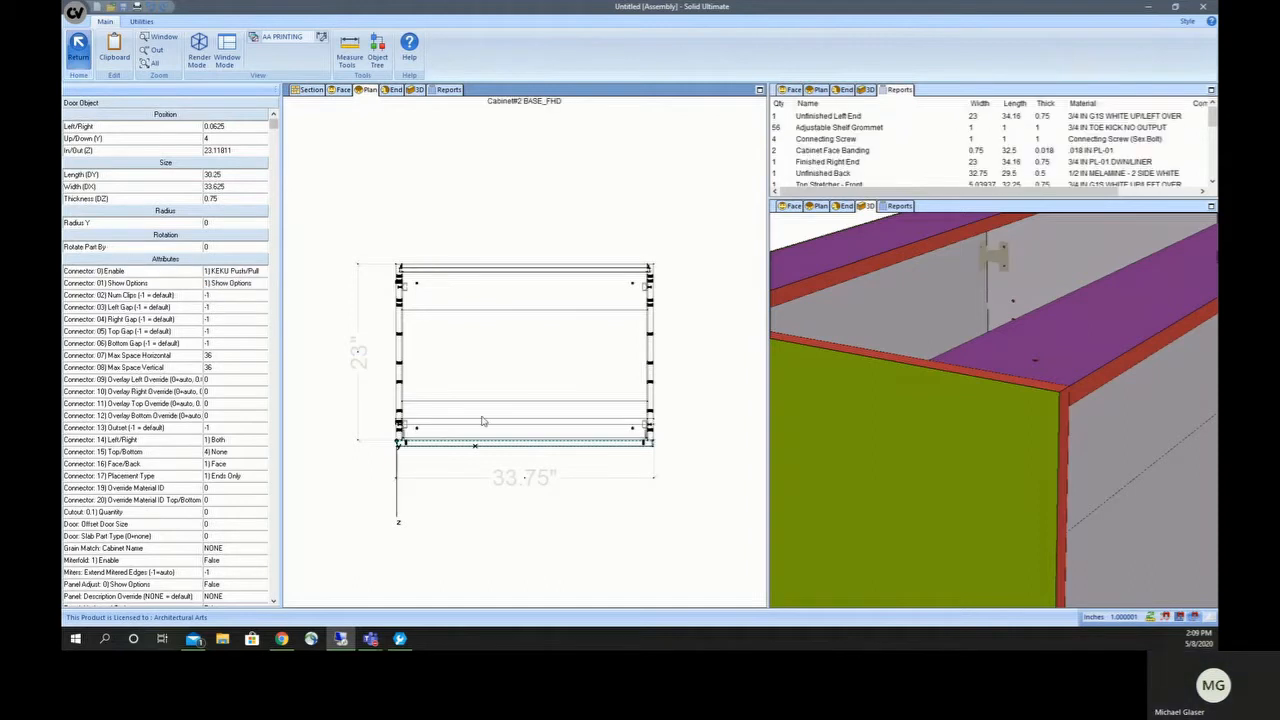
{"action": "mouse_move", "coordinate": [960, 263]}
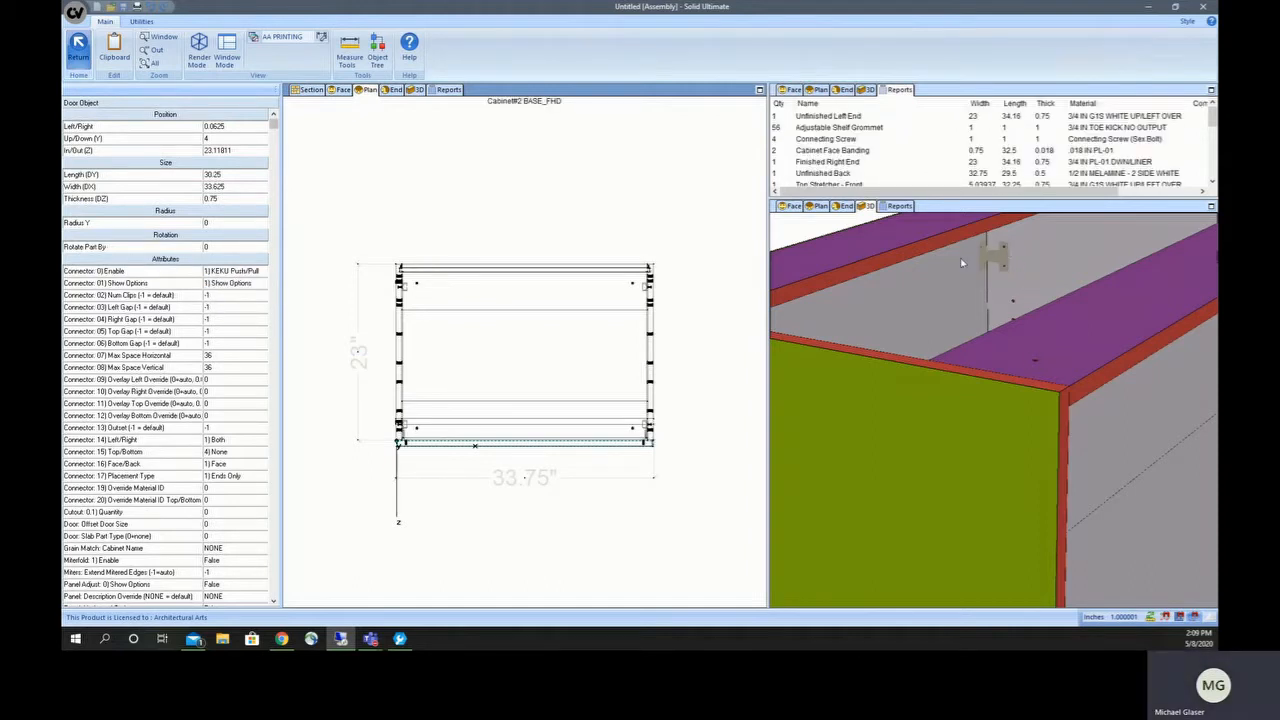
{"action": "mouse_move", "coordinate": [984, 245]}
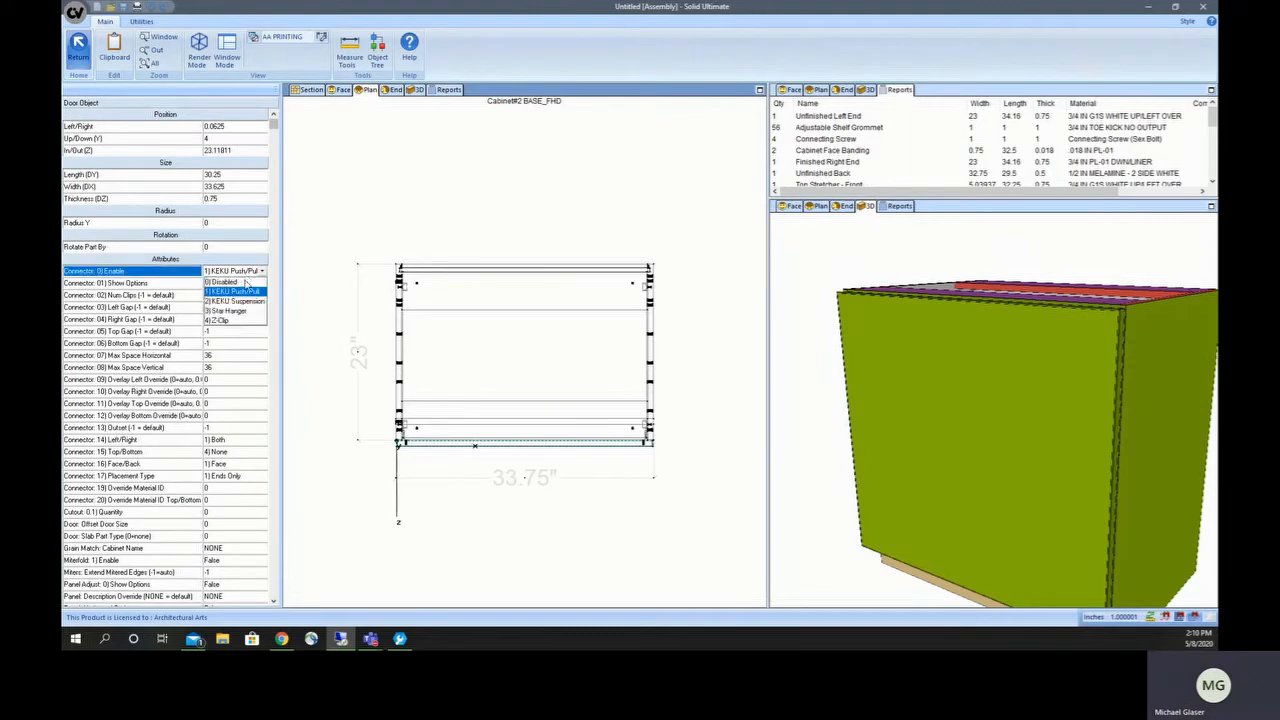
{"action": "left_click", "coordinate": [228, 301]}
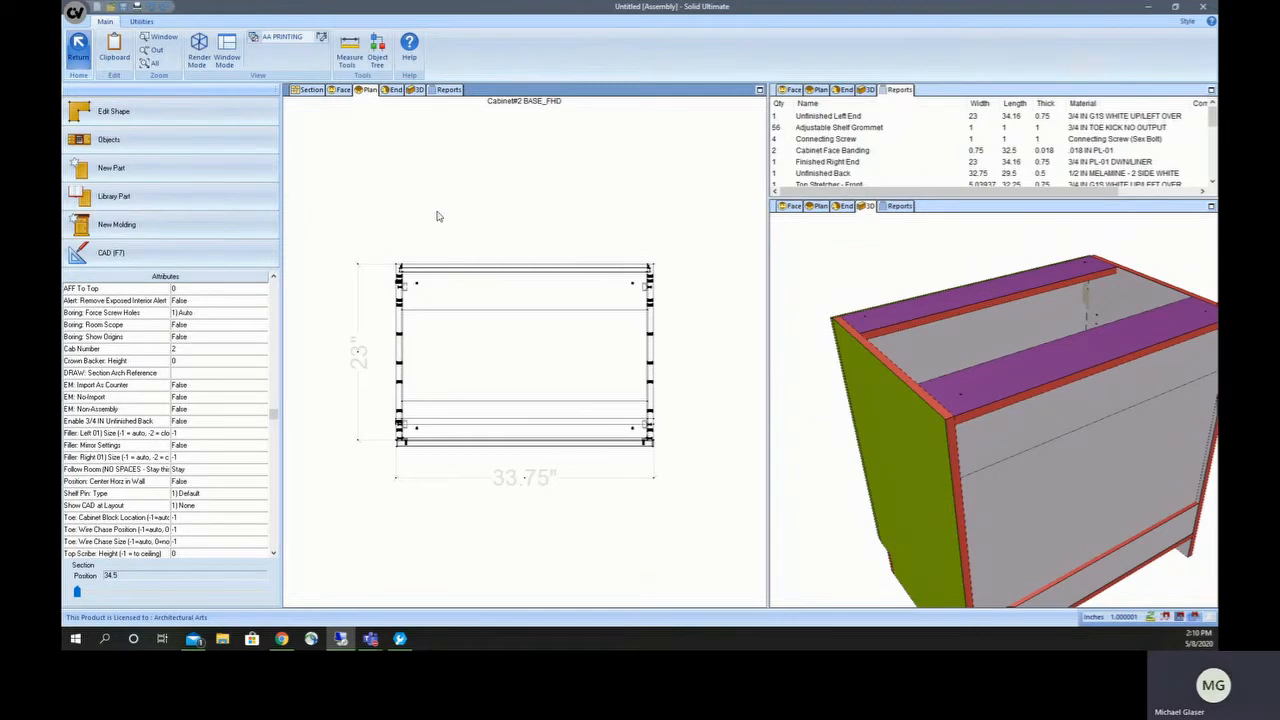
{"action": "mouse_move", "coordinate": [532, 392]}
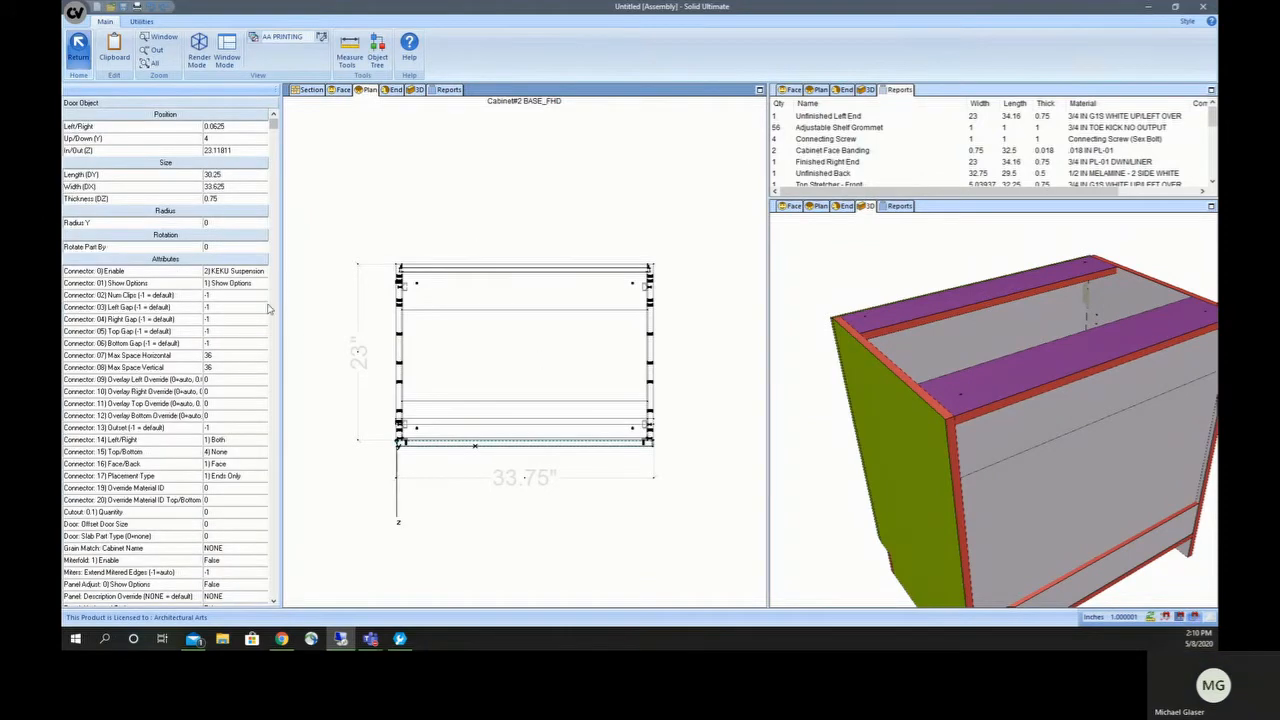
Step: Switch cabinet #2's door connector to 3) Star Hanger, picking the door from overlapping plan parts
{"action": "left_click", "coordinate": [235, 271]}
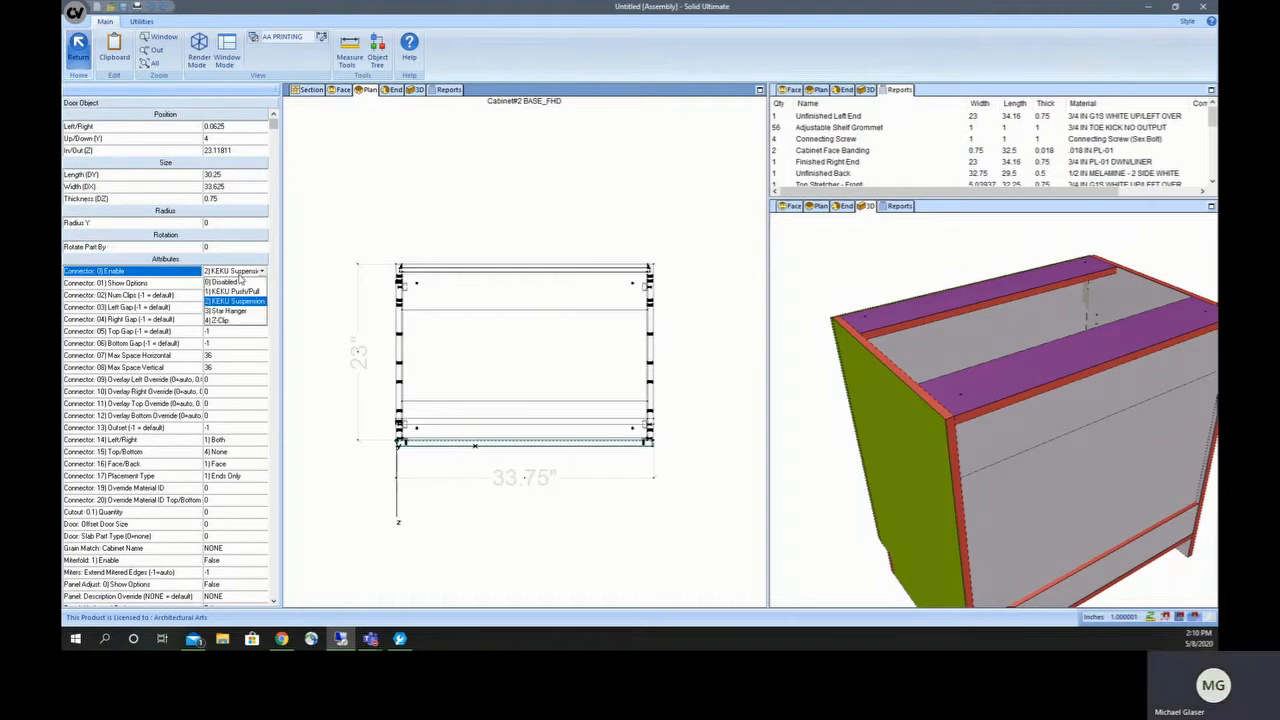
{"action": "left_click", "coordinate": [218, 320]}
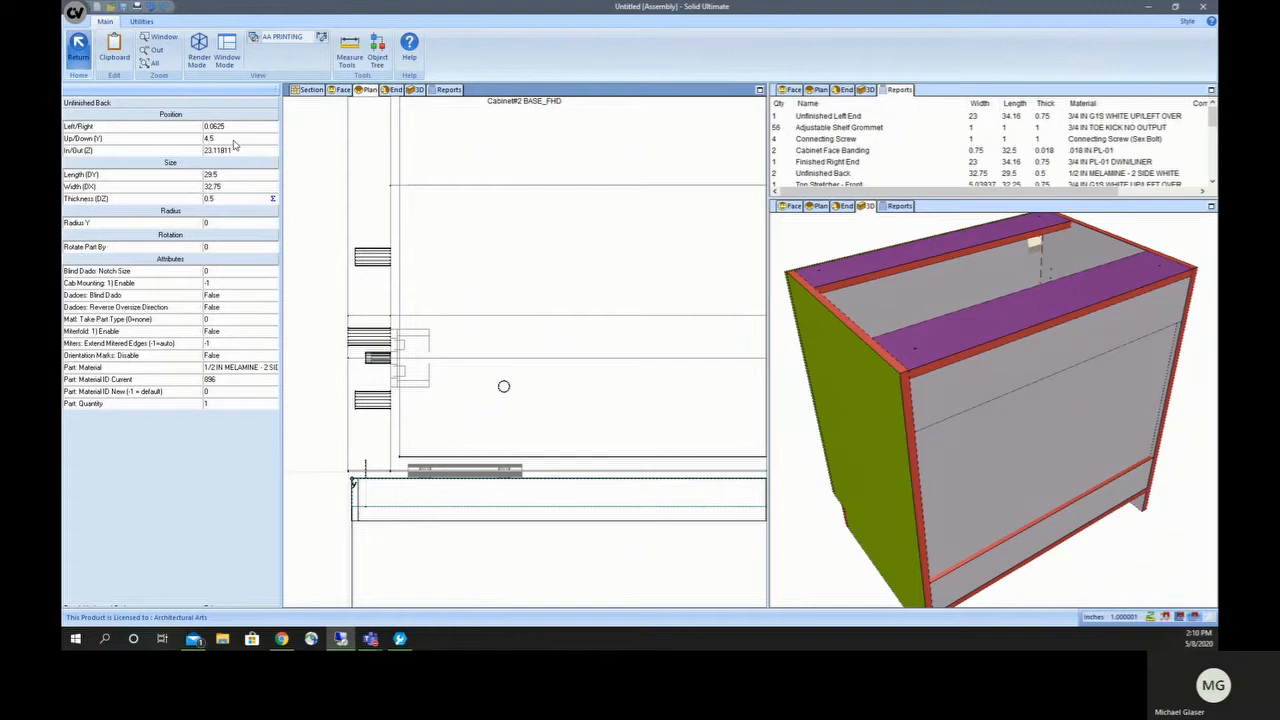
{"action": "left_click", "coordinate": [230, 150]}
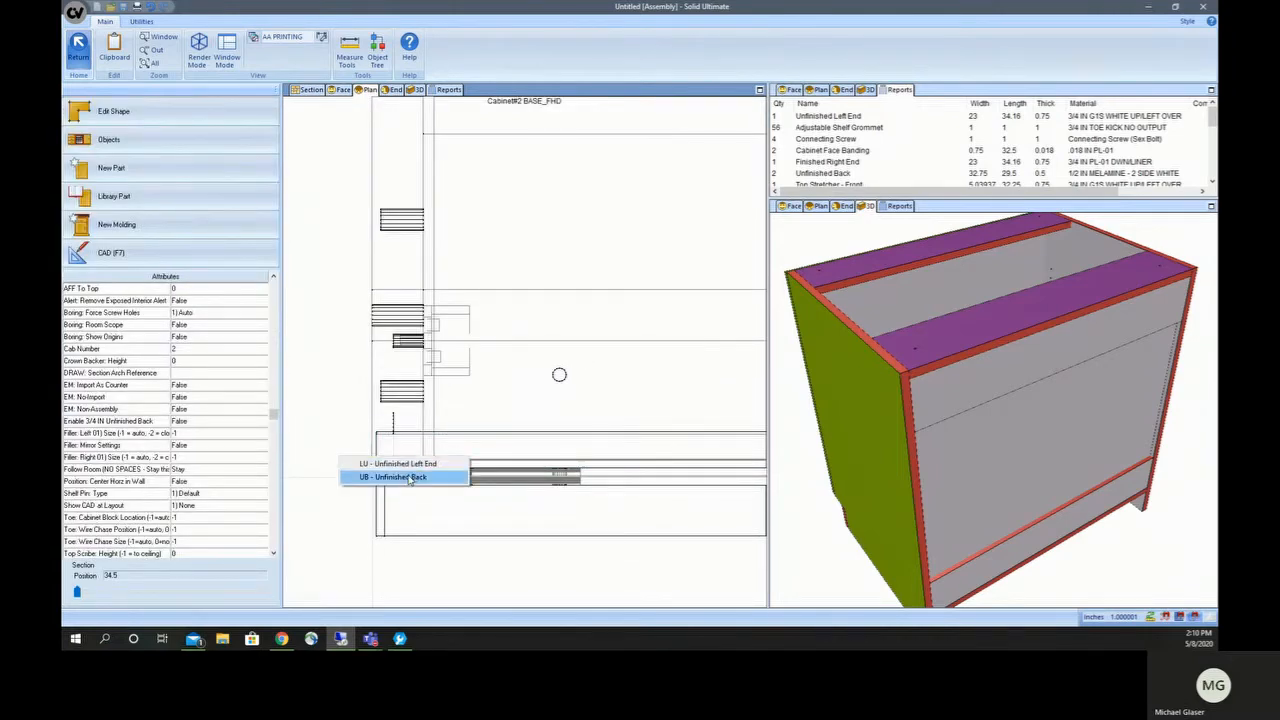
{"action": "left_click", "coordinate": [393, 477]}
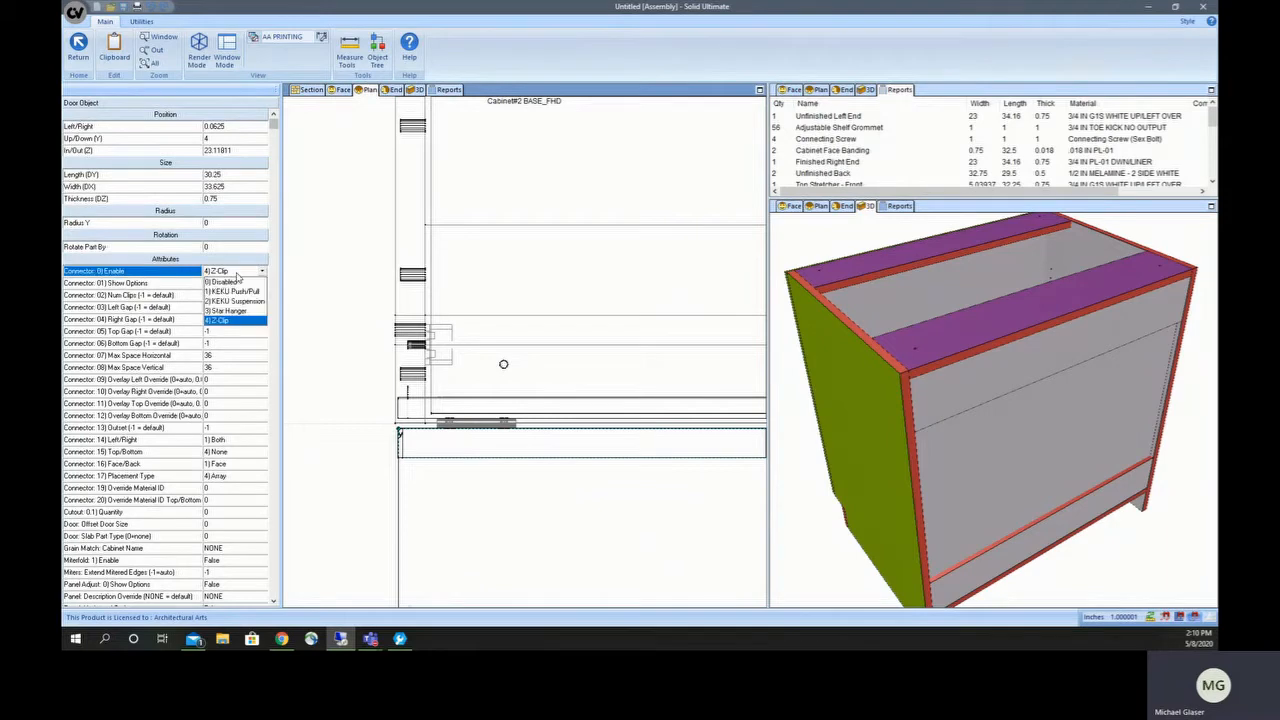
{"action": "left_click", "coordinate": [228, 310]}
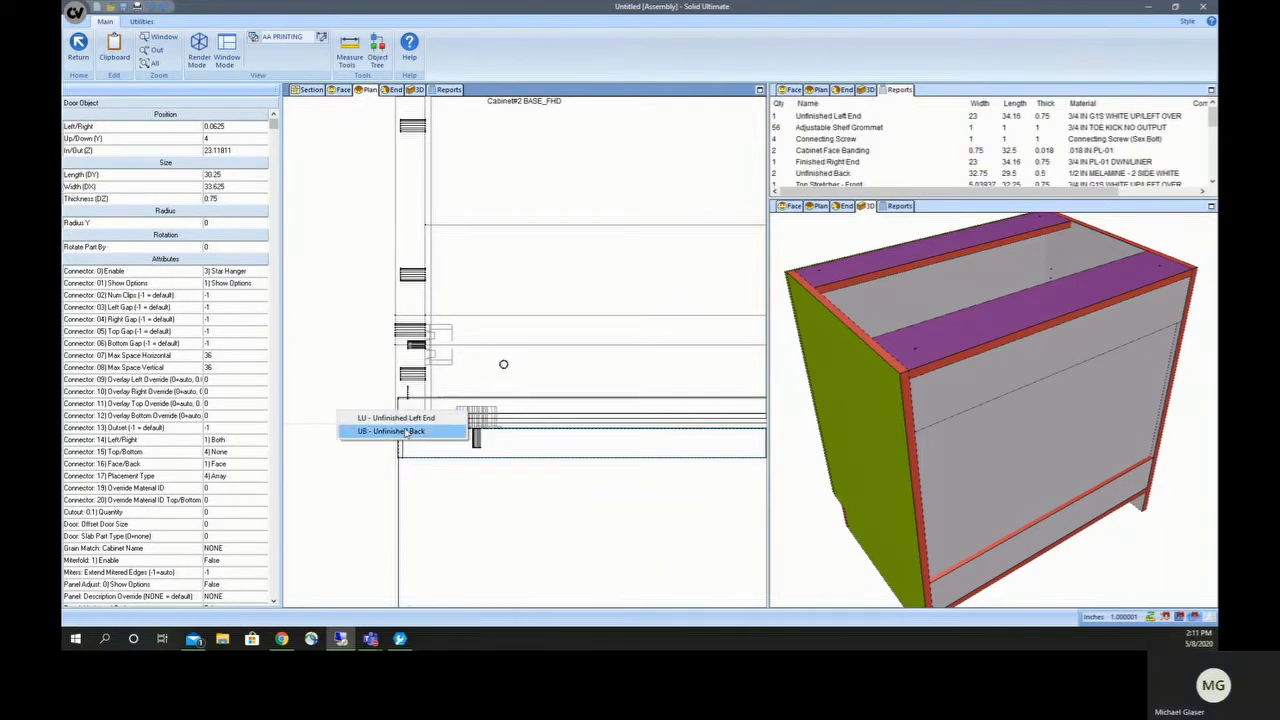
Step: Set the Unfinished Back's In/Out (Z) to 22.61811, then pick parts near the cabinet bottom
{"action": "left_click", "coordinate": [390, 431]}
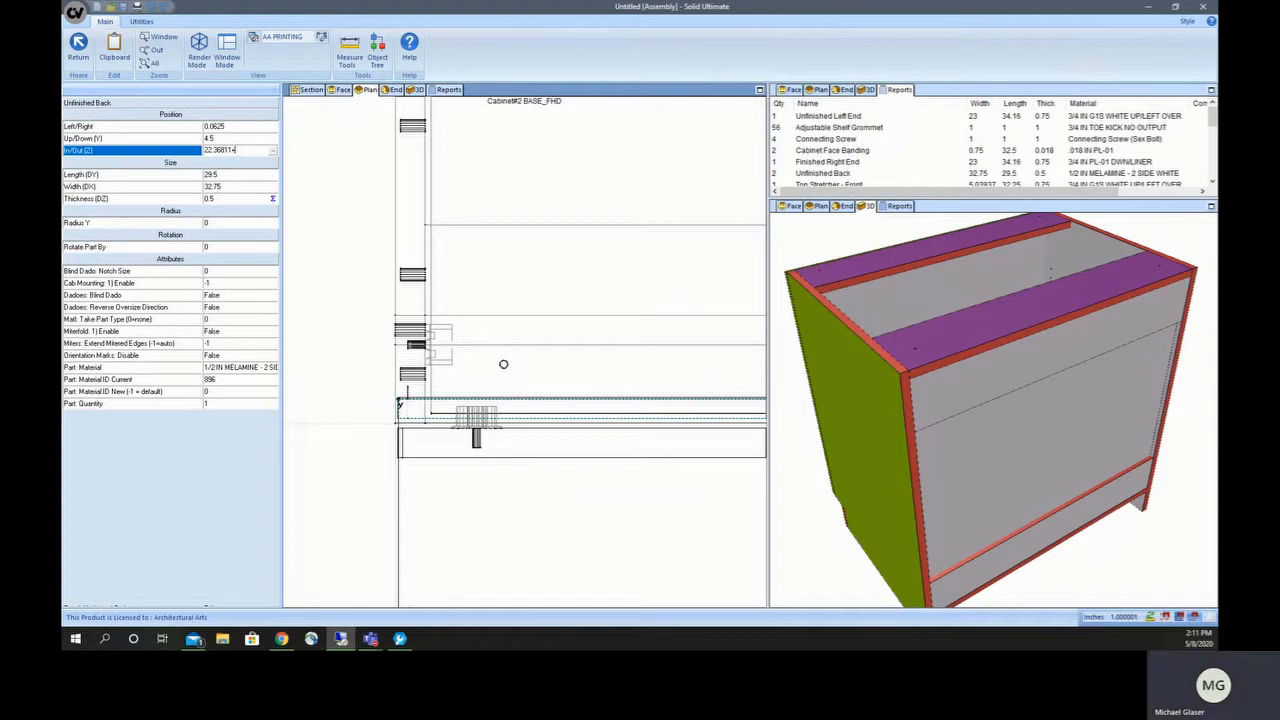
{"action": "type", "text": "22.61811"}
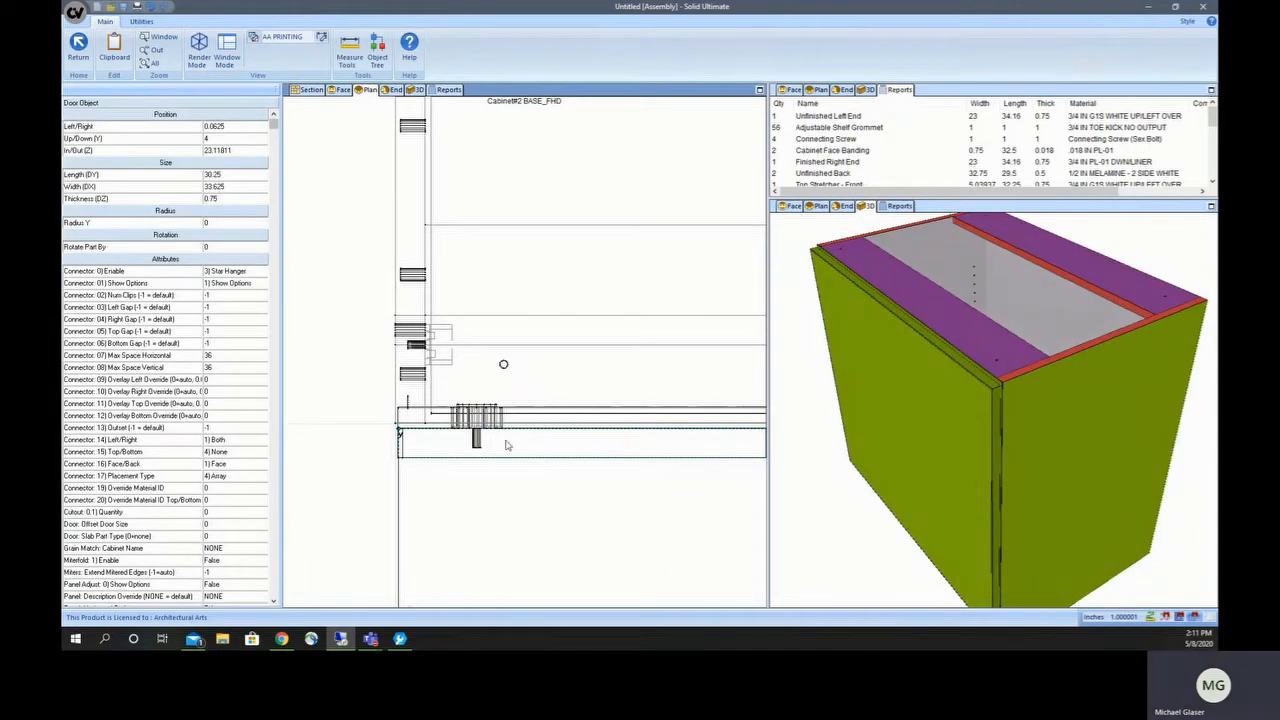
{"action": "left_click", "coordinate": [505, 445]}
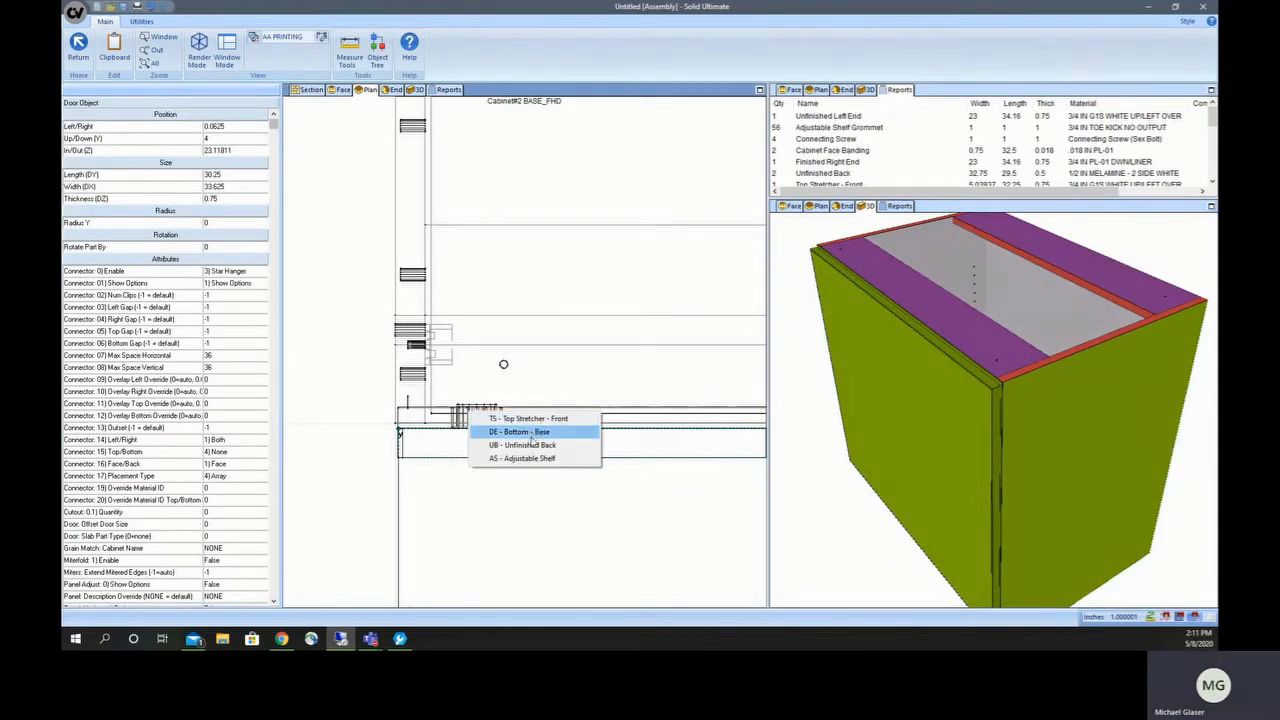
{"action": "mouse_move", "coordinate": [520, 458]}
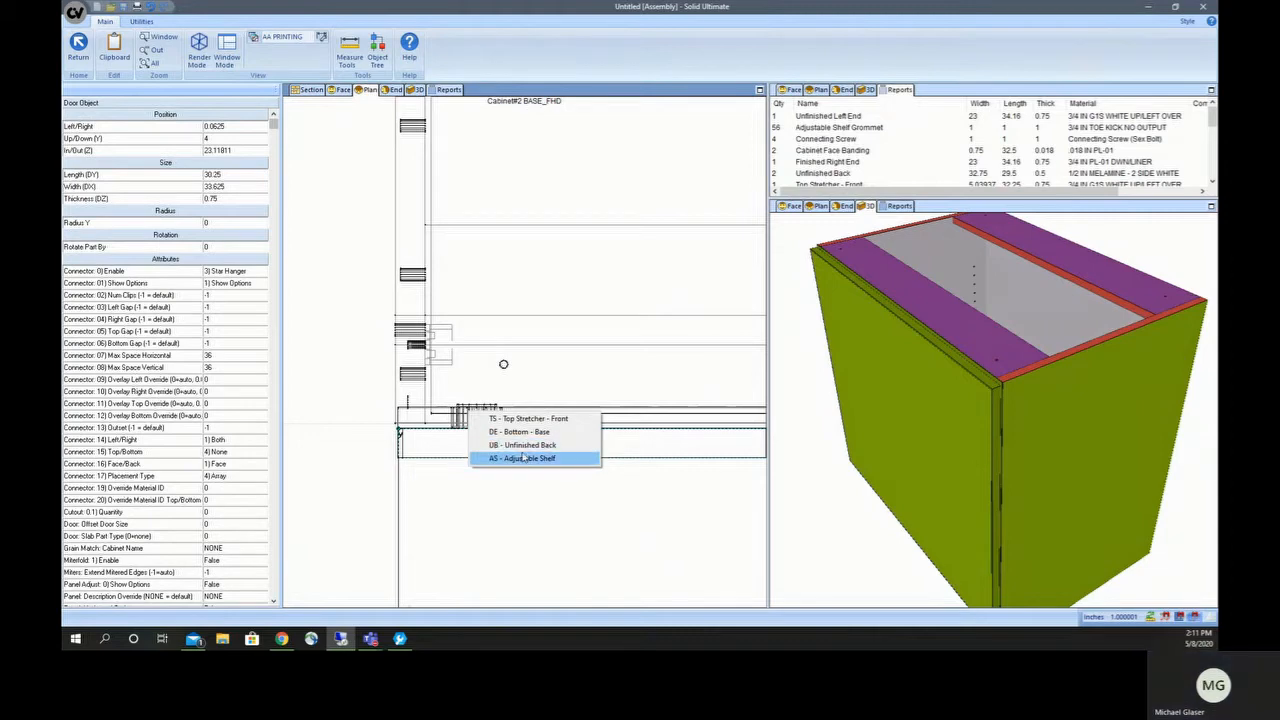
{"action": "left_click", "coordinate": [520, 458]}
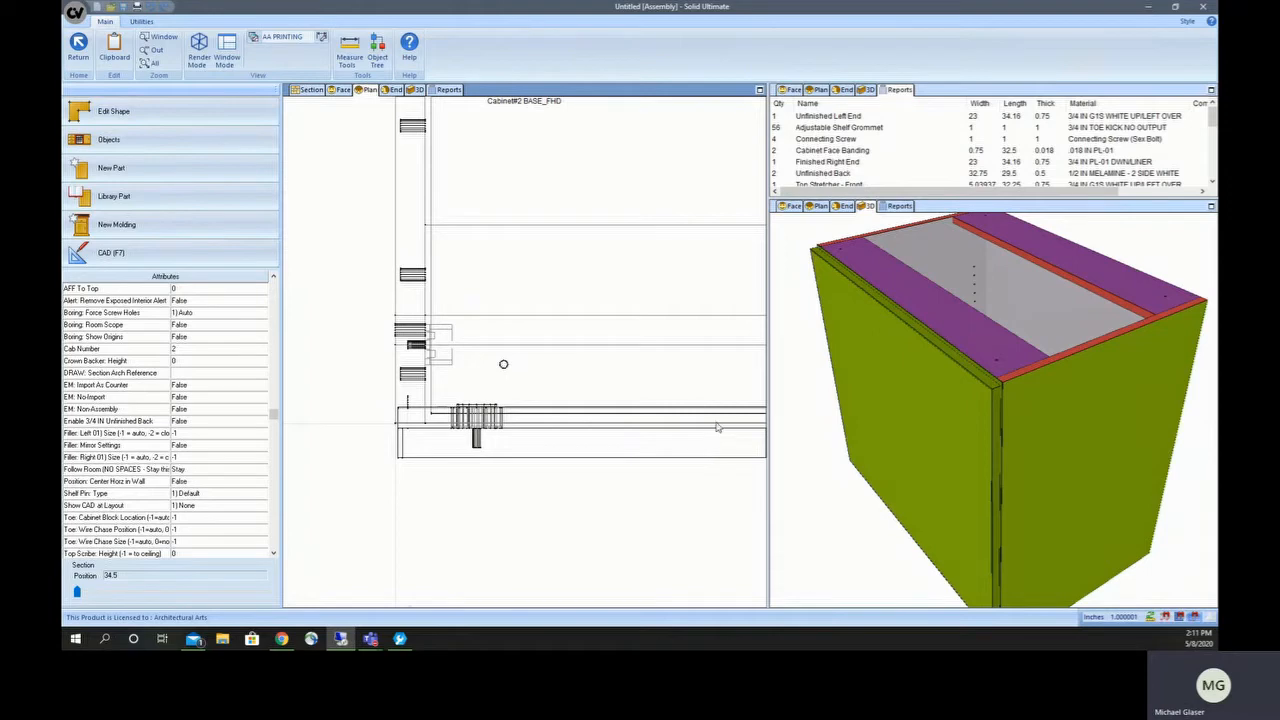
{"action": "mouse_move", "coordinate": [590, 411]}
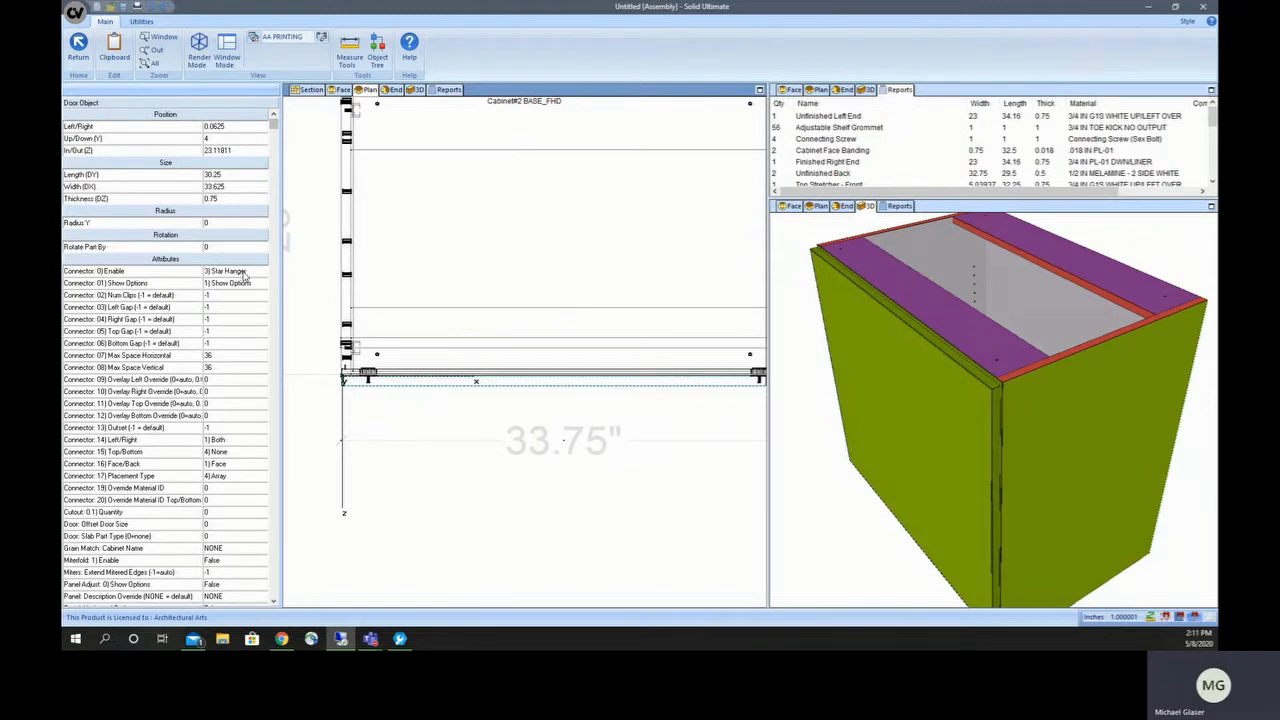
Step: Keep the door connector at Star Hanger and give it a right gap of 5
{"action": "left_click", "coordinate": [261, 271]}
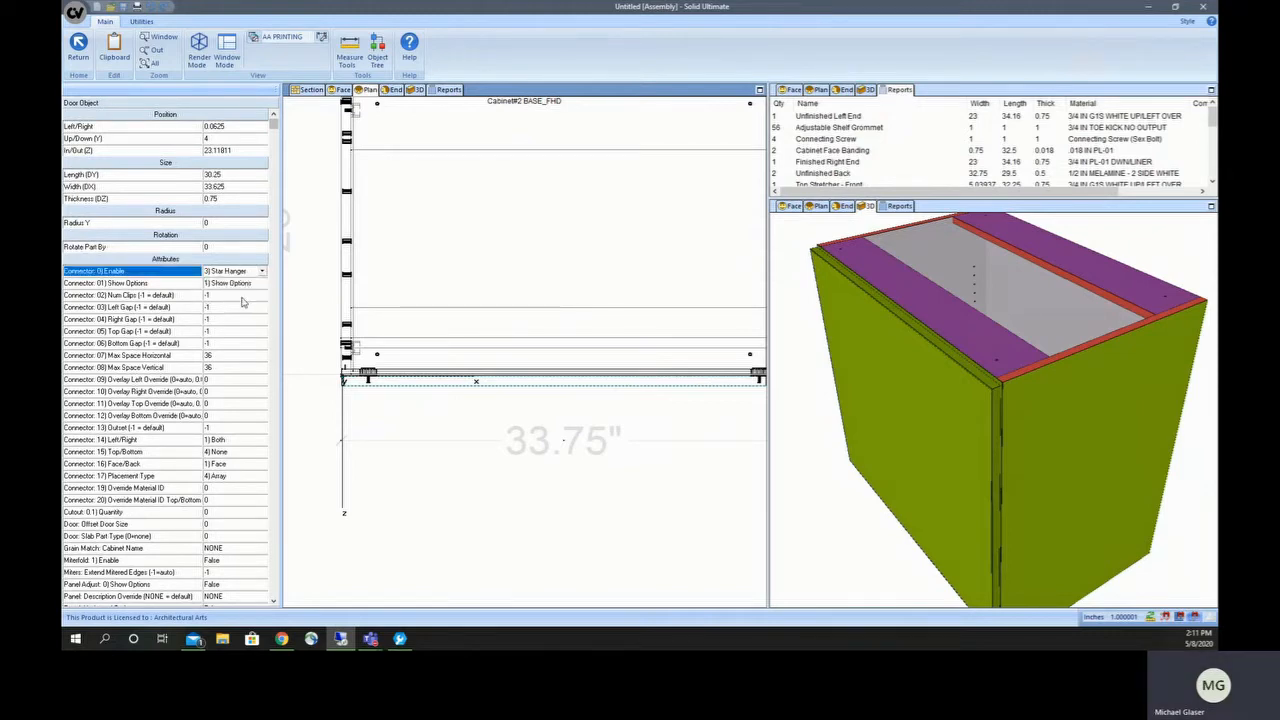
{"action": "mouse_move", "coordinate": [168, 296]}
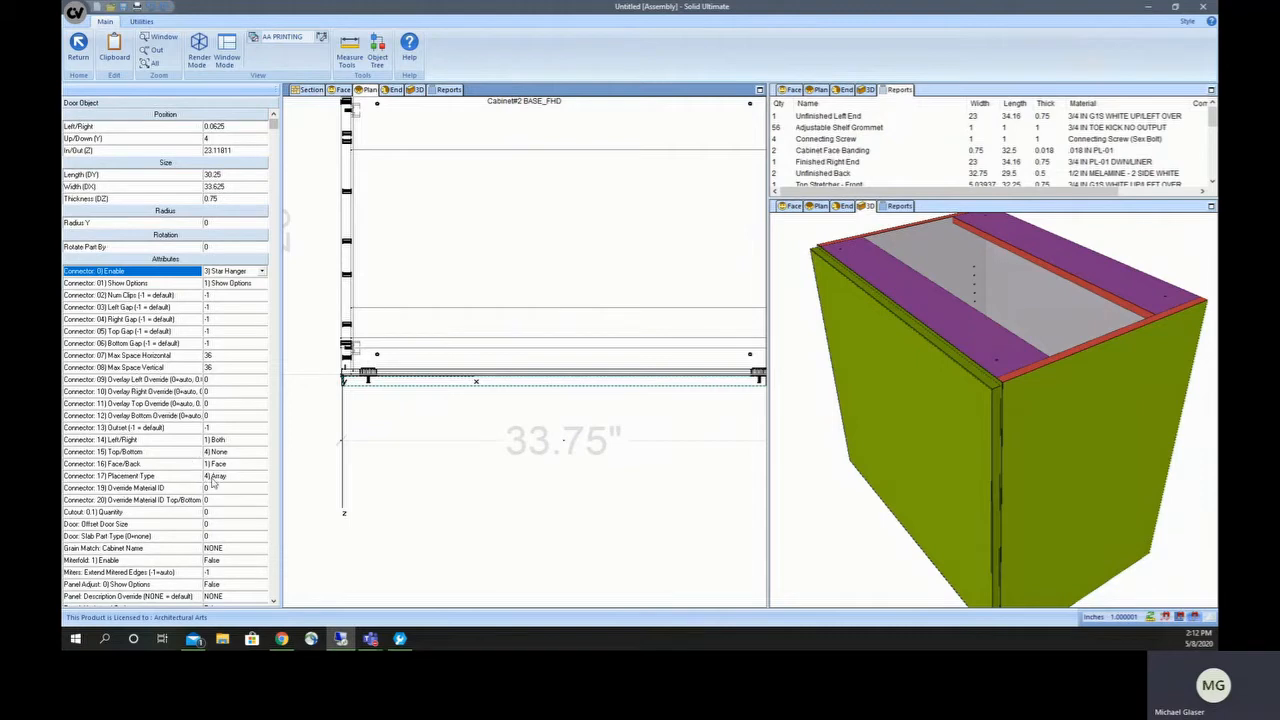
{"action": "left_click", "coordinate": [261, 271]}
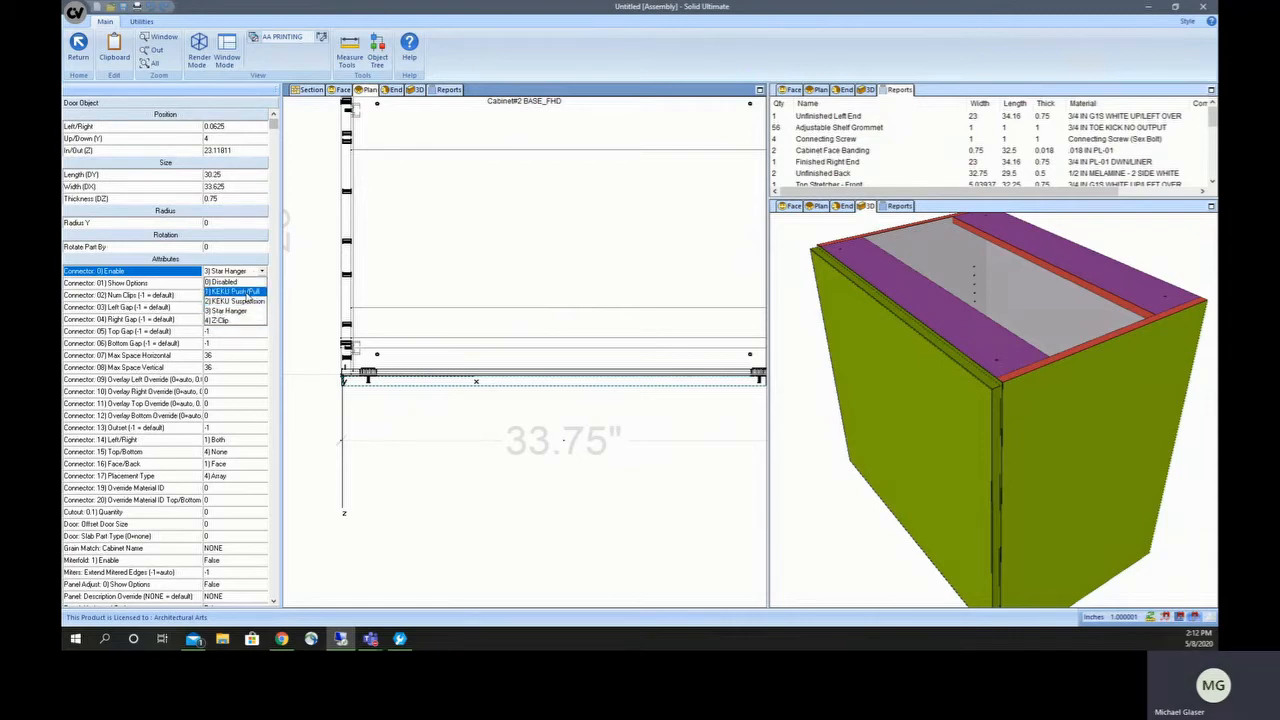
{"action": "left_click", "coordinate": [234, 320]}
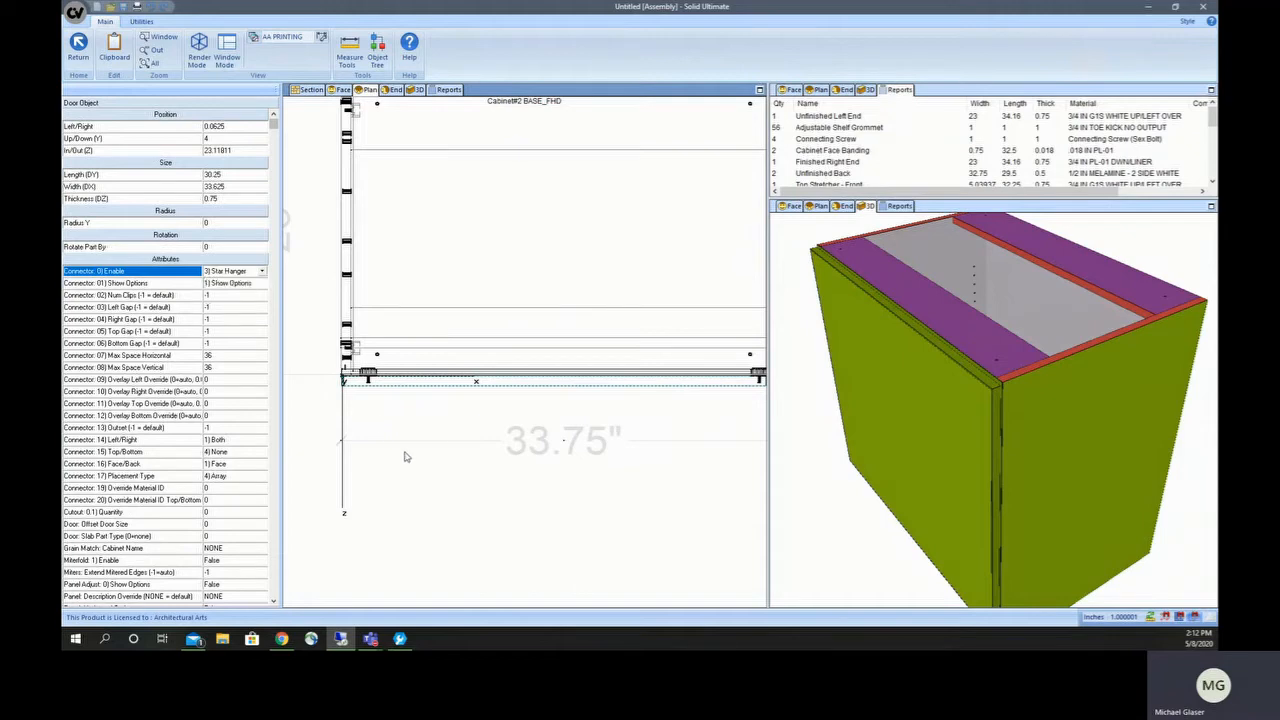
{"action": "mouse_move", "coordinate": [238, 342]}
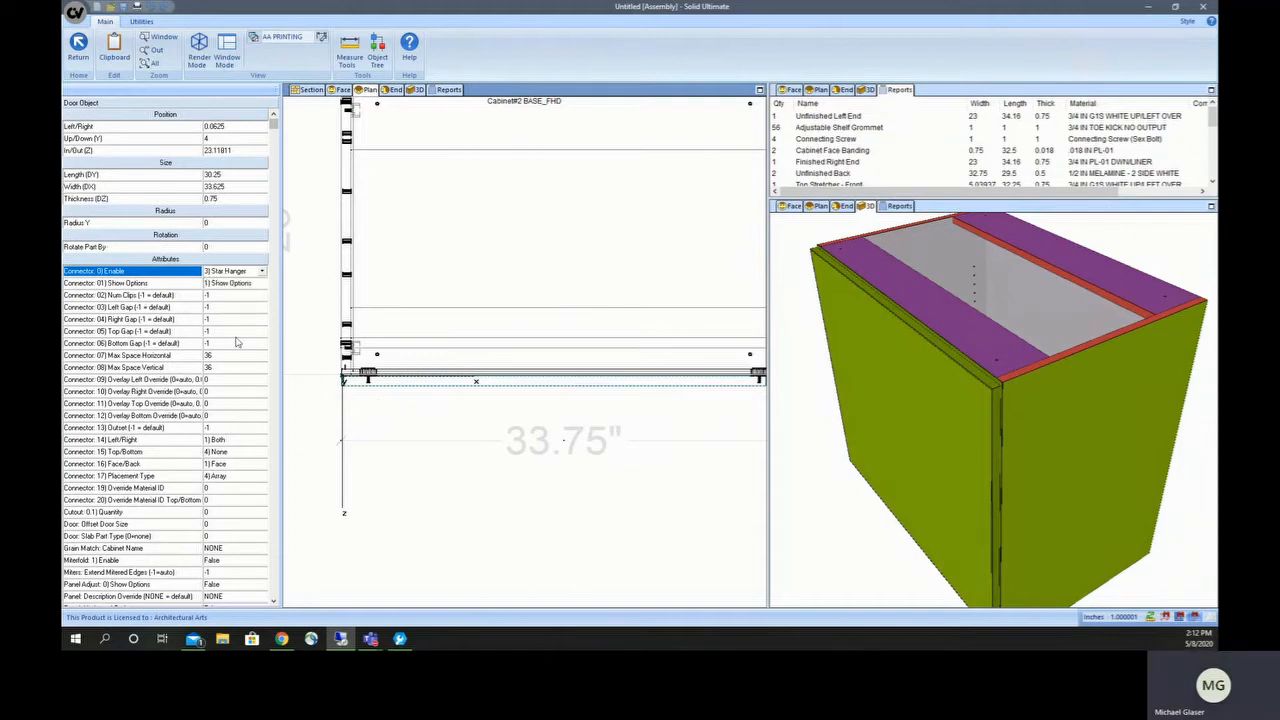
{"action": "left_click", "coordinate": [130, 319]}
{"action": "type", "text": "5"}
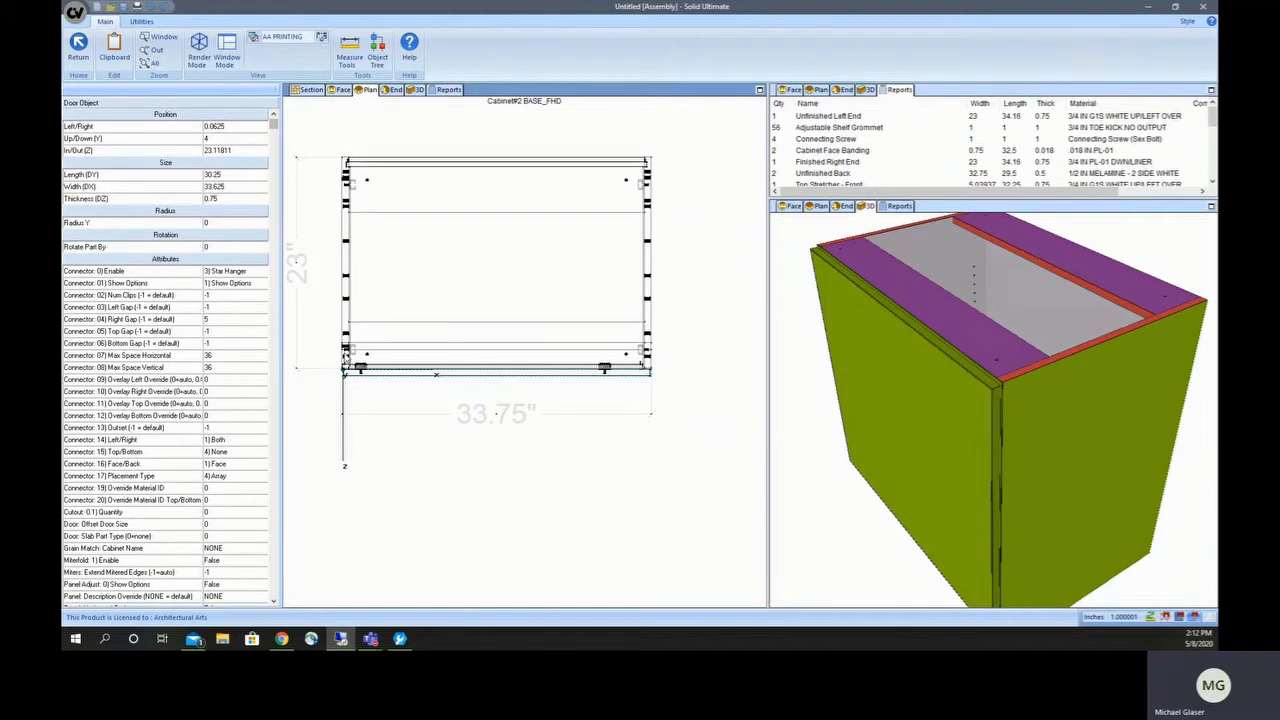
{"action": "mouse_move", "coordinate": [353, 378]}
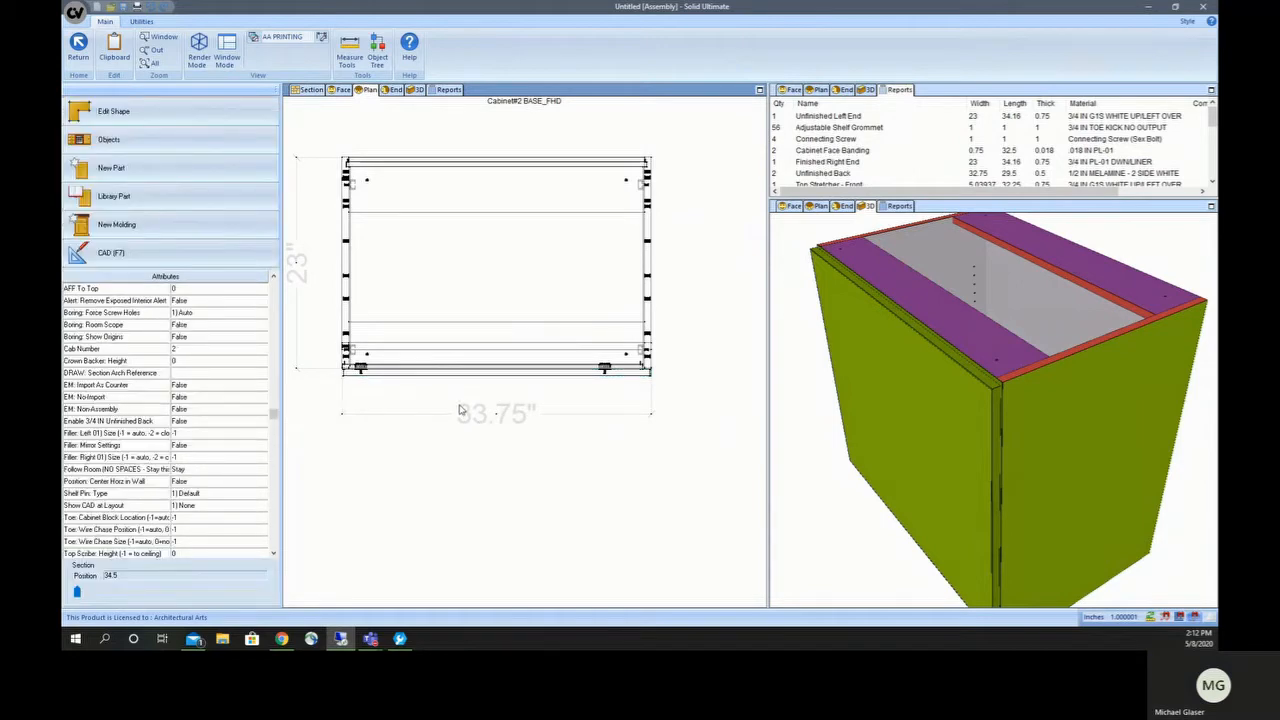
{"action": "mouse_move", "coordinate": [468, 373]}
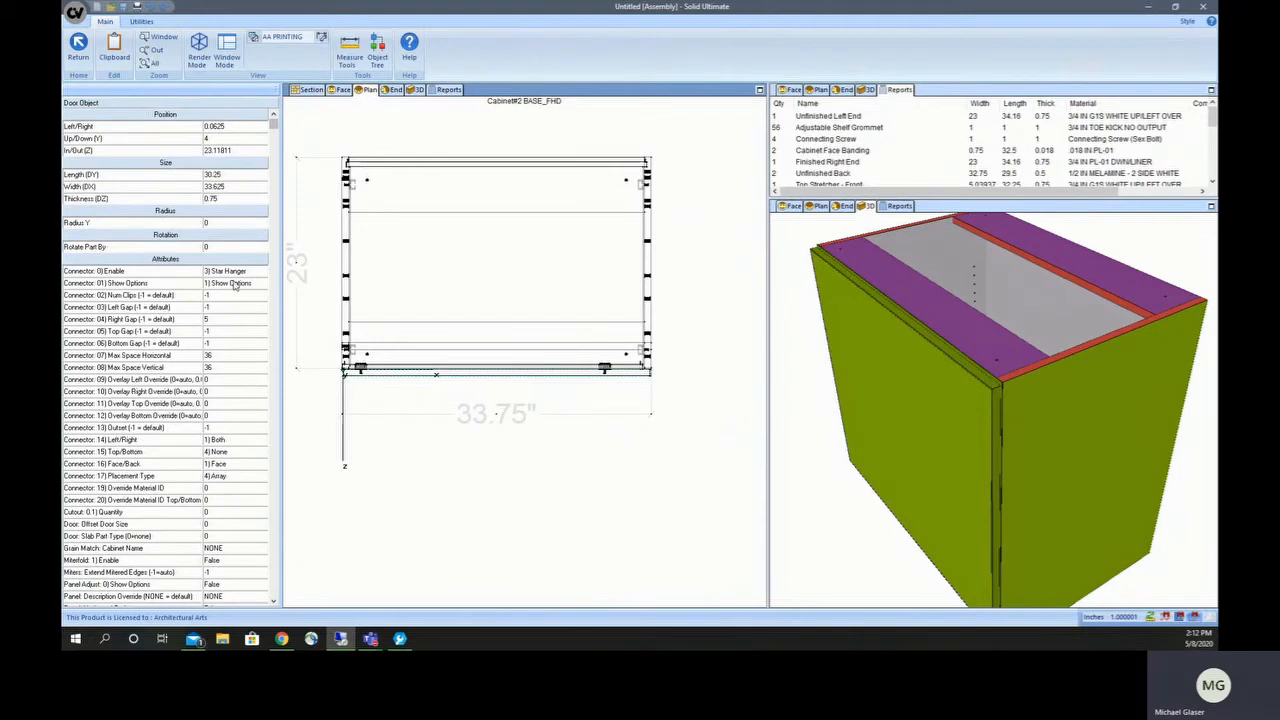
Step: Show Panel Adjust options and set door Extend L 5, Extend R 10, Miter L -45
{"action": "left_click", "coordinate": [230, 283]}
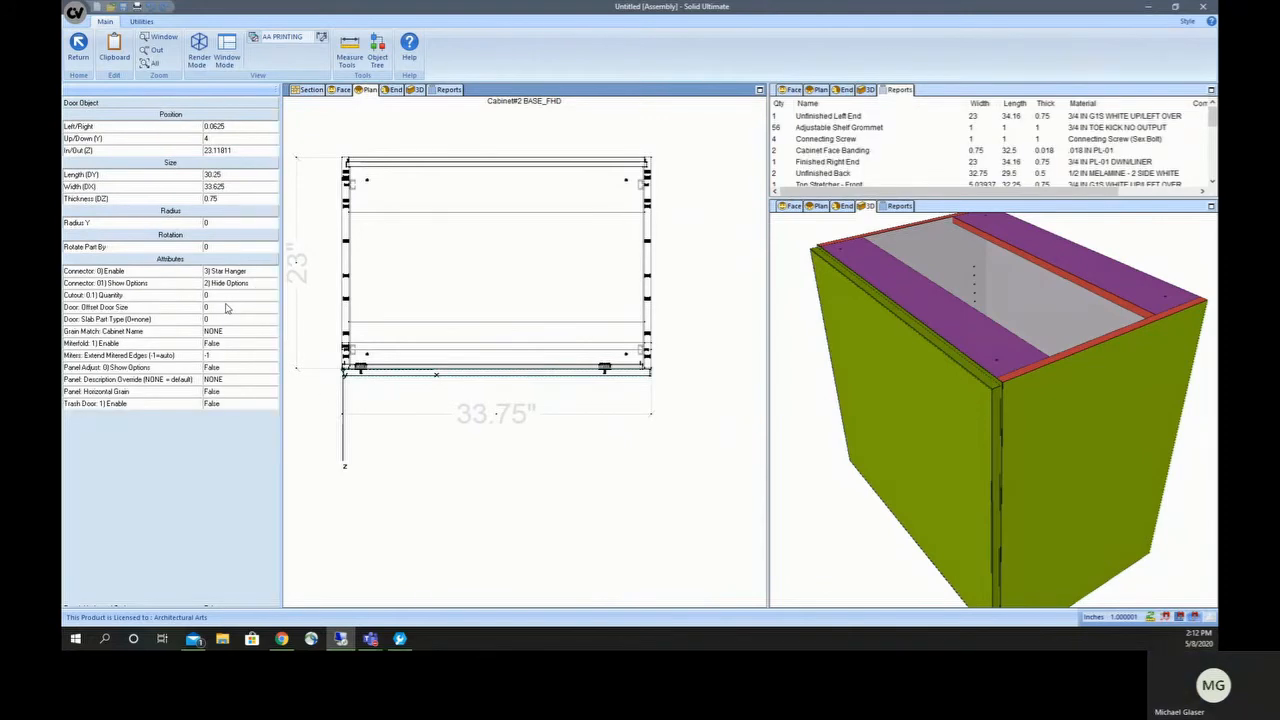
{"action": "mouse_move", "coordinate": [191, 378]}
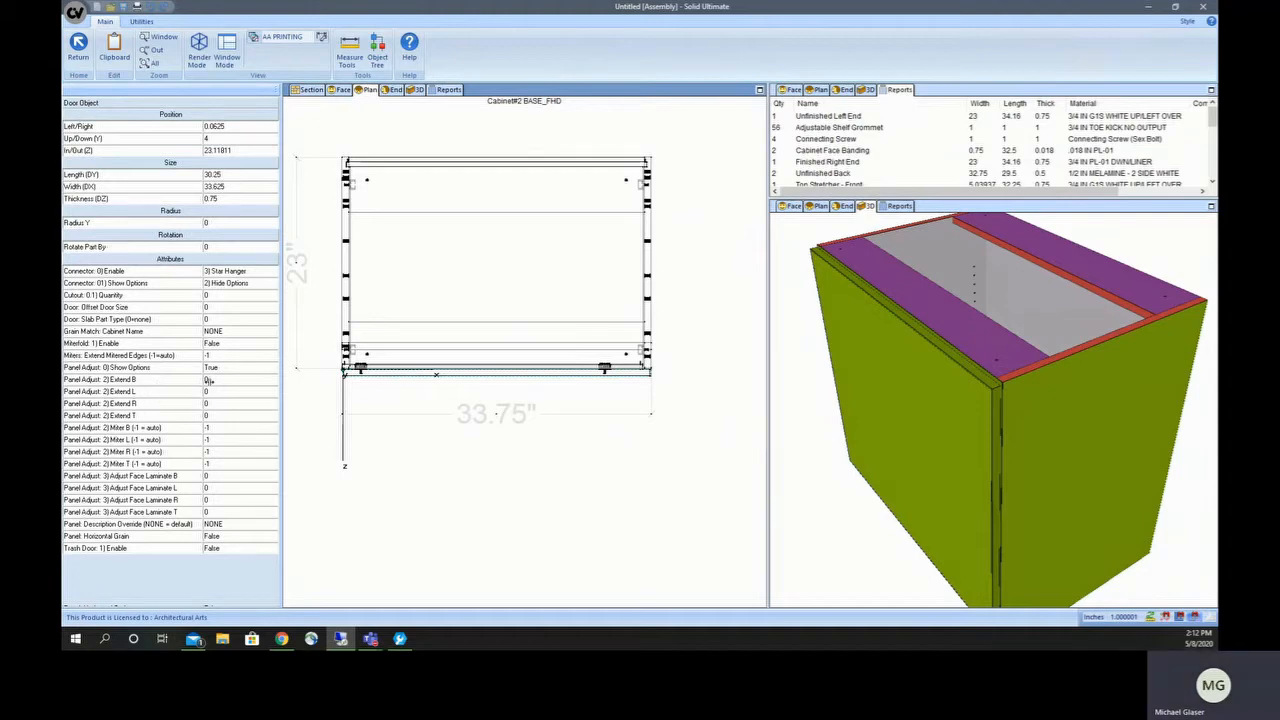
{"action": "mouse_move", "coordinate": [220, 393]}
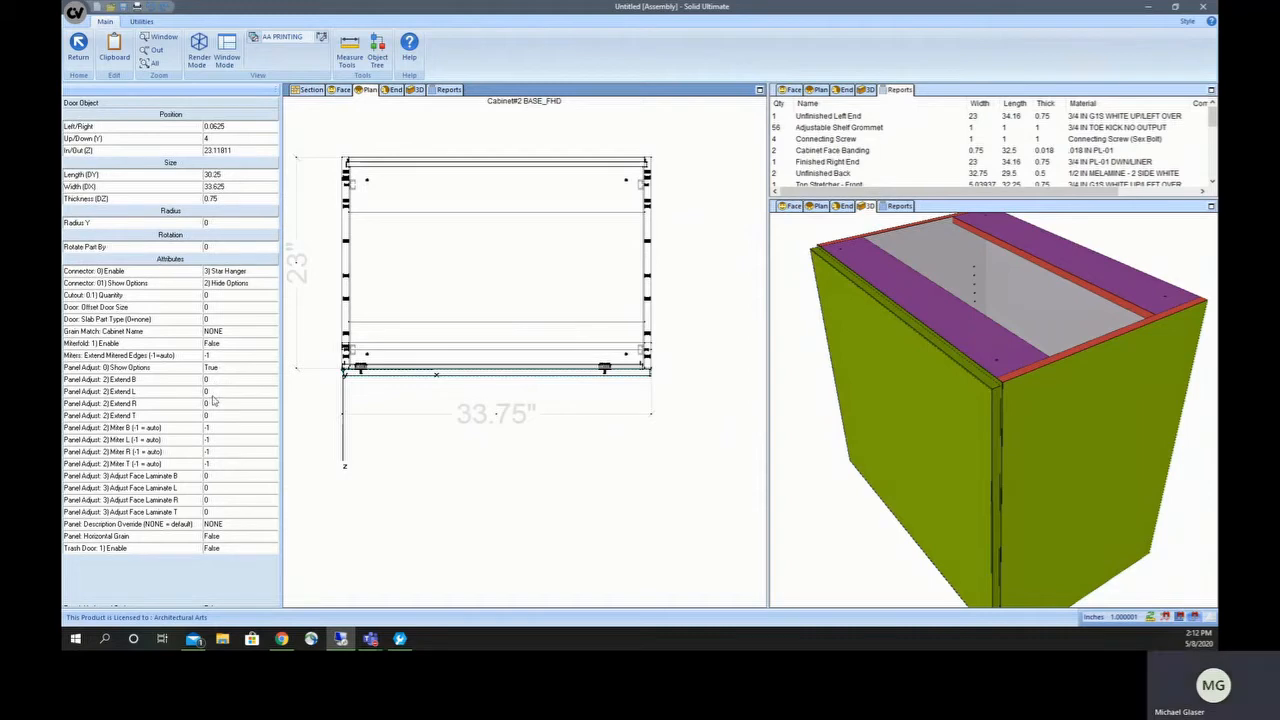
{"action": "left_click", "coordinate": [130, 391]}
{"action": "type", "text": "5"}
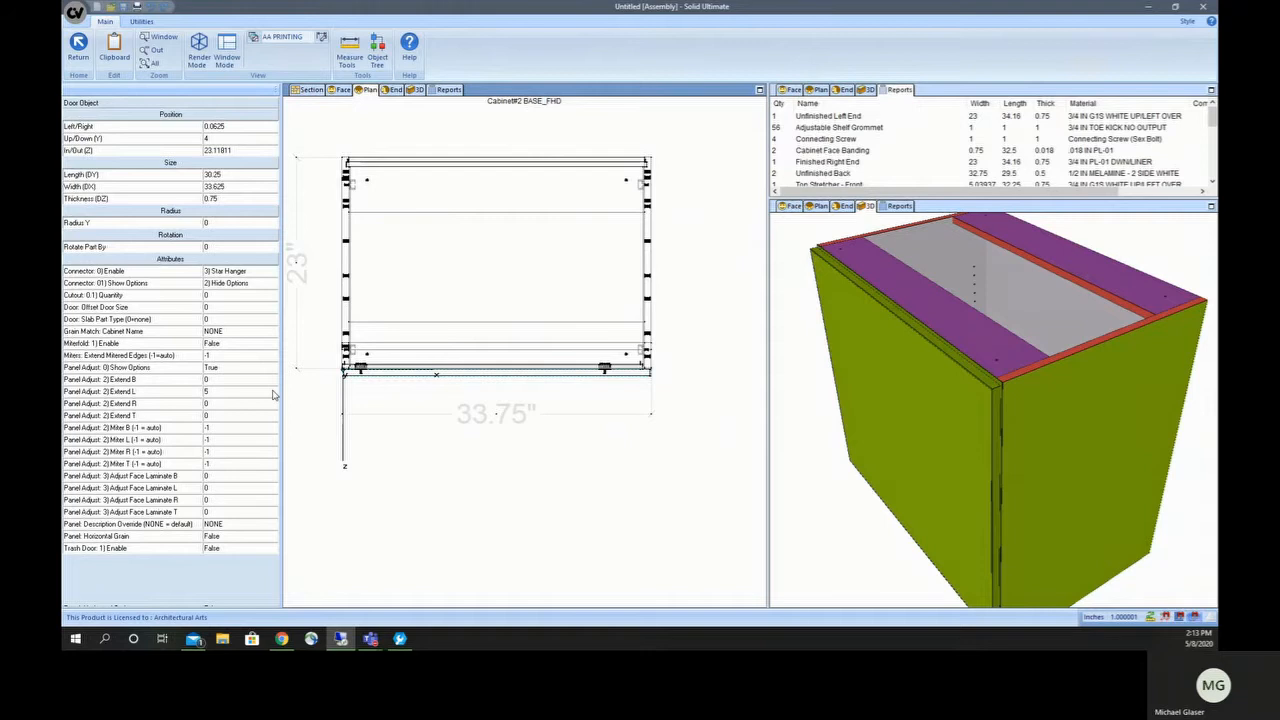
{"action": "mouse_move", "coordinate": [300, 380]}
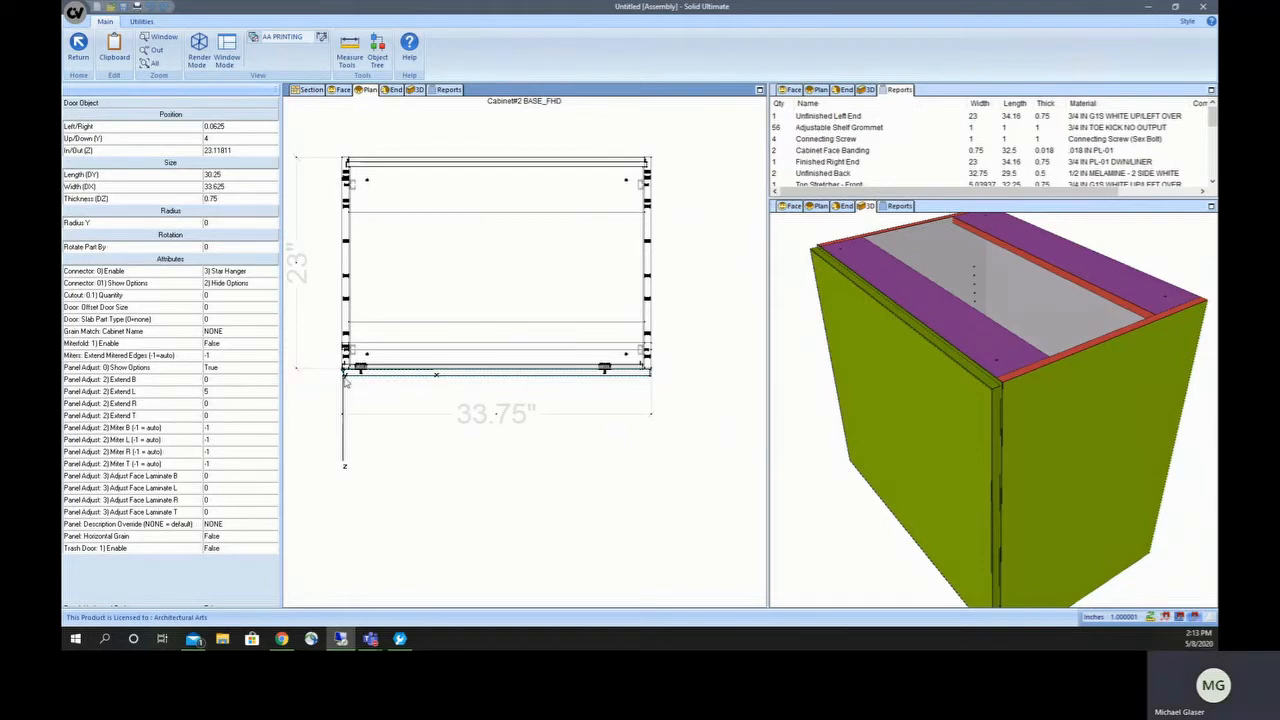
{"action": "mouse_move", "coordinate": [240, 400]}
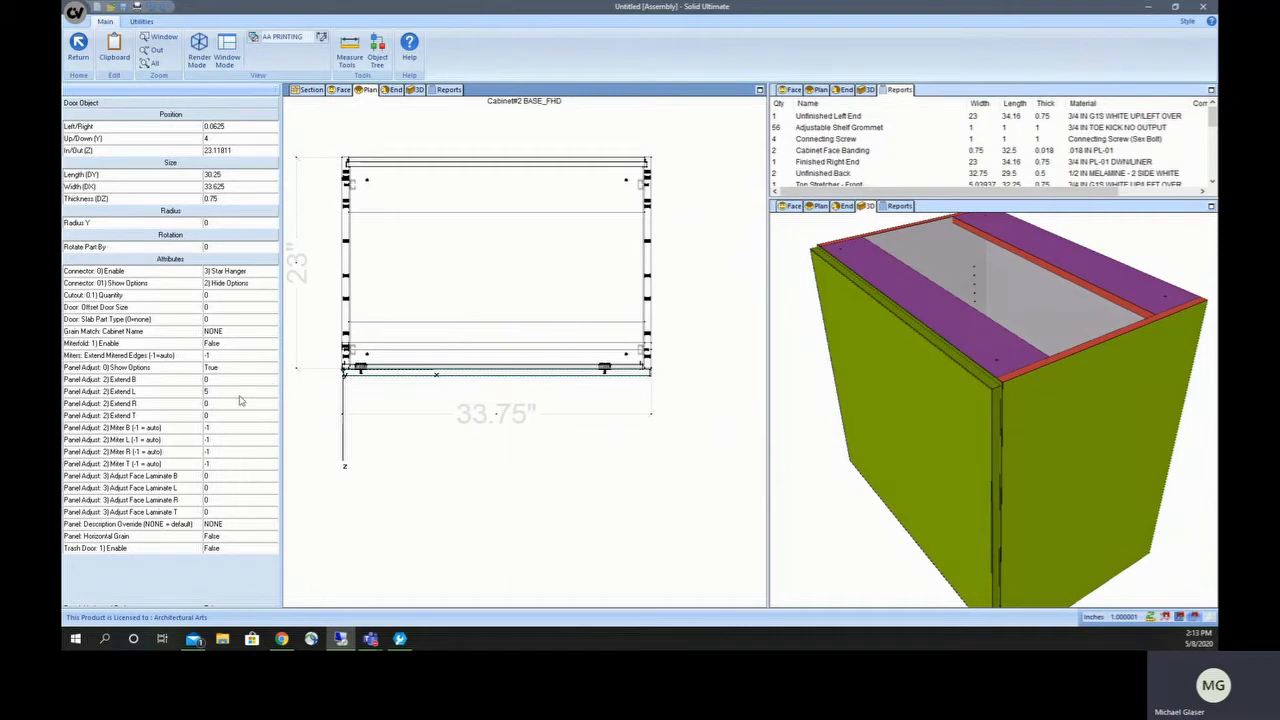
{"action": "left_click", "coordinate": [130, 403]}
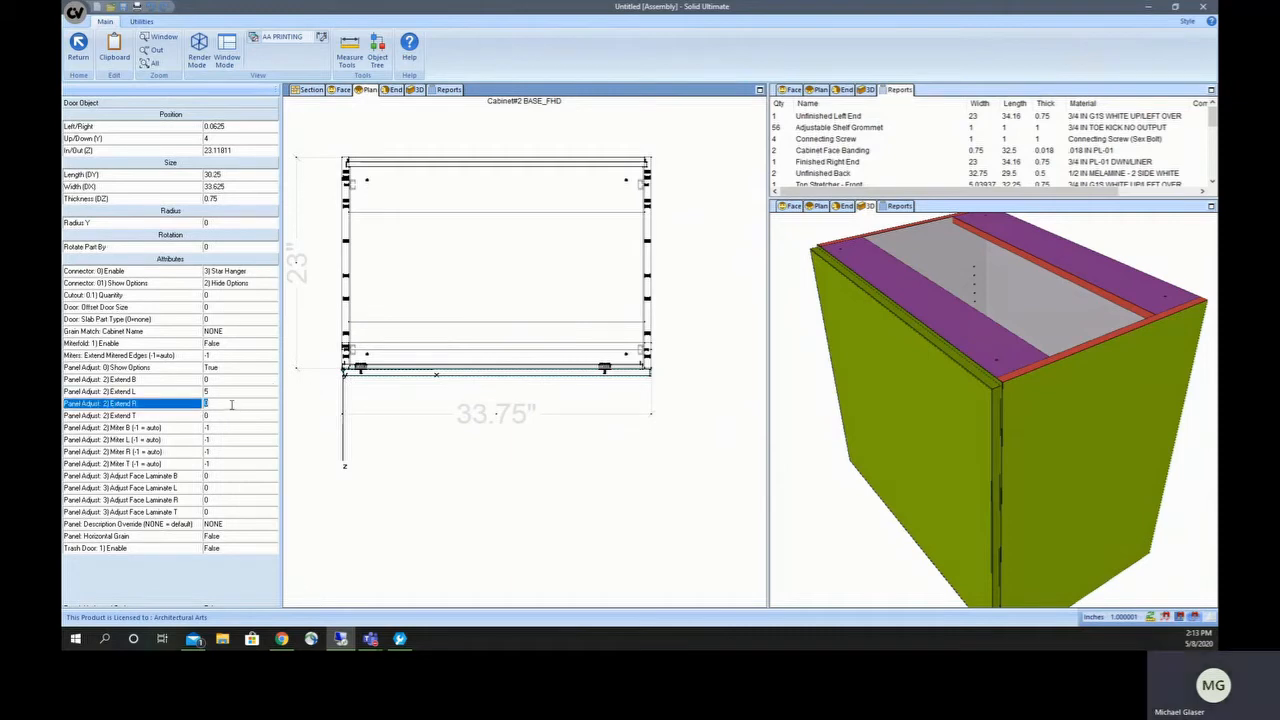
{"action": "type", "text": "10"}
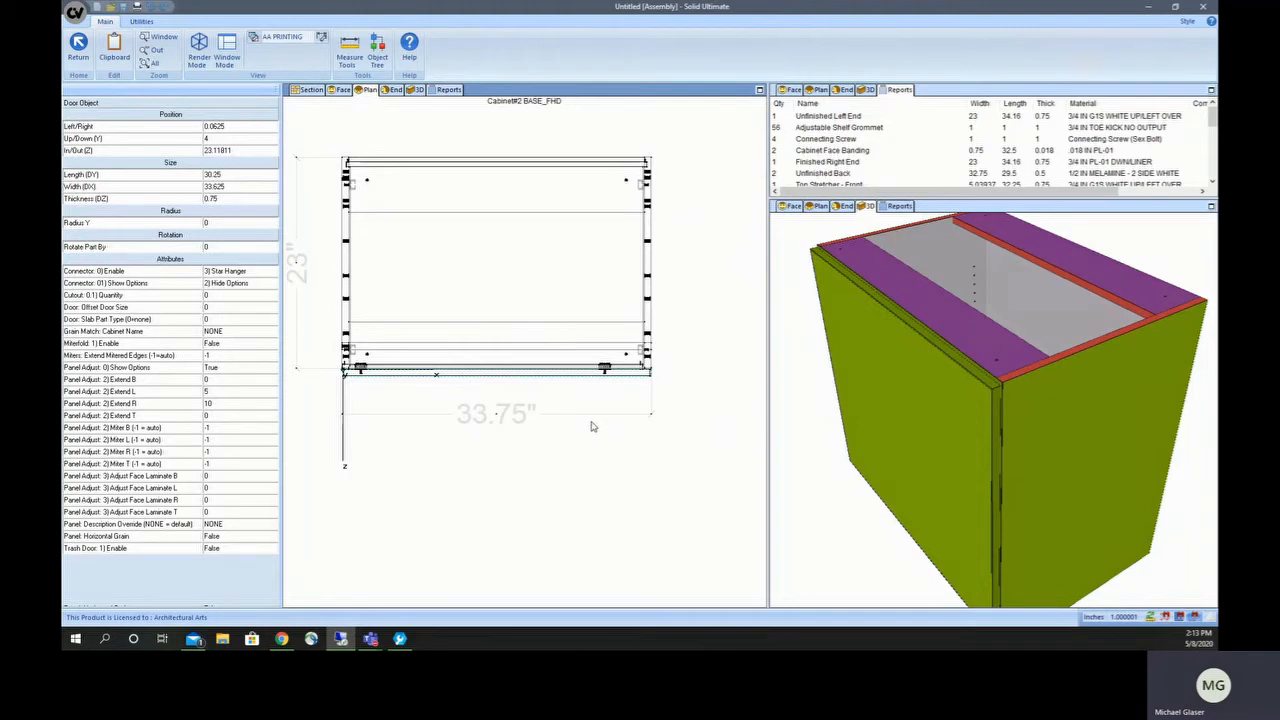
{"action": "mouse_move", "coordinate": [264, 415]}
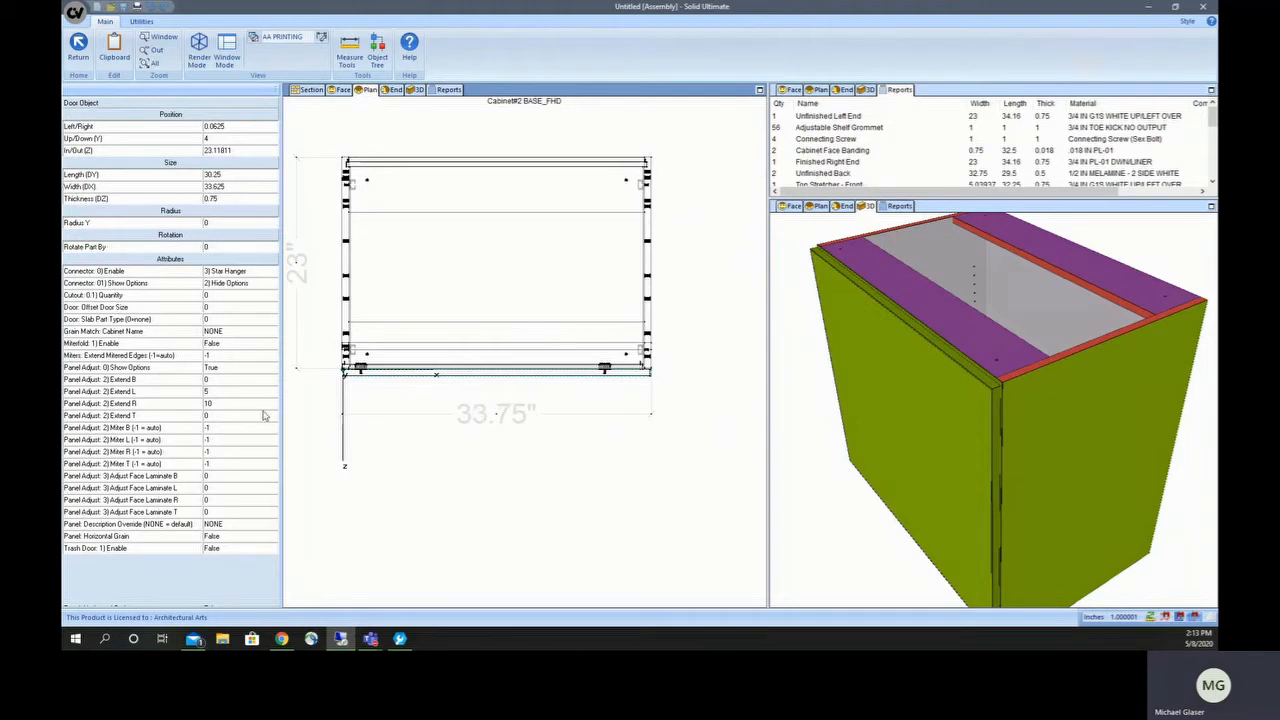
{"action": "mouse_move", "coordinate": [227, 404]}
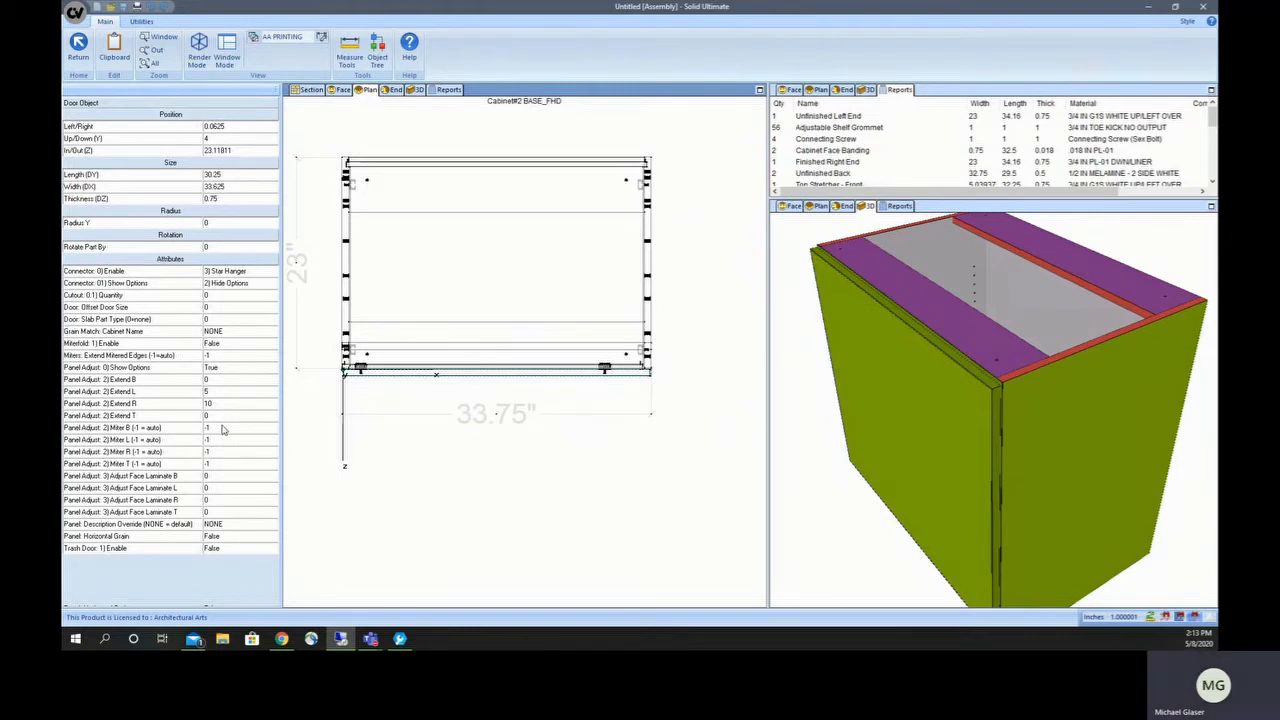
{"action": "mouse_move", "coordinate": [247, 494]}
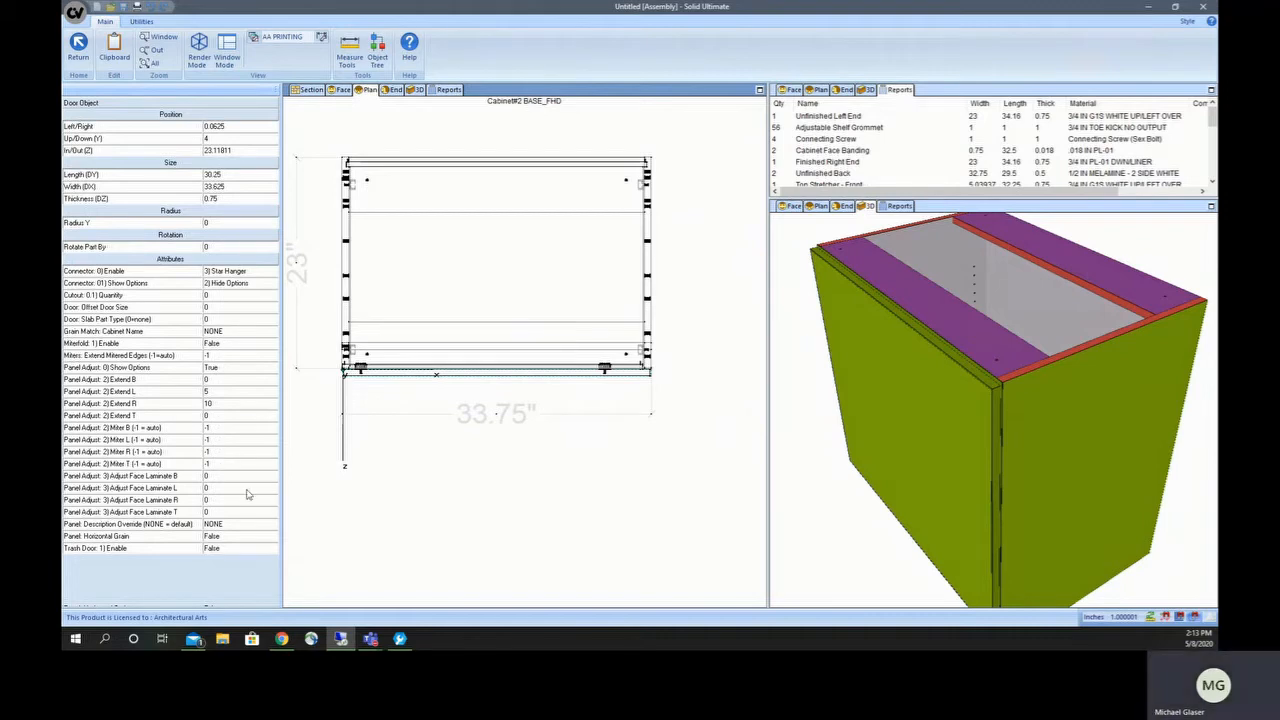
{"action": "mouse_move", "coordinate": [182, 458]}
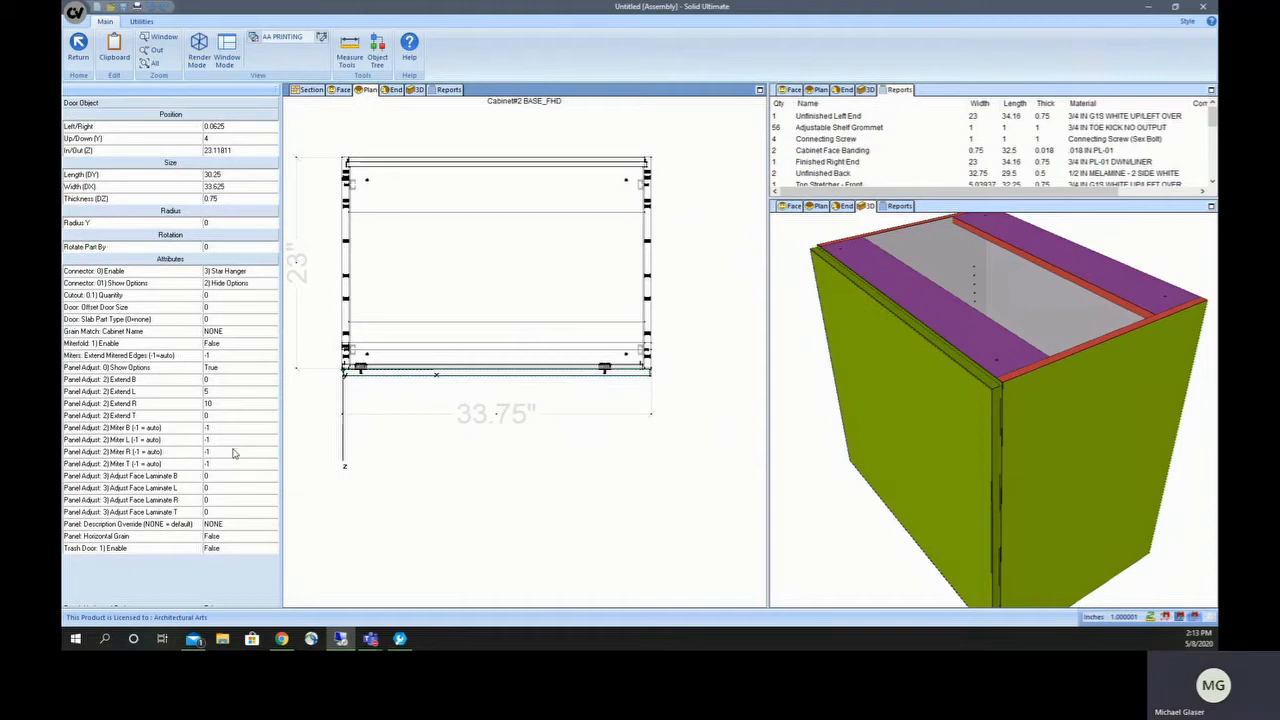
{"action": "left_click", "coordinate": [130, 440]}
{"action": "type", "text": "-45"}
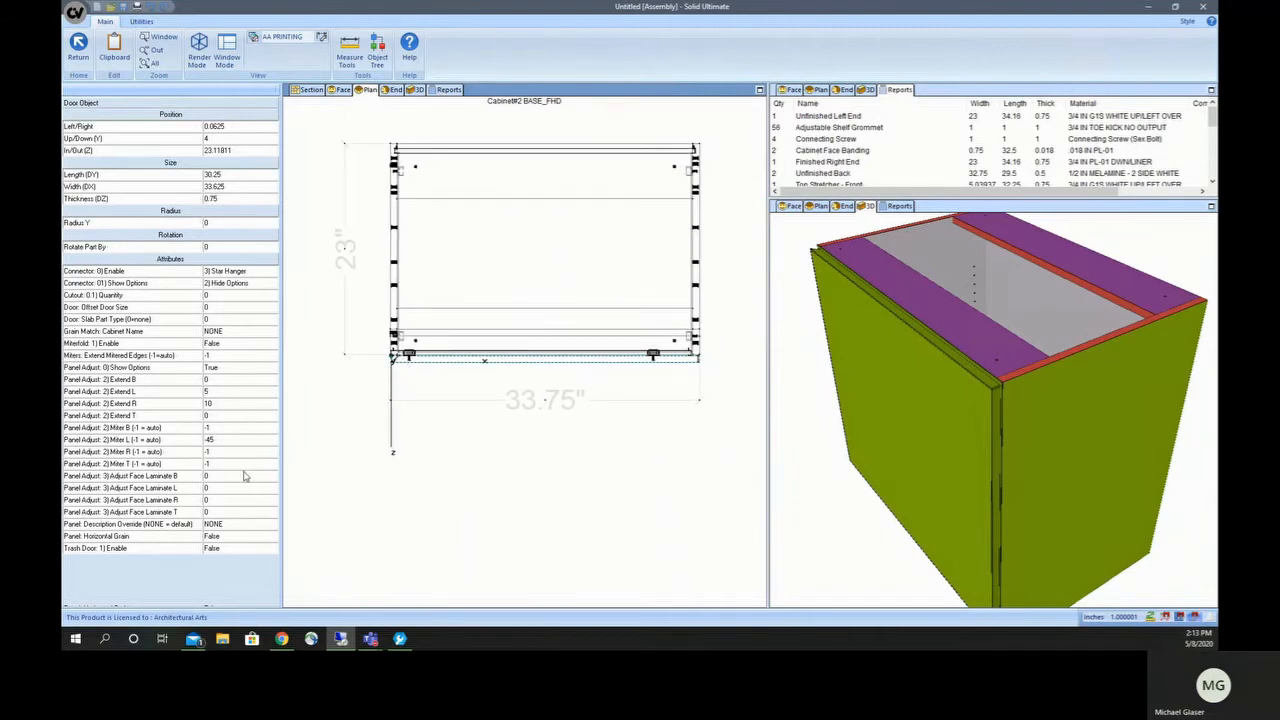
{"action": "mouse_move", "coordinate": [243, 478]}
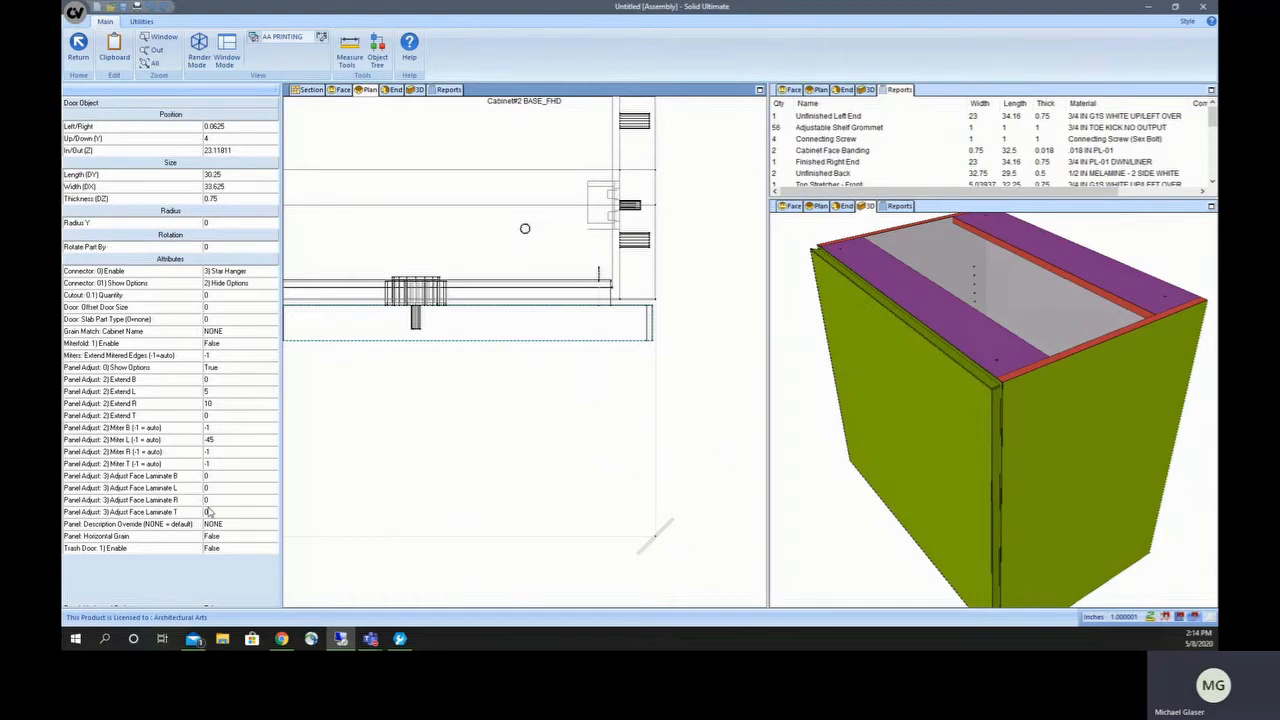
{"action": "mouse_move", "coordinate": [480, 456]}
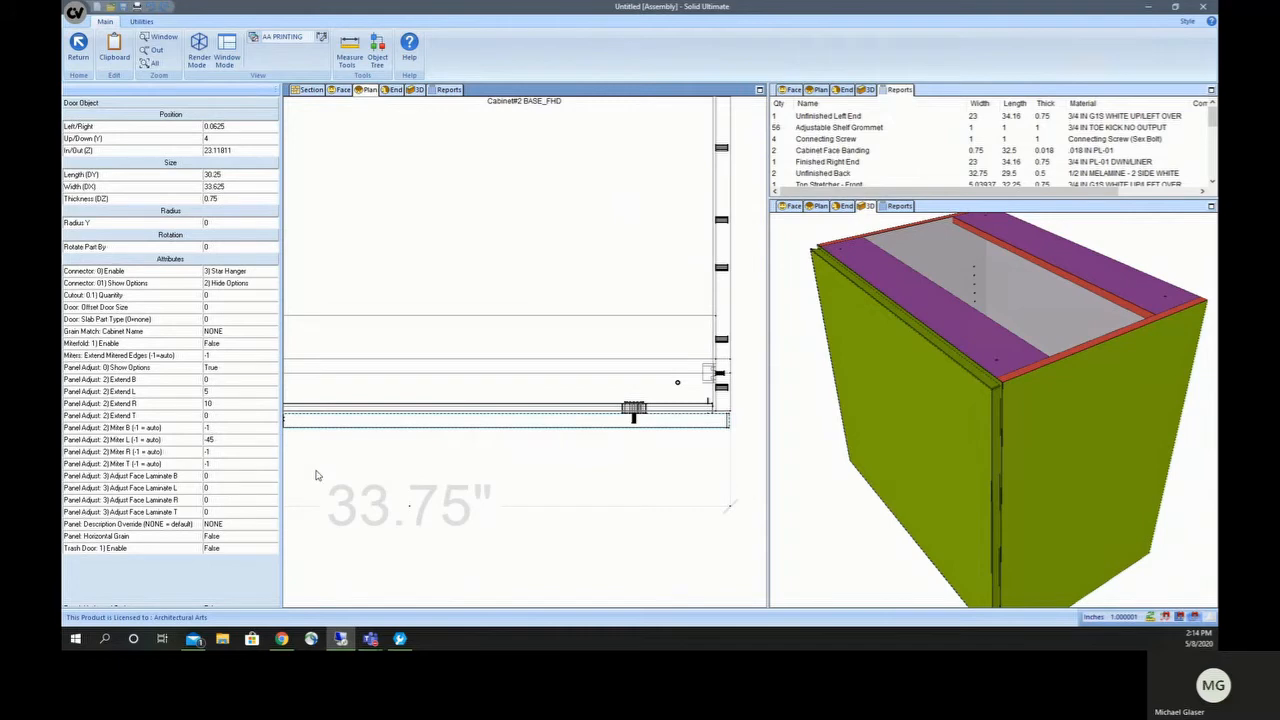
{"action": "mouse_move", "coordinate": [372, 309]}
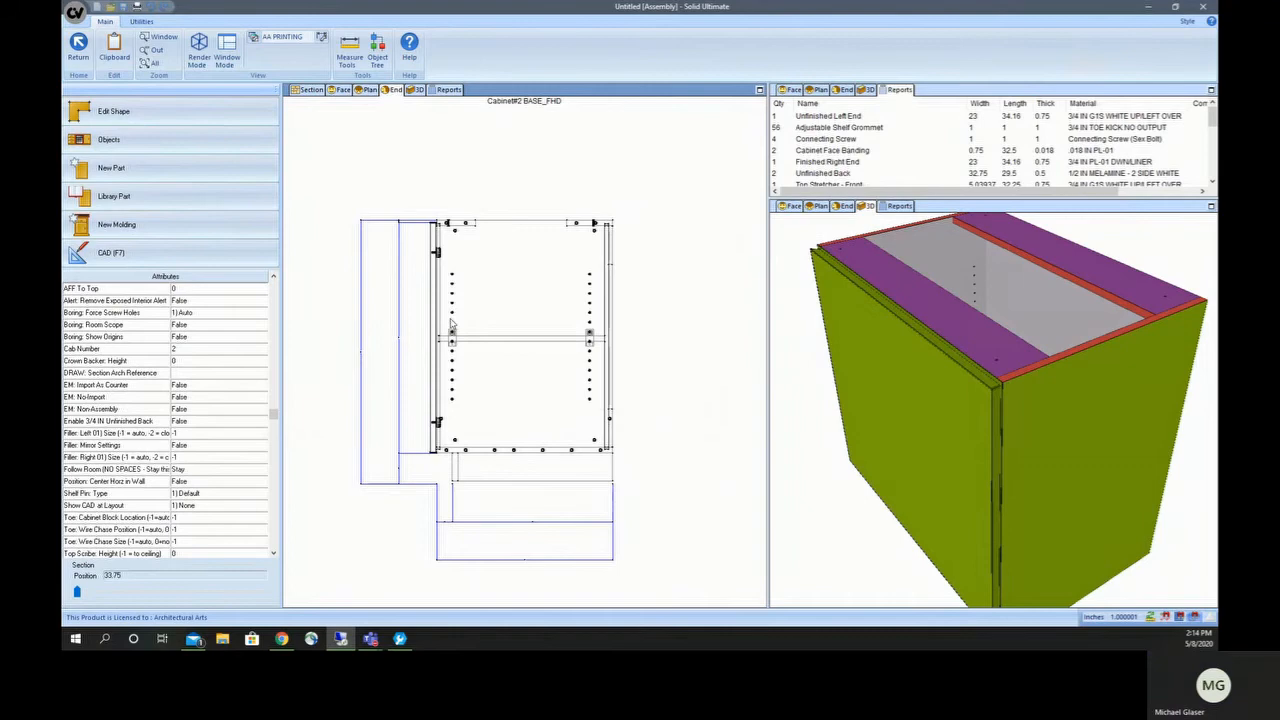
{"action": "mouse_move", "coordinate": [410, 410]}
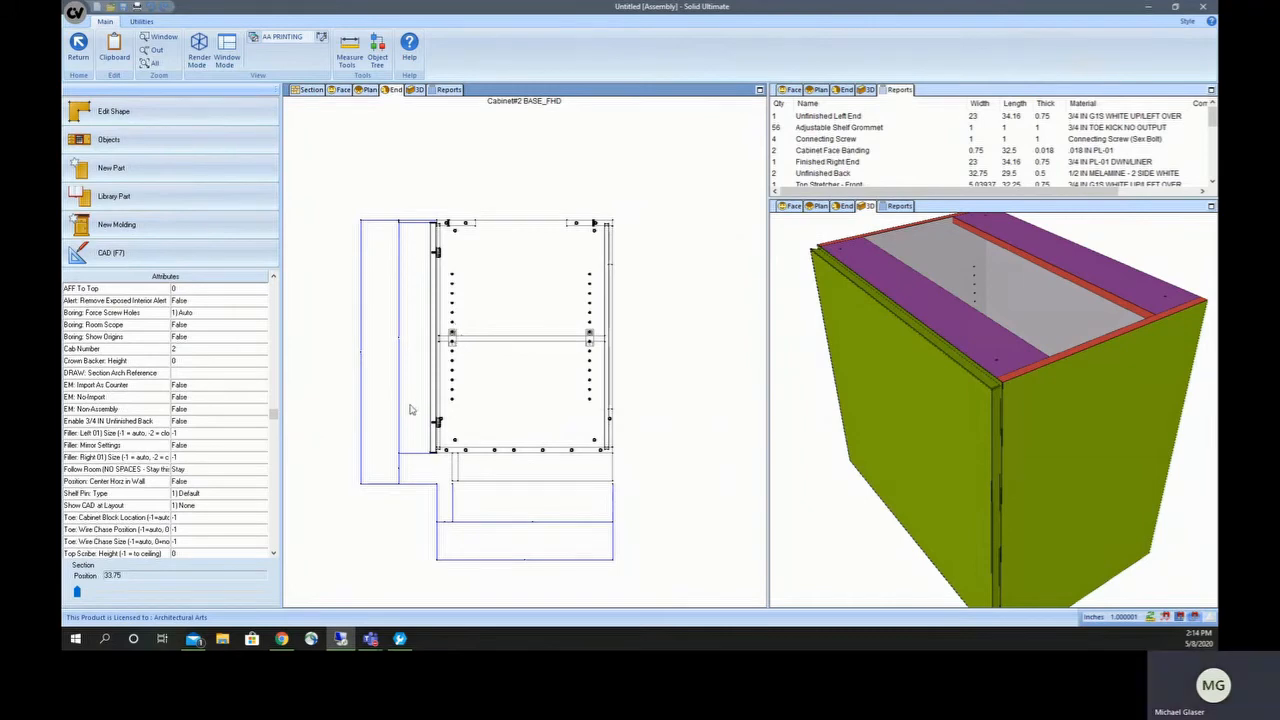
{"action": "mouse_move", "coordinate": [434, 399]}
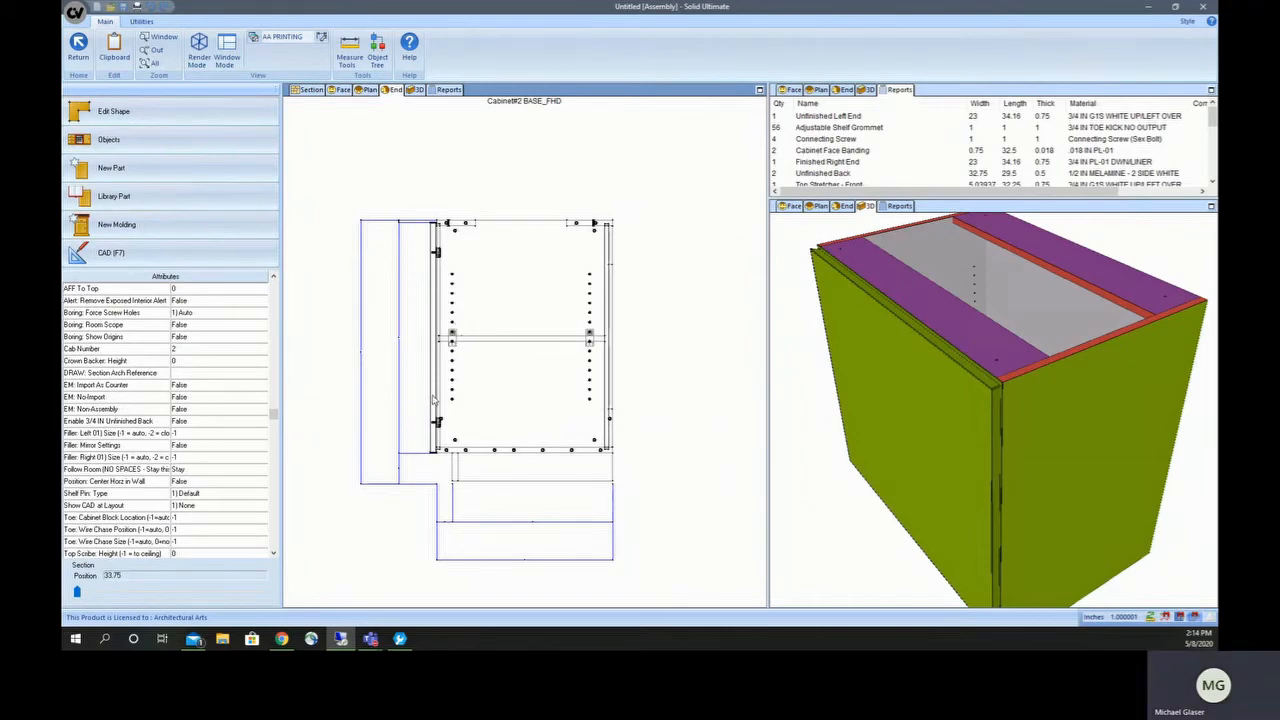
{"action": "mouse_move", "coordinate": [500, 343]}
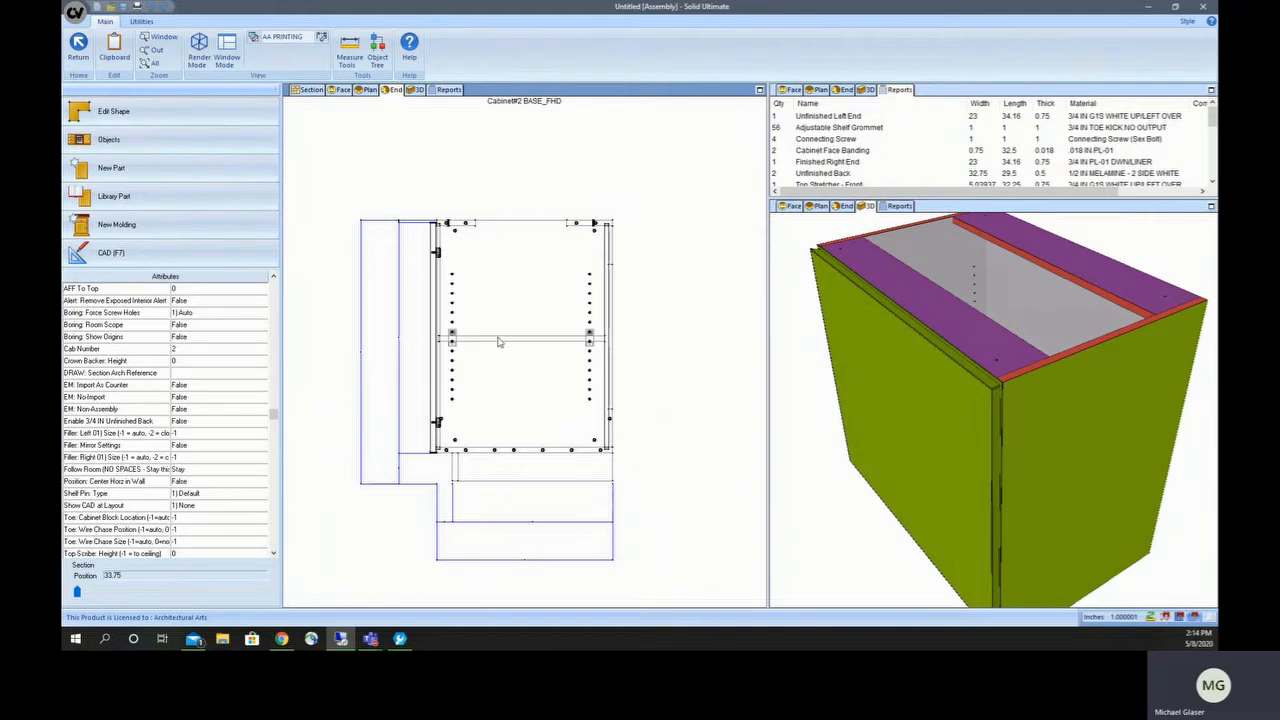
Step: Enable miterfold on the adjustable shelf with Edge 02 angle -90 and size 1.5
{"action": "left_click", "coordinate": [520, 341]}
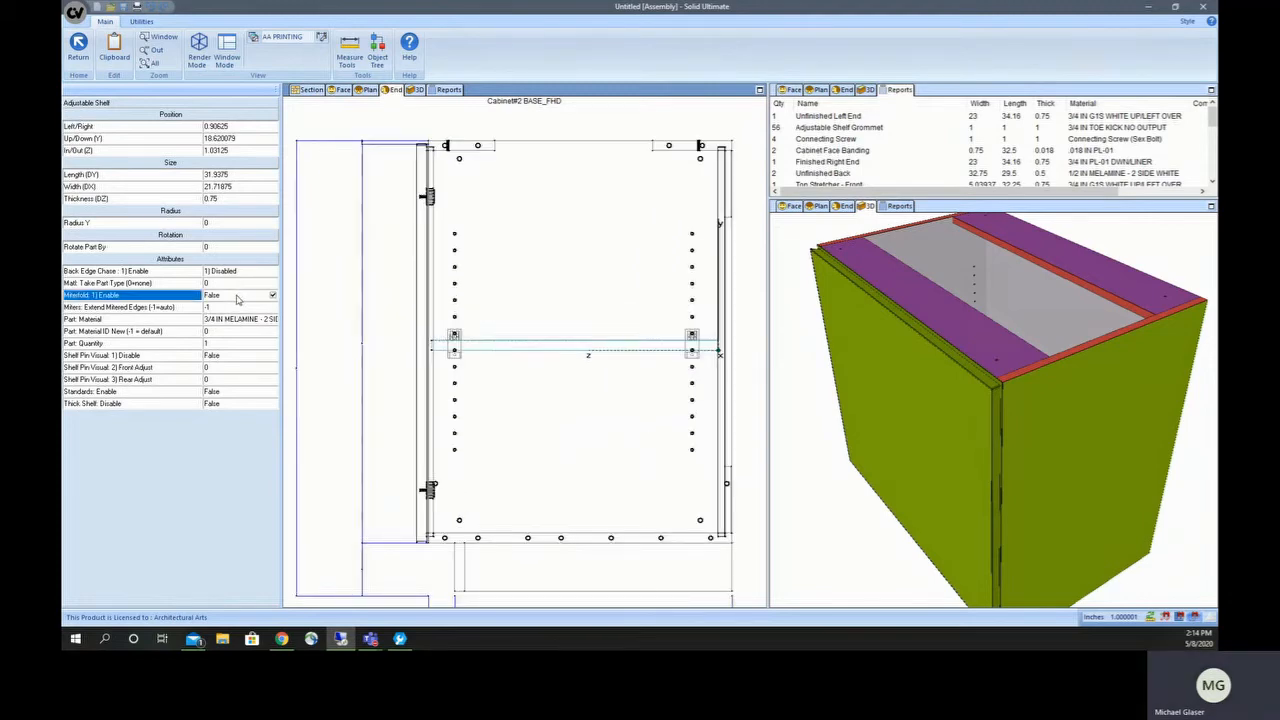
{"action": "left_click", "coordinate": [271, 294]}
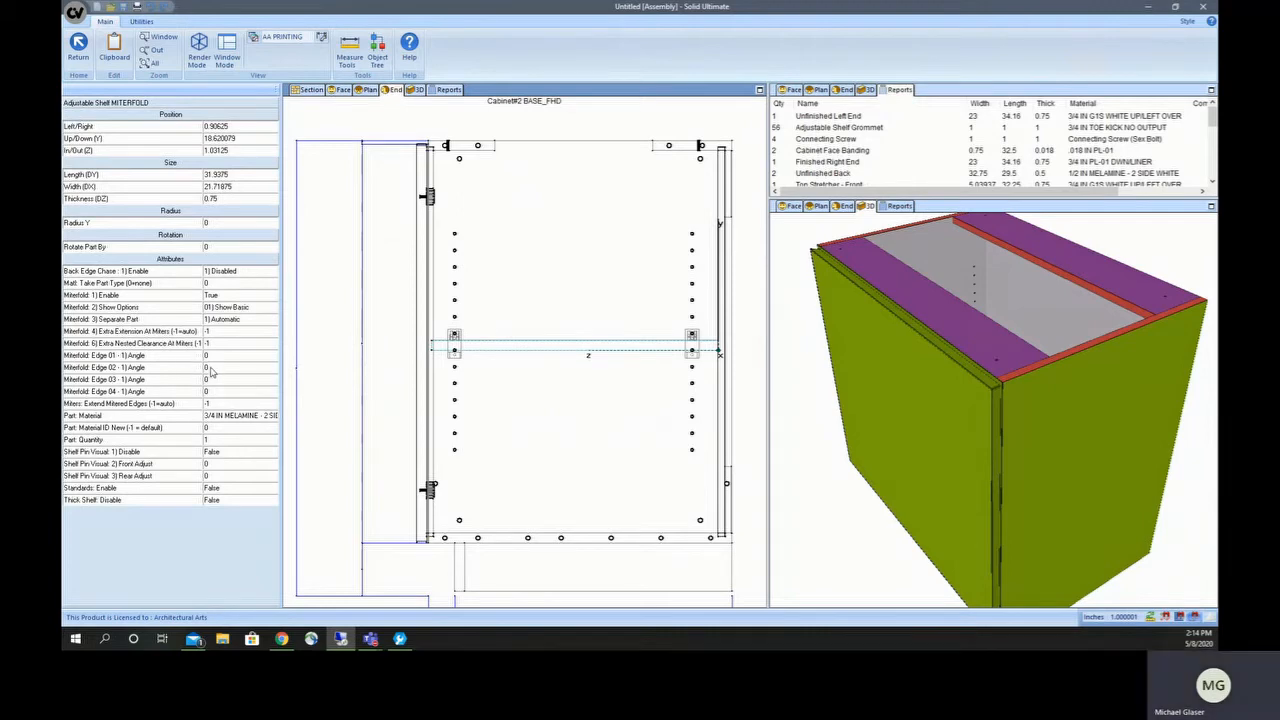
{"action": "left_click", "coordinate": [130, 367]}
{"action": "type", "text": "-90"}
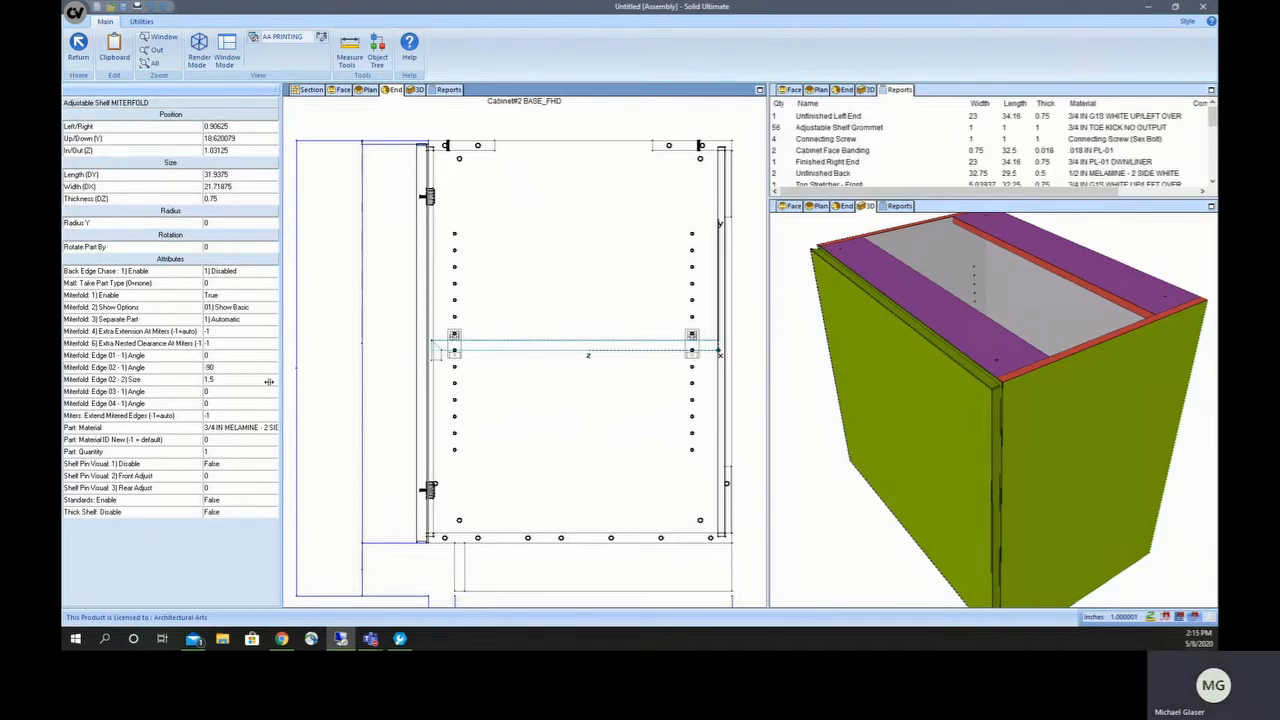
{"action": "left_click", "coordinate": [130, 379]}
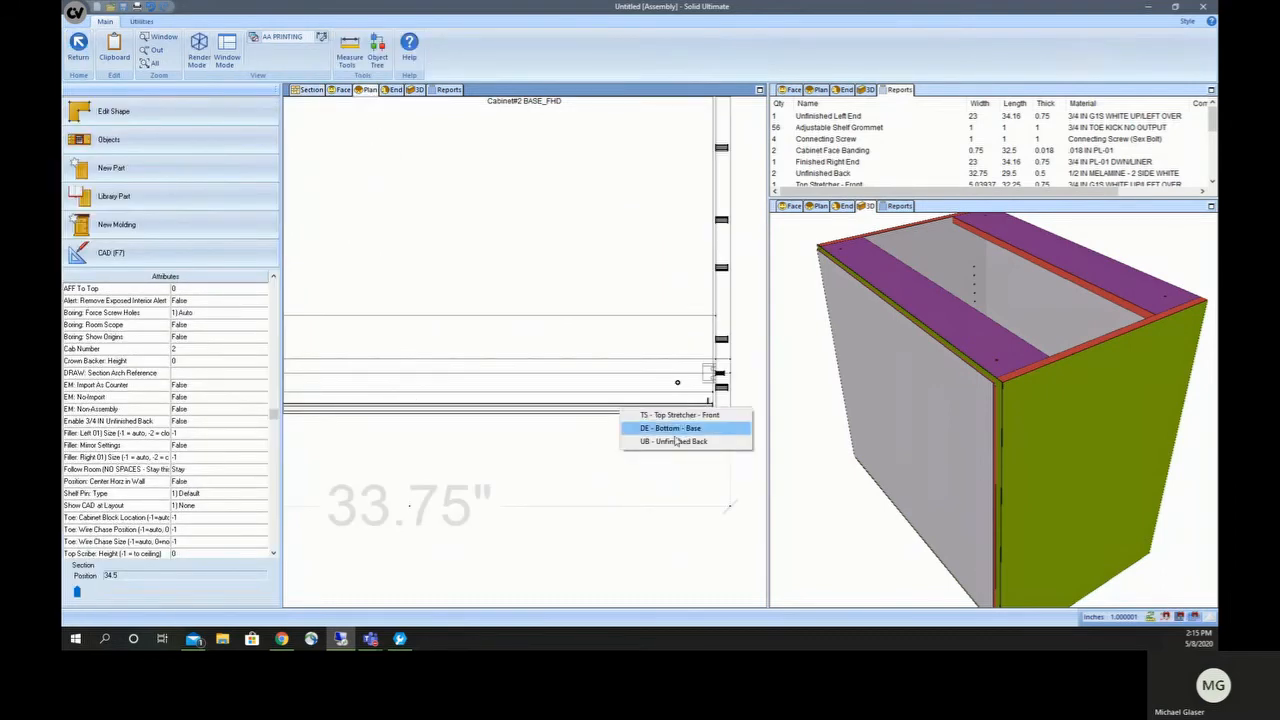
Step: Orbit the 3D view into the cabinet front to see the folded shelf
{"action": "left_click", "coordinate": [672, 441]}
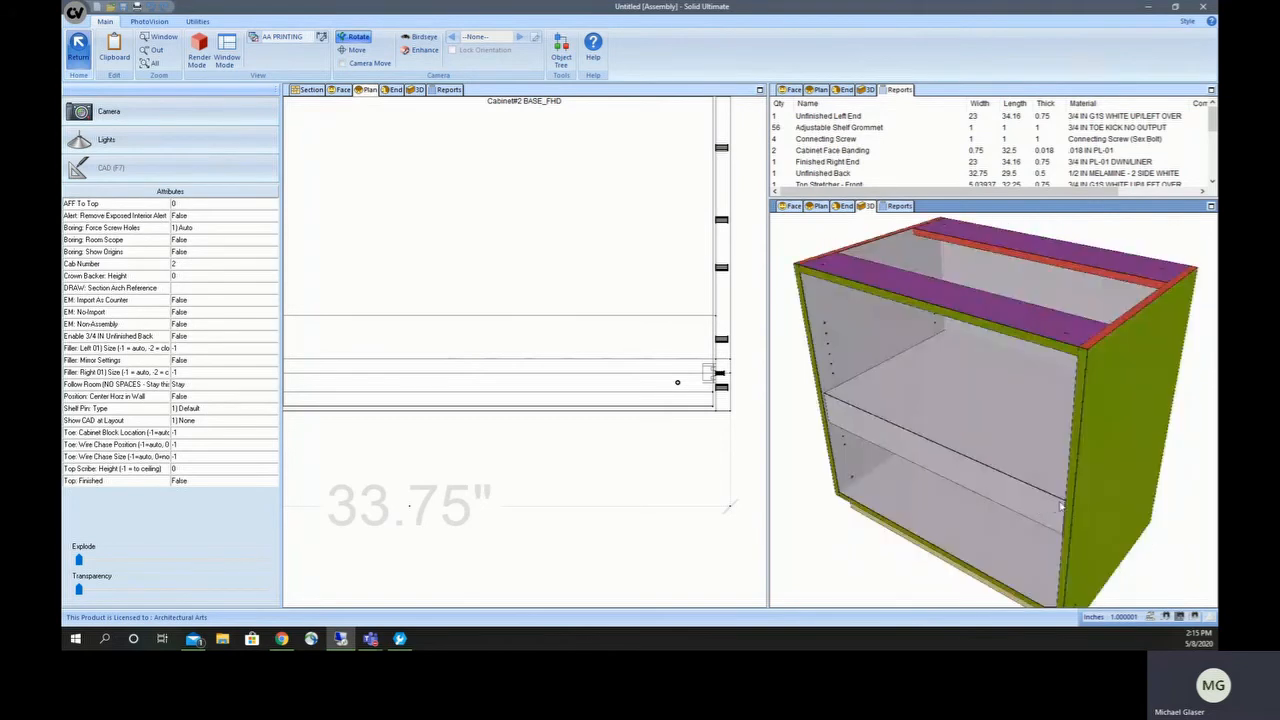
{"action": "mouse_move", "coordinate": [912, 433]}
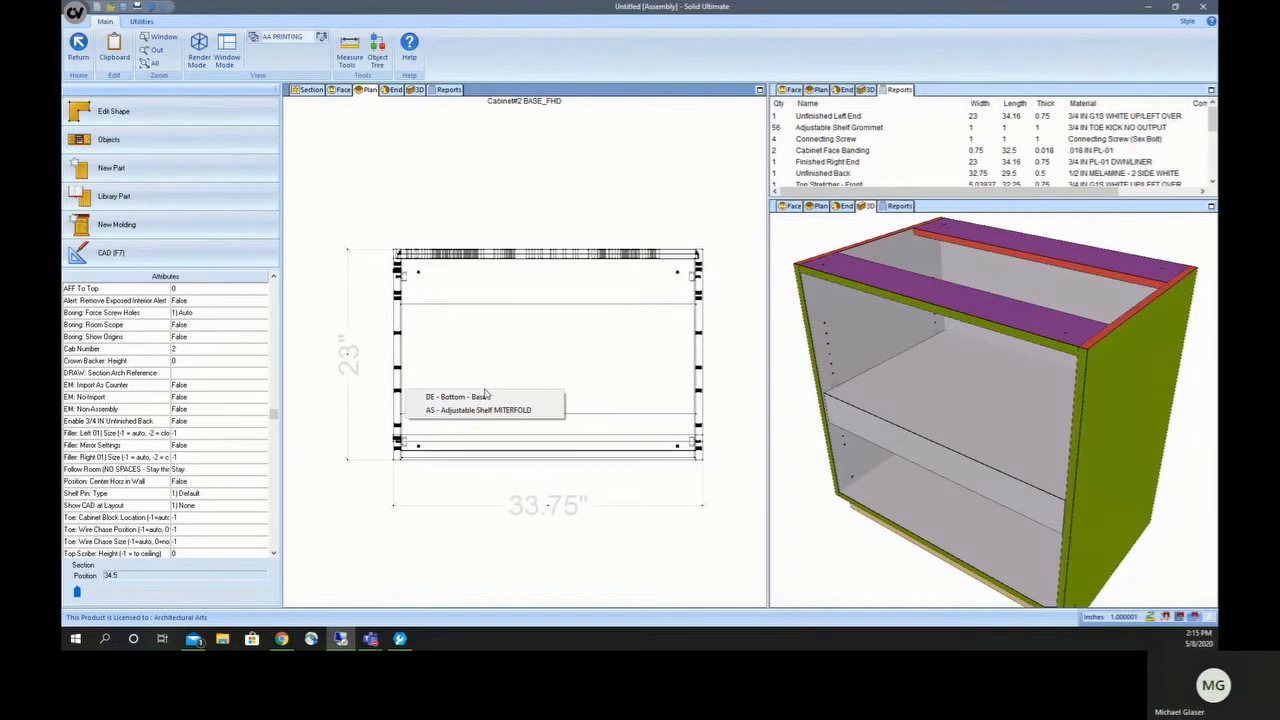
{"action": "left_click", "coordinate": [478, 410]}
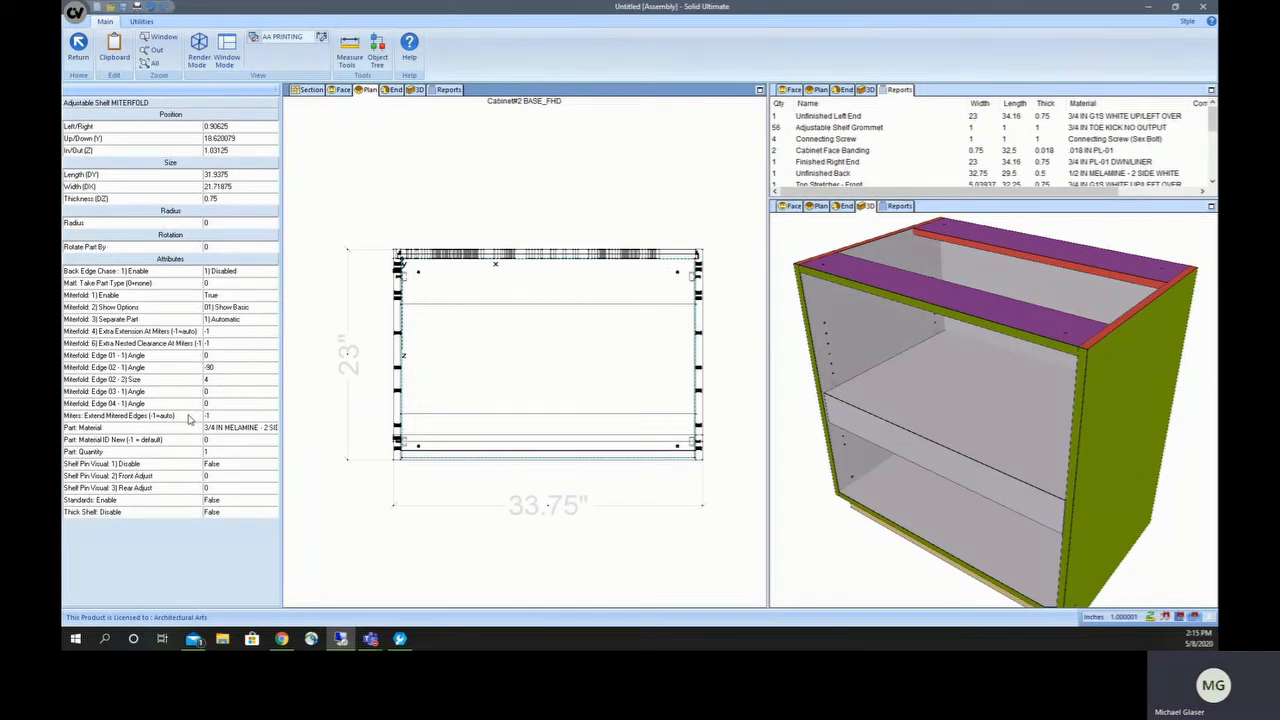
{"action": "mouse_move", "coordinate": [183, 420]}
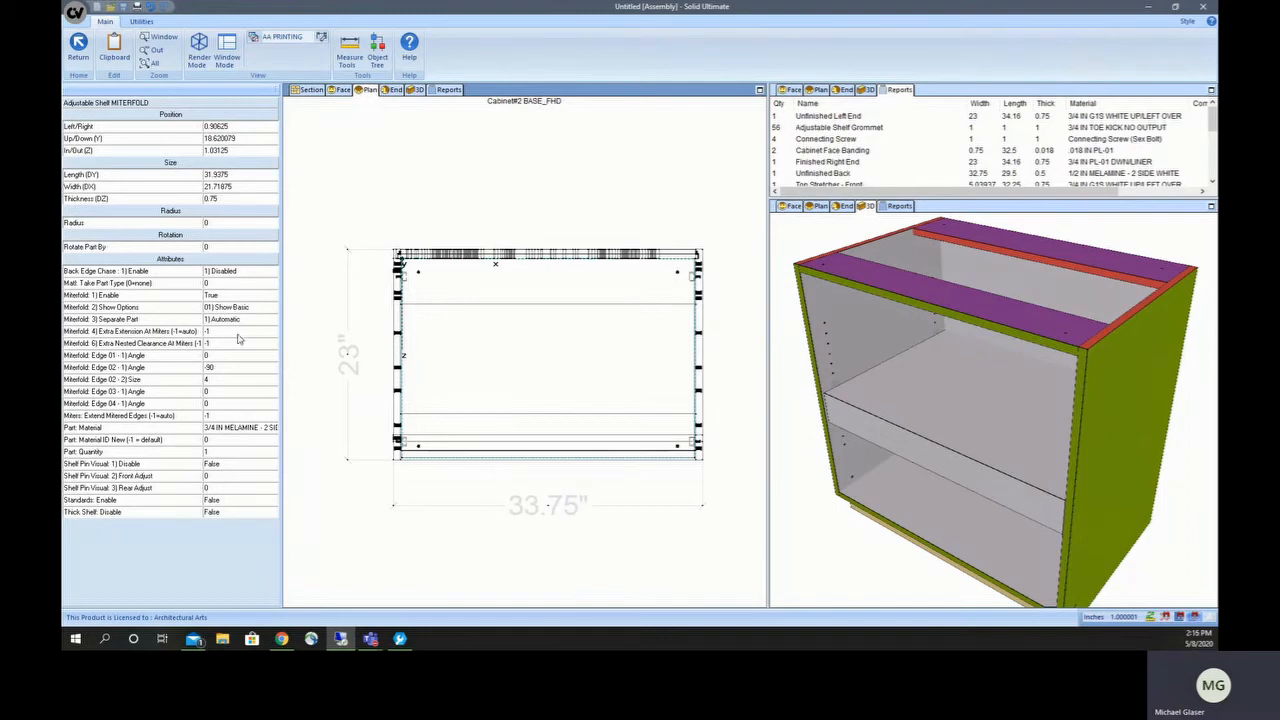
{"action": "mouse_move", "coordinate": [318, 292]}
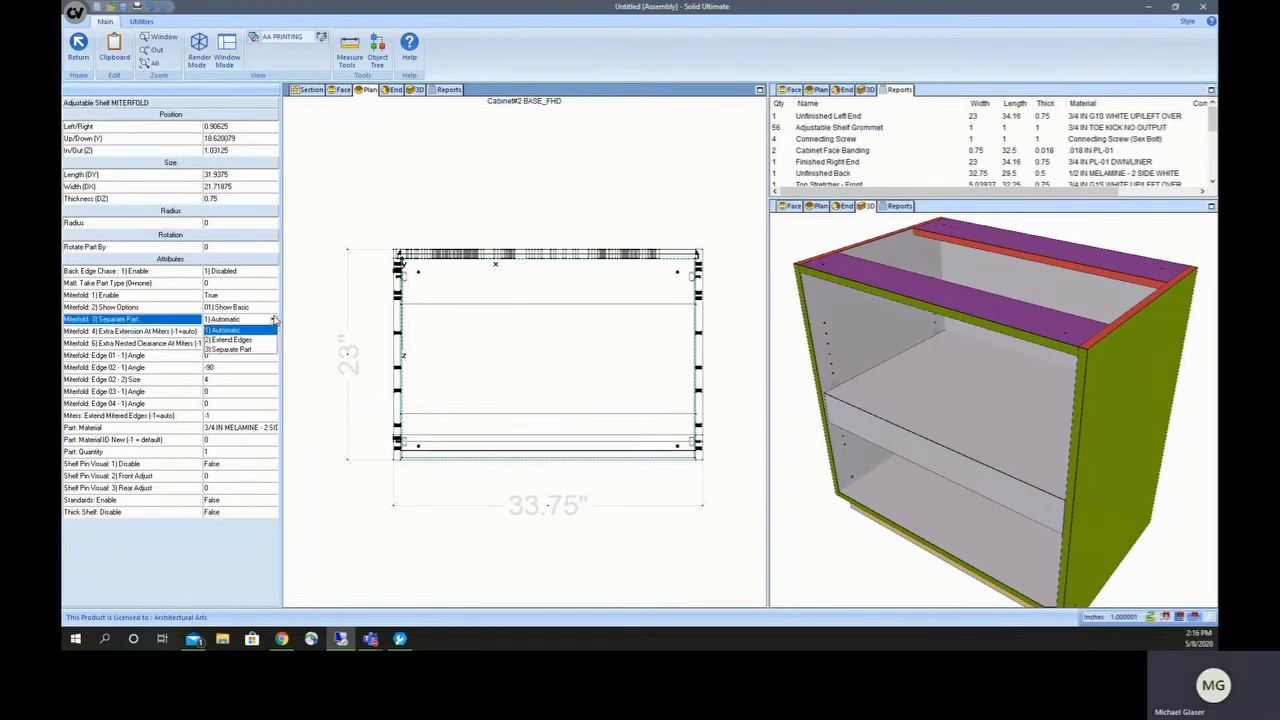
{"action": "left_click", "coordinate": [222, 330]}
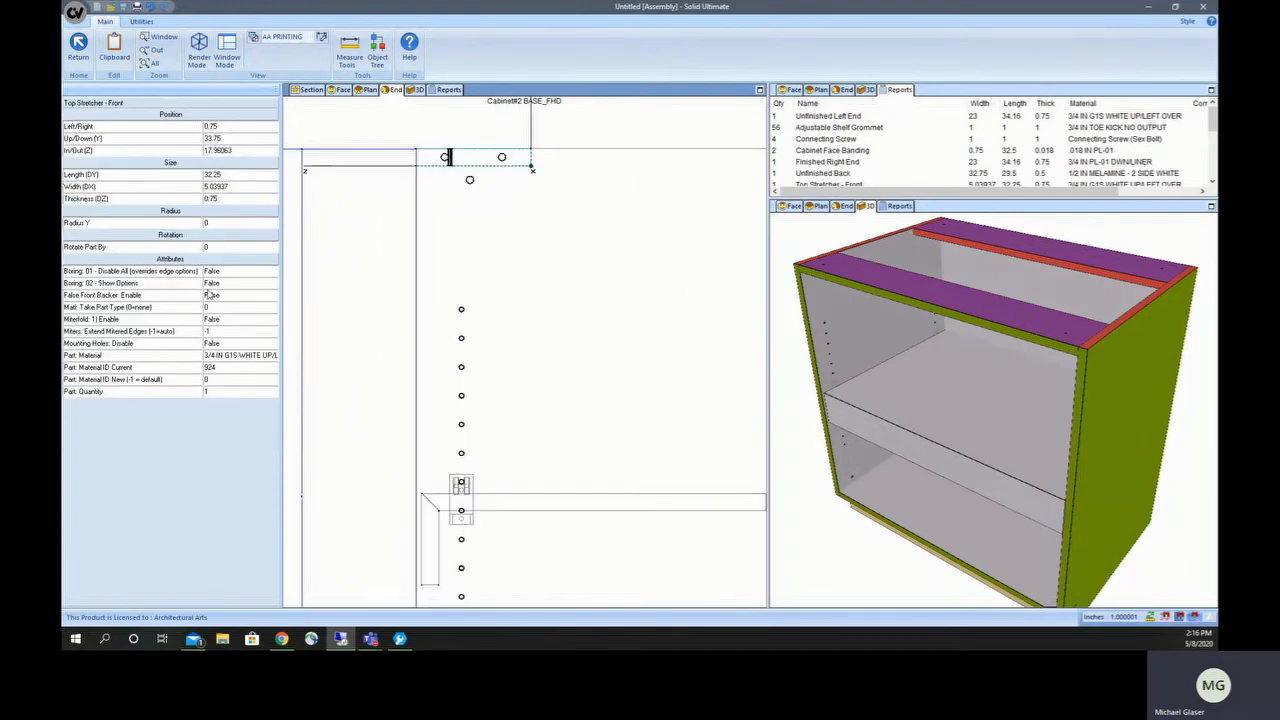
{"action": "mouse_move", "coordinate": [225, 298]}
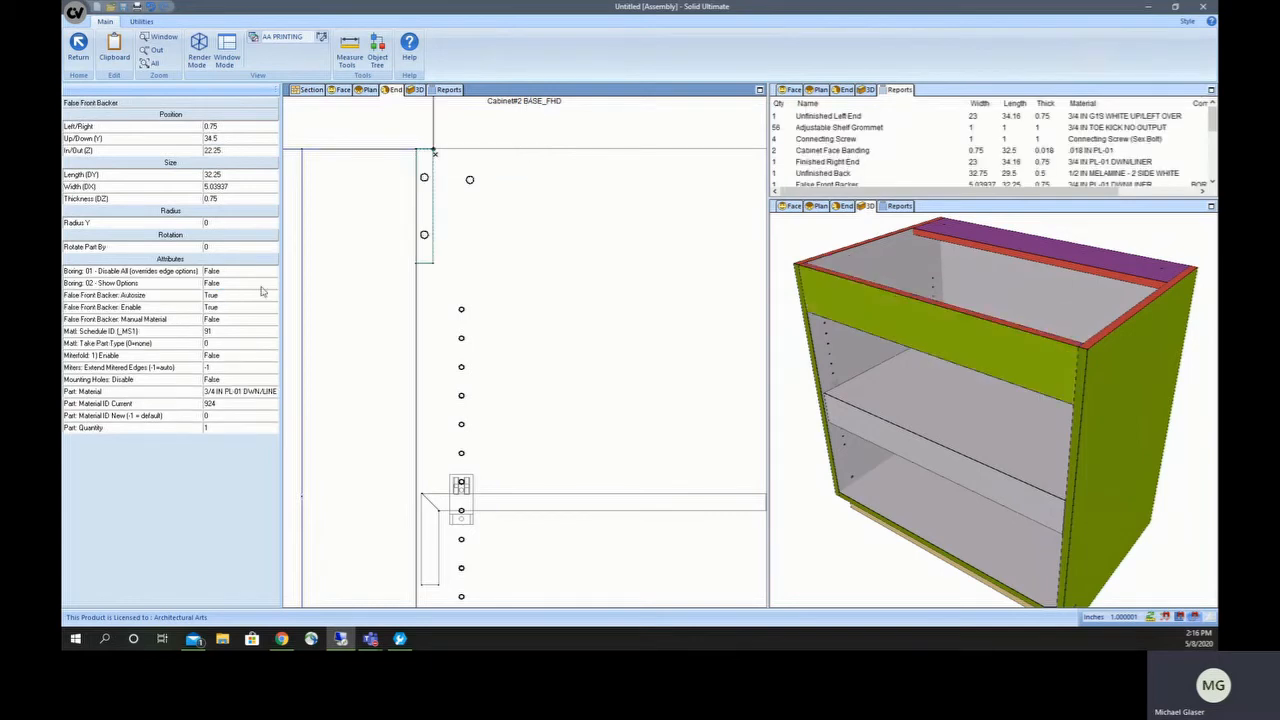
{"action": "mouse_move", "coordinate": [254, 305]}
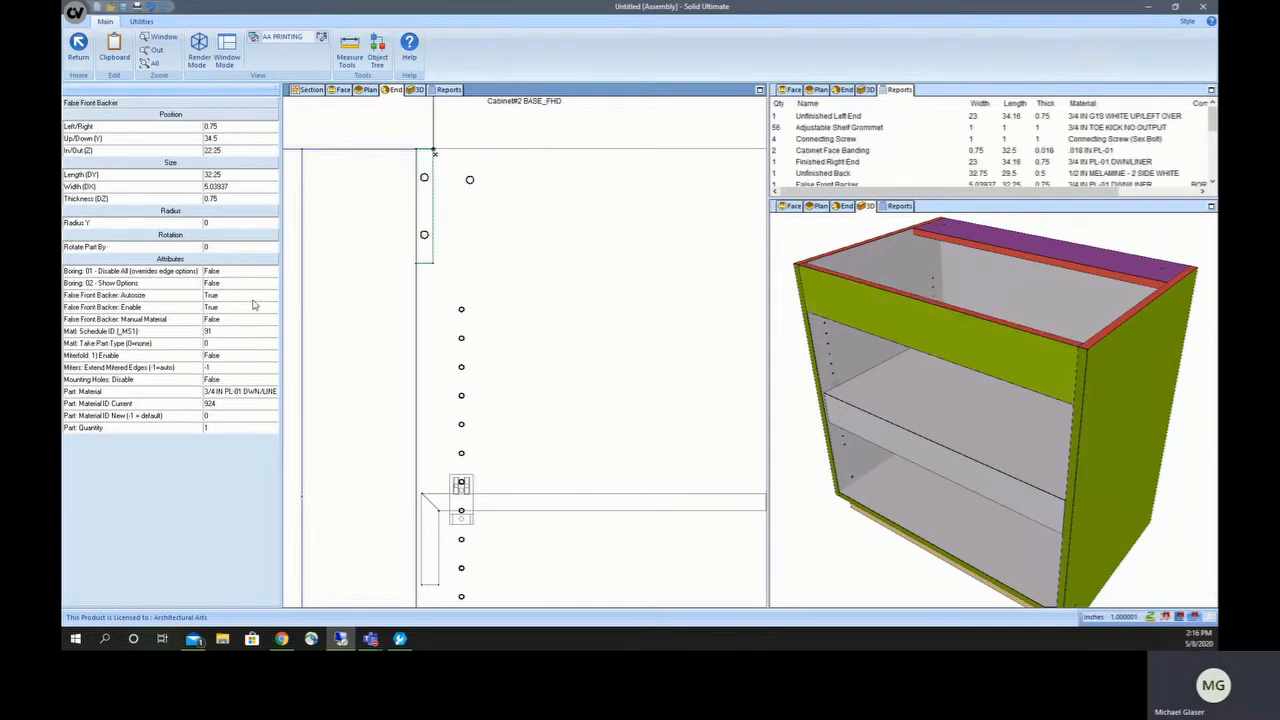
{"action": "mouse_move", "coordinate": [633, 201]}
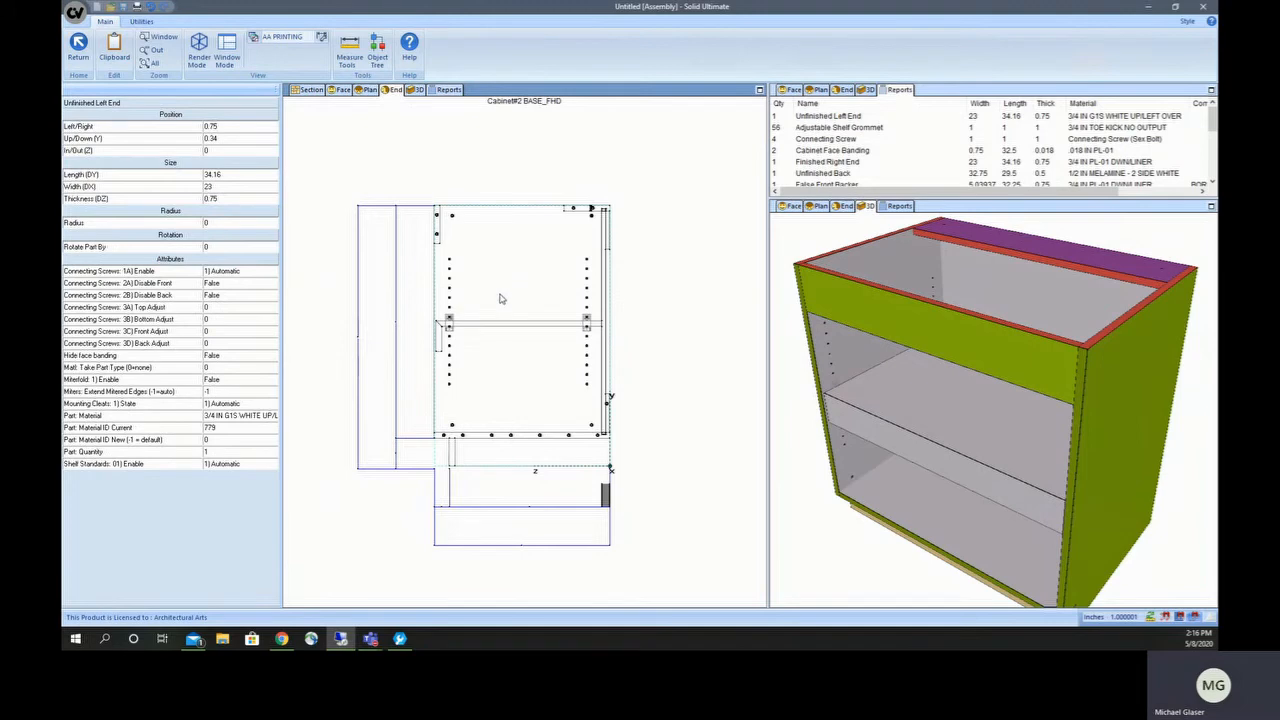
{"action": "mouse_move", "coordinate": [230, 475]}
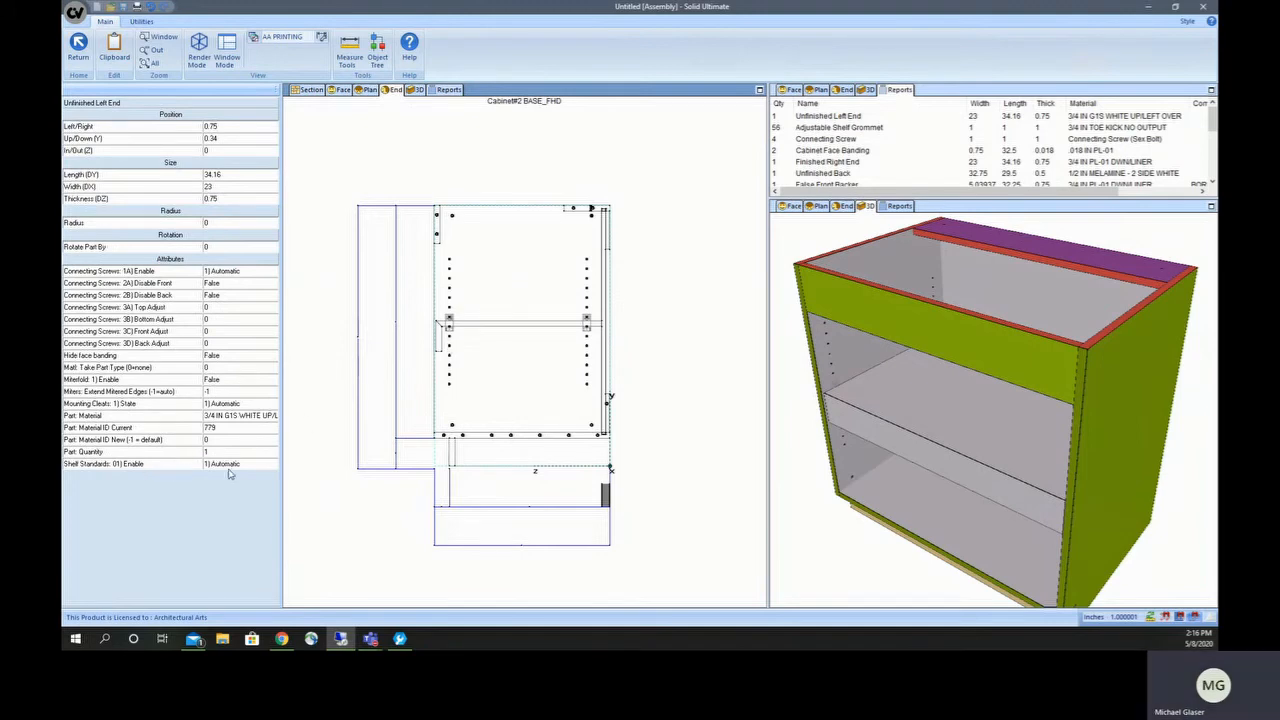
{"action": "mouse_move", "coordinate": [232, 473]}
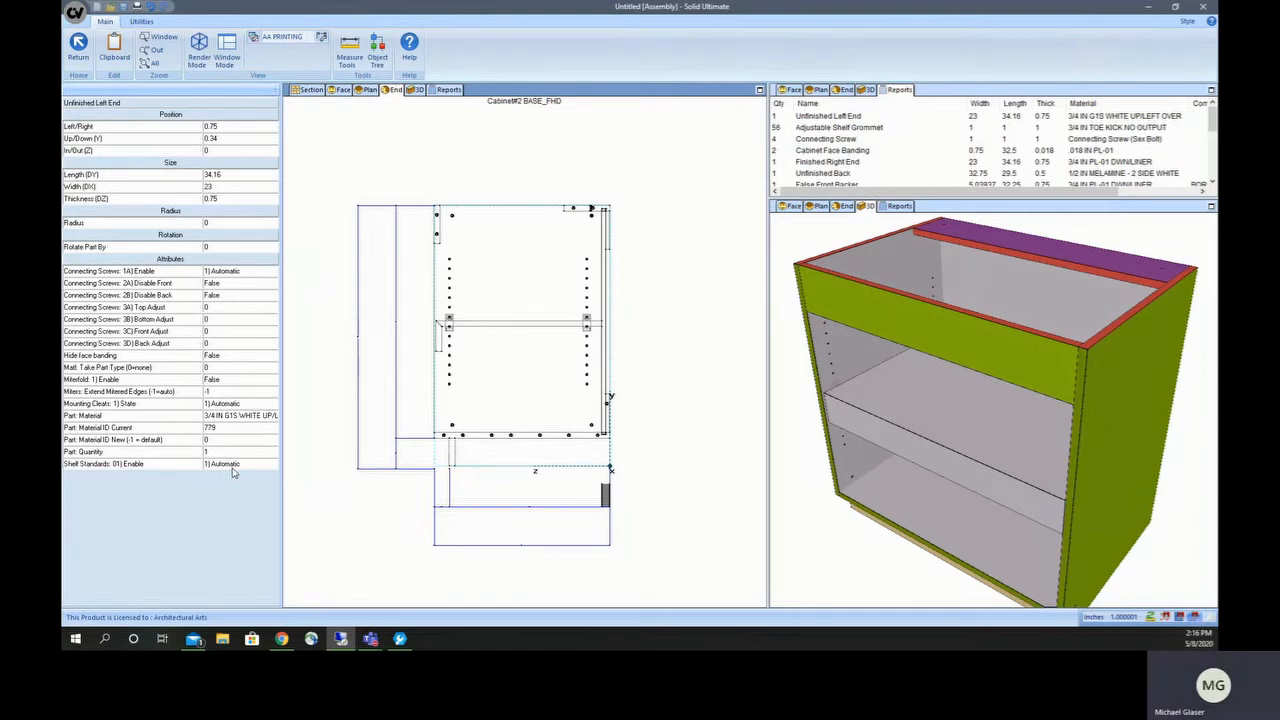
Step: Enable shelf standards on cabinet #2's unfinished left end, checking the finished right end too
{"action": "left_click", "coordinate": [130, 463]}
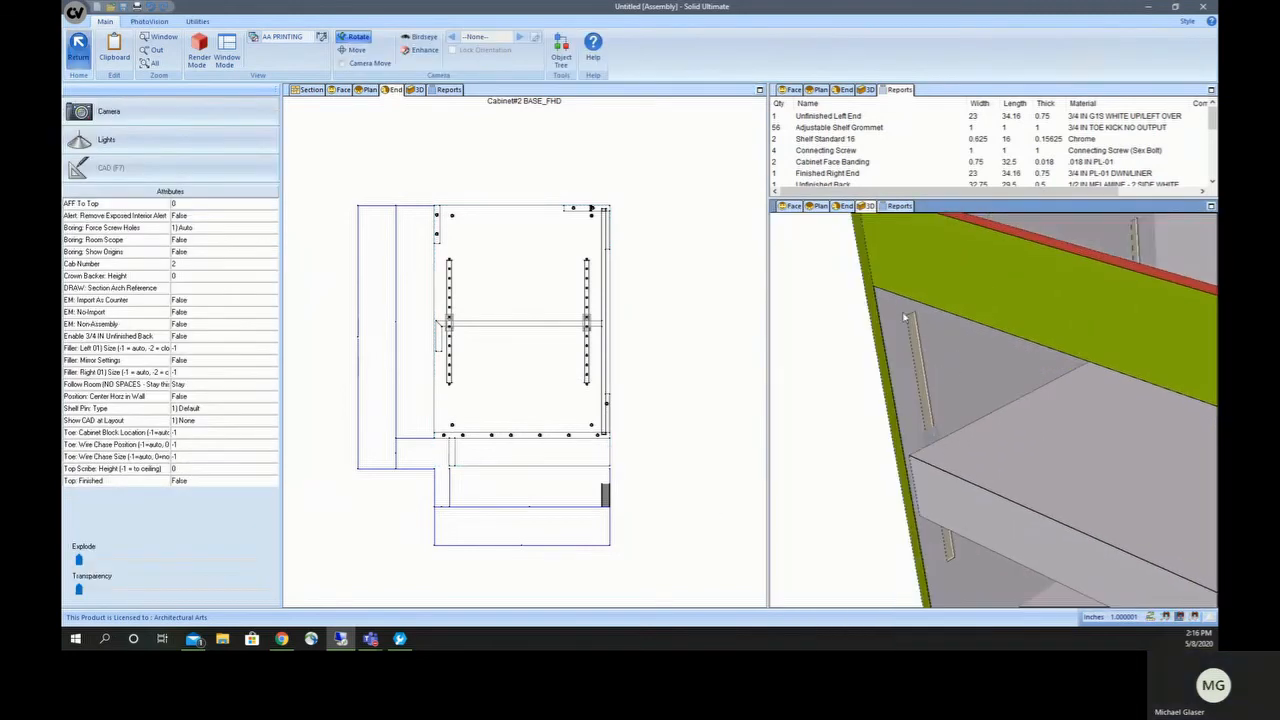
{"action": "mouse_move", "coordinate": [522, 388]}
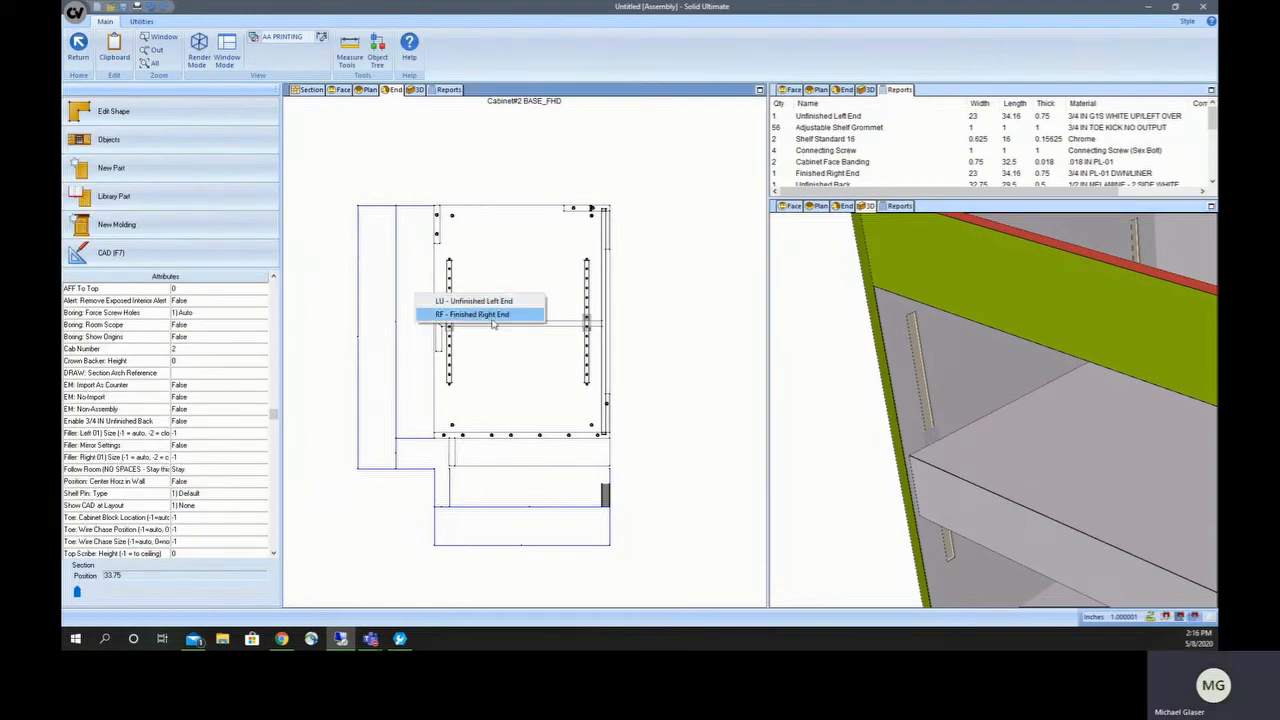
{"action": "left_click", "coordinate": [472, 314]}
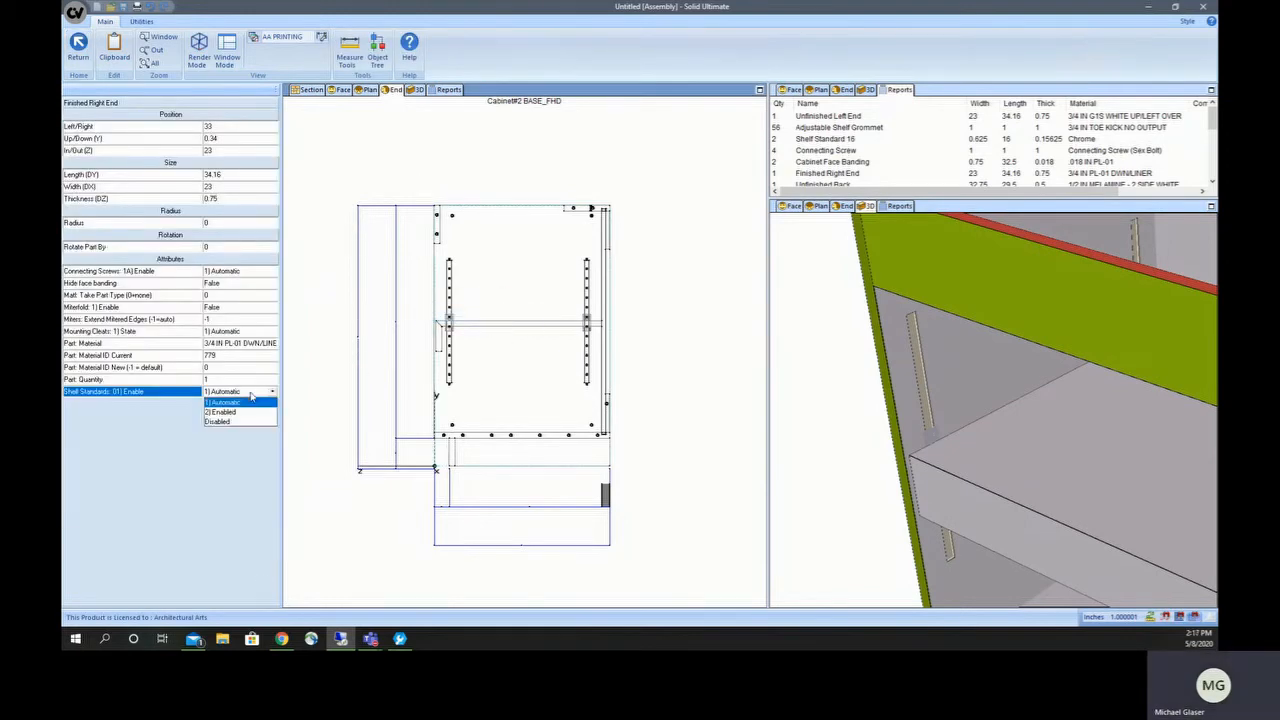
{"action": "left_click", "coordinate": [223, 401]}
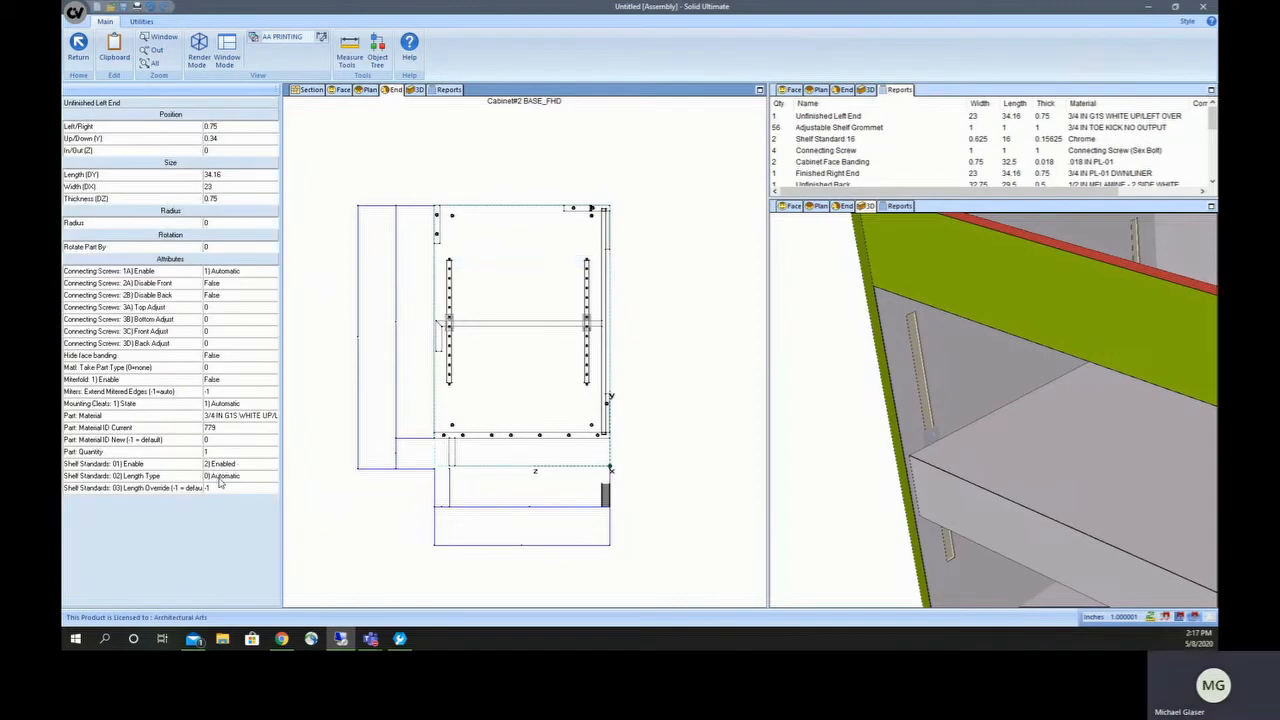
{"action": "left_click", "coordinate": [240, 475]}
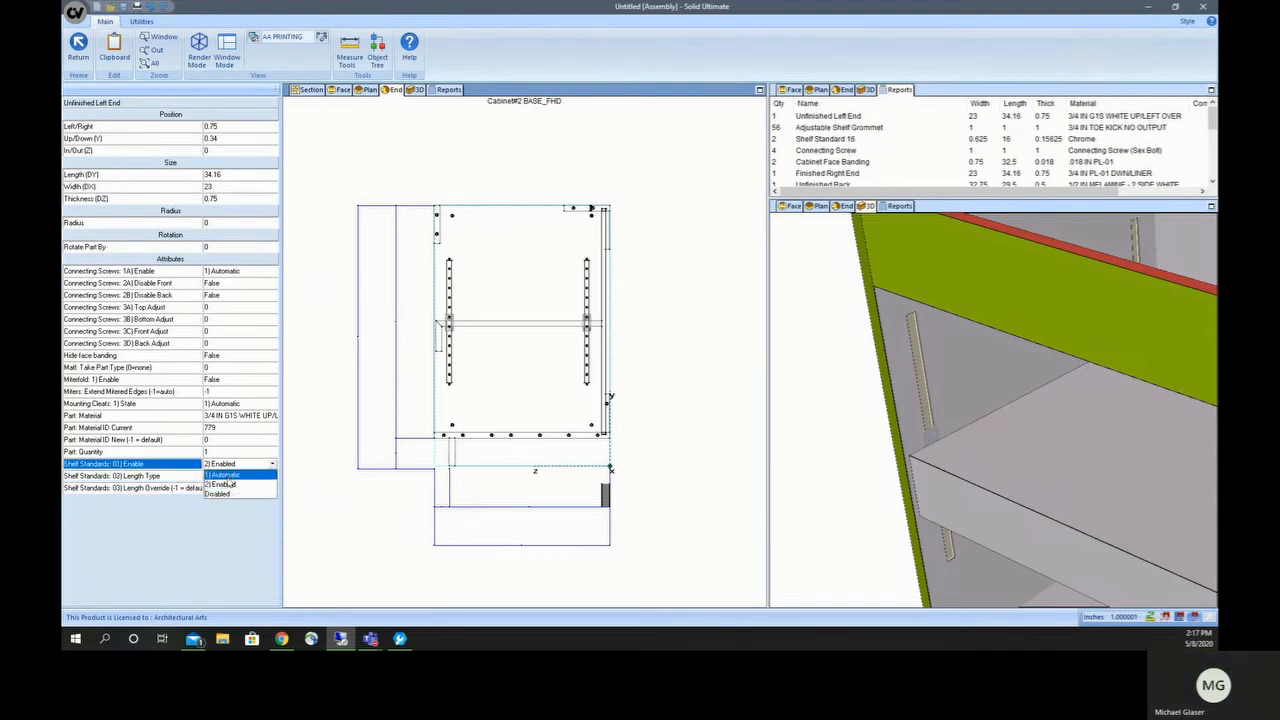
{"action": "left_click", "coordinate": [217, 494]}
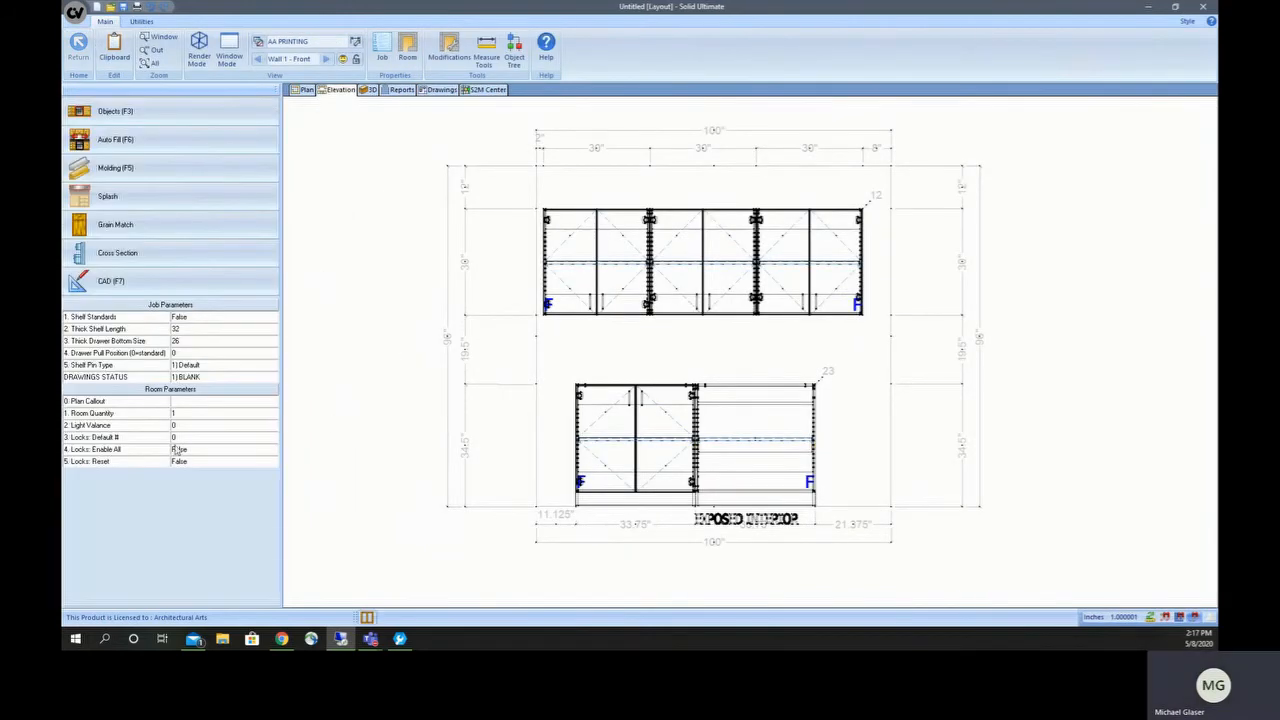
Step: Open base cabinet #1 and confirm its finished left end has shelf standards disabled
{"action": "left_click", "coordinate": [115, 317]}
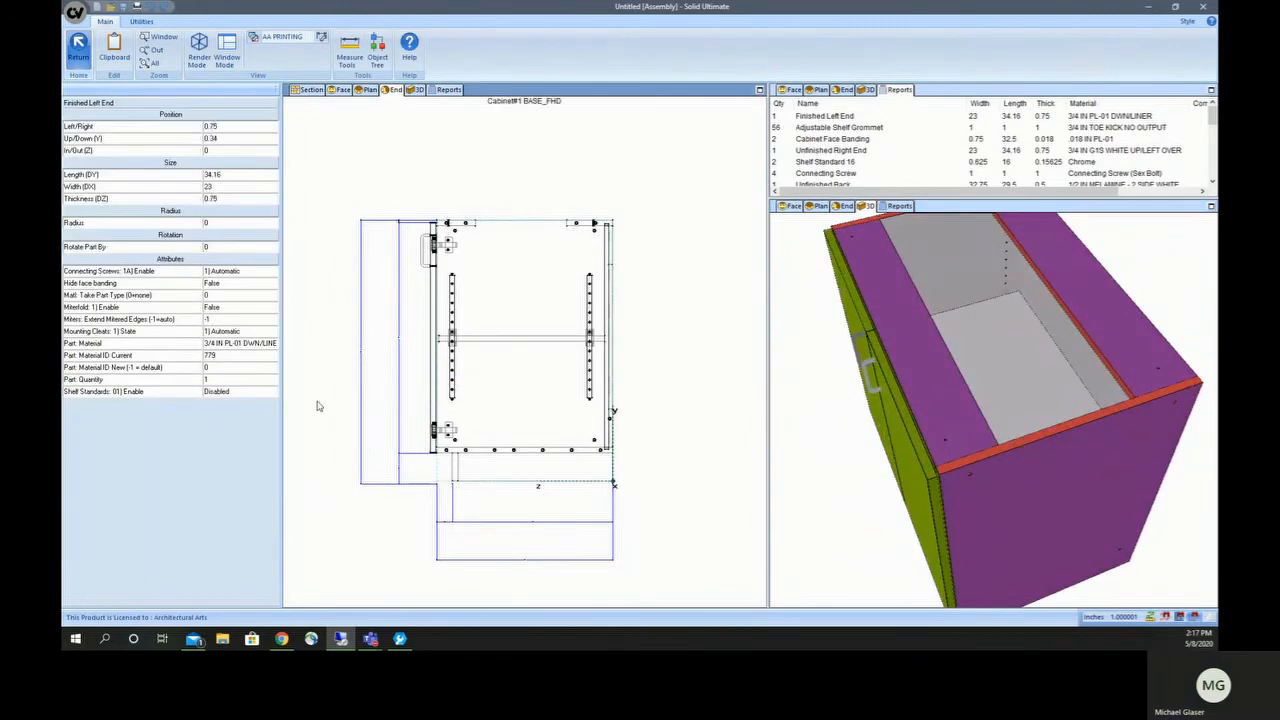
{"action": "left_click", "coordinate": [130, 391]}
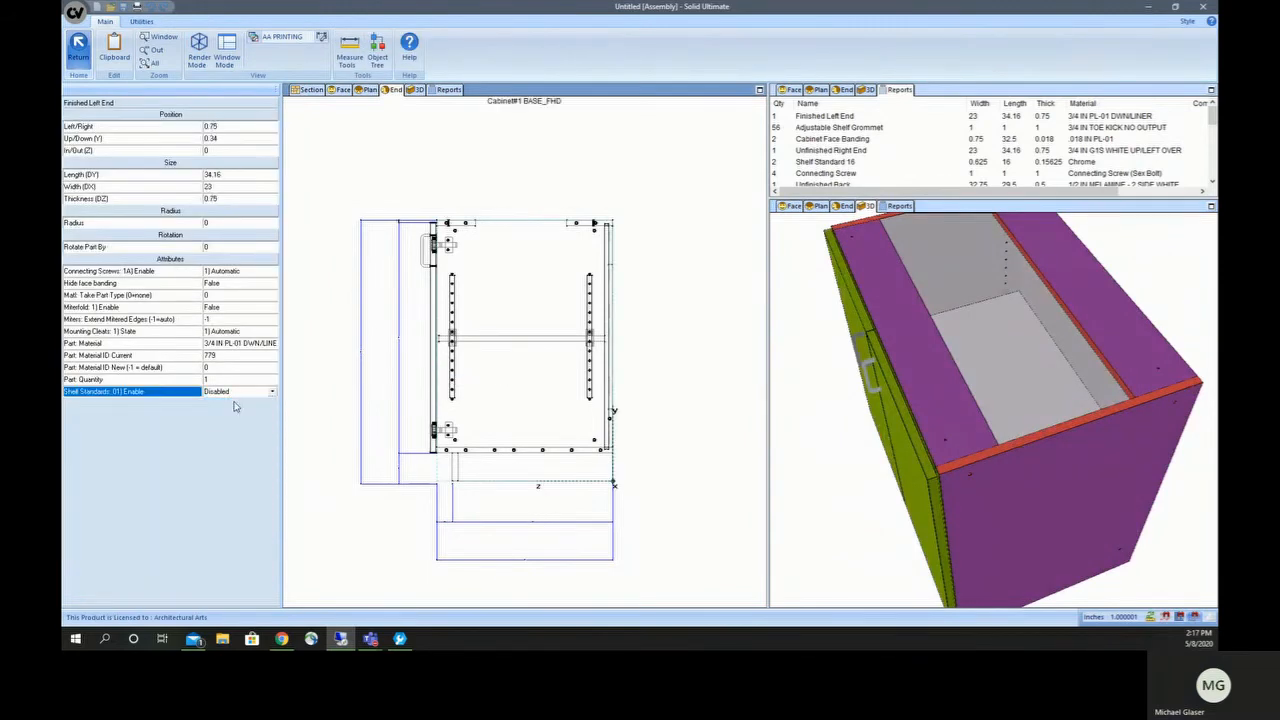
{"action": "left_click", "coordinate": [148, 21]}
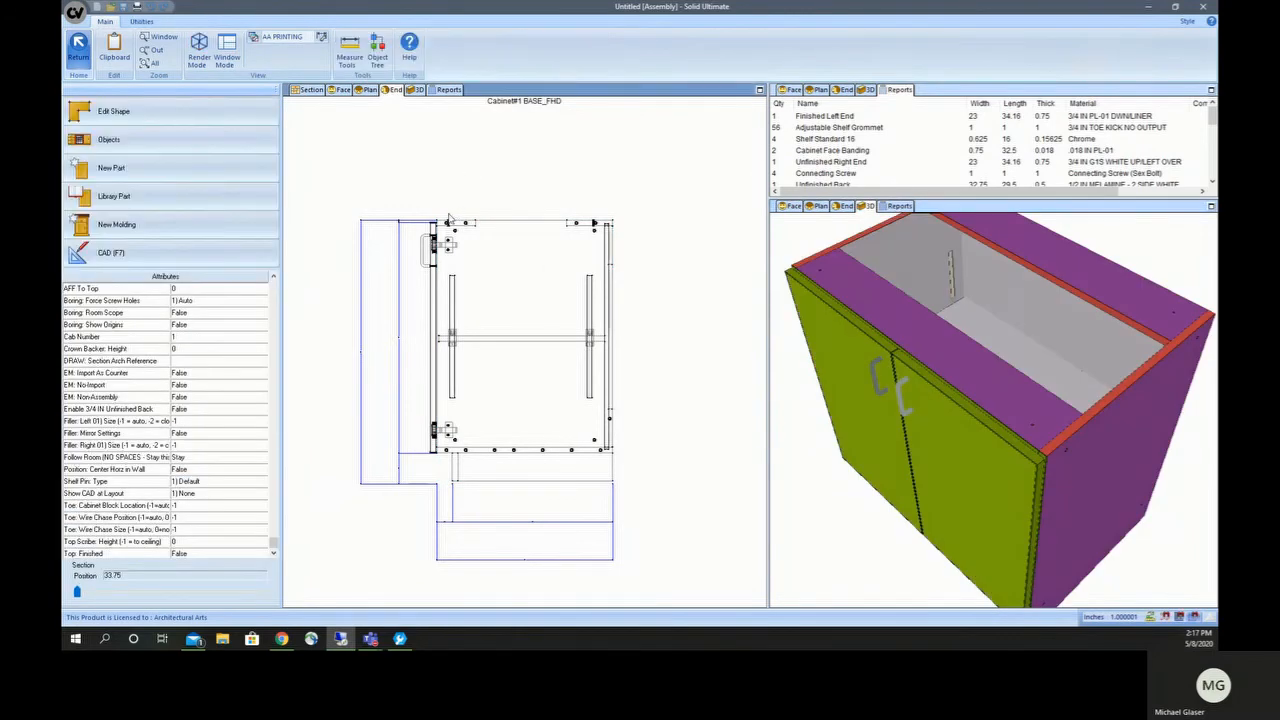
{"action": "mouse_move", "coordinate": [409, 105]}
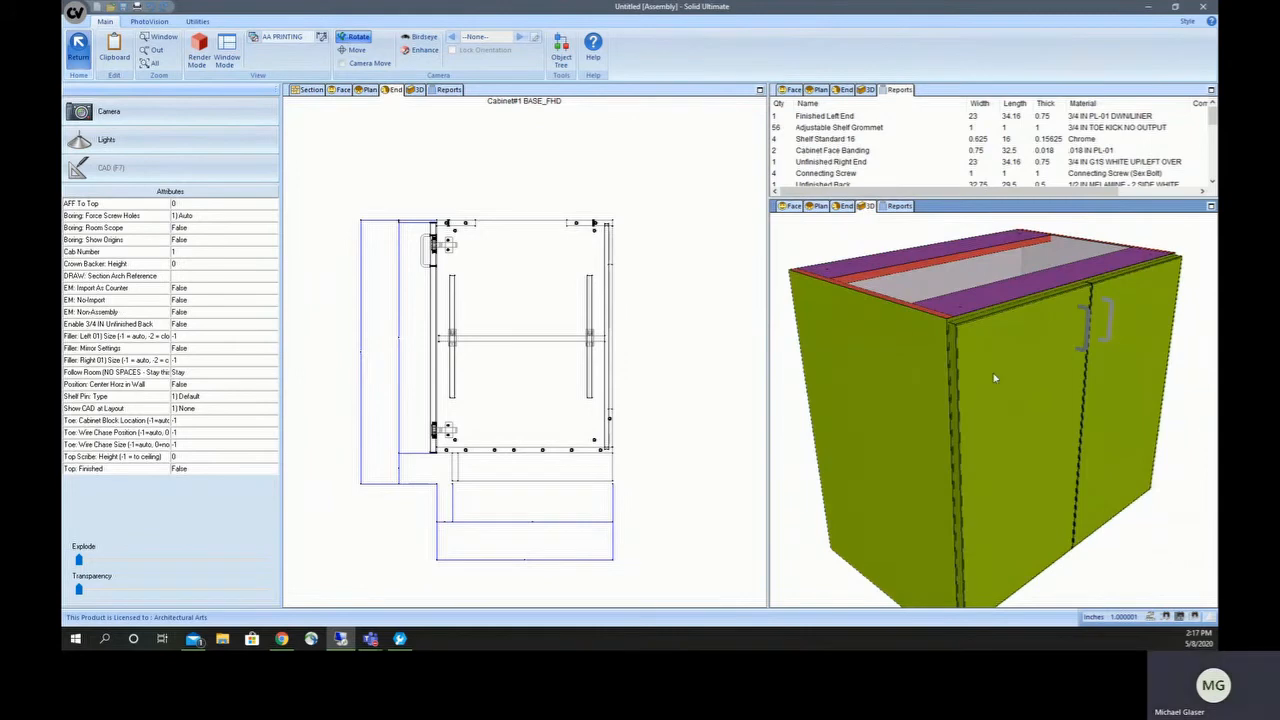
Step: Orbit cabinet #1 in 3D to view its two doors and purple finished end
{"action": "left_click_drag", "start_coordinate": [1000, 400], "coordinate": [1065, 431]}
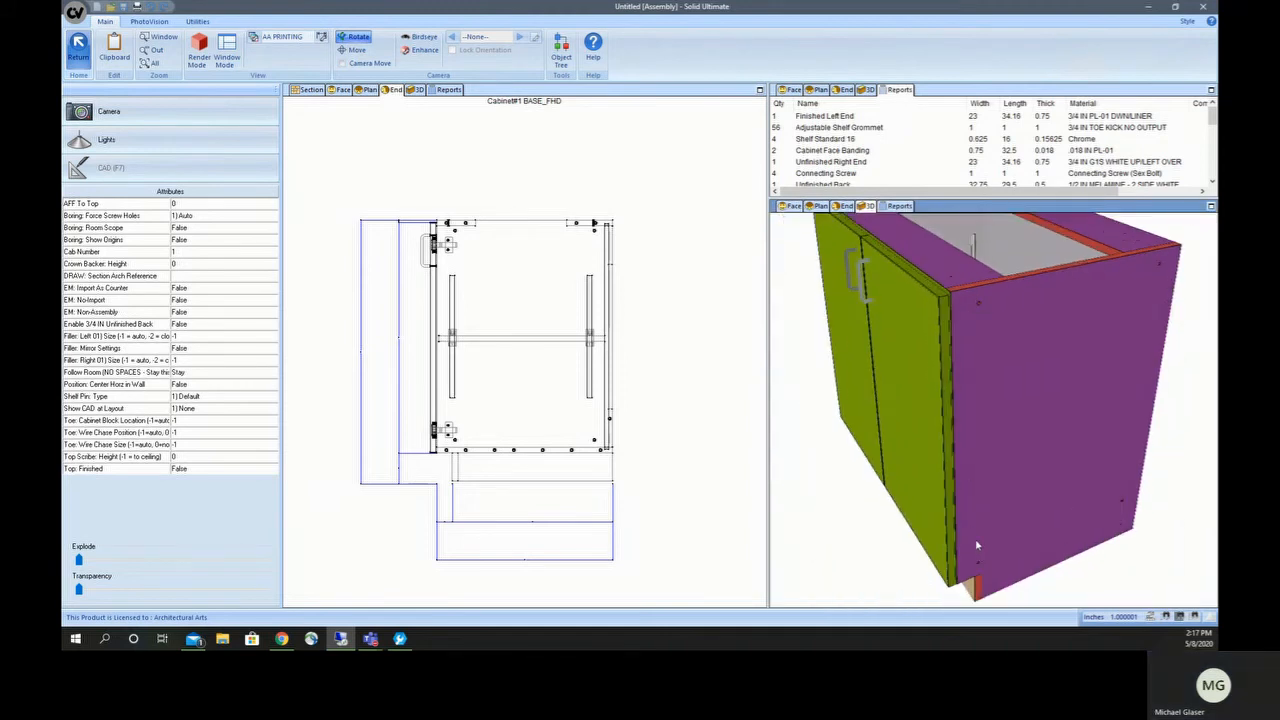
{"action": "mouse_move", "coordinate": [690, 395]}
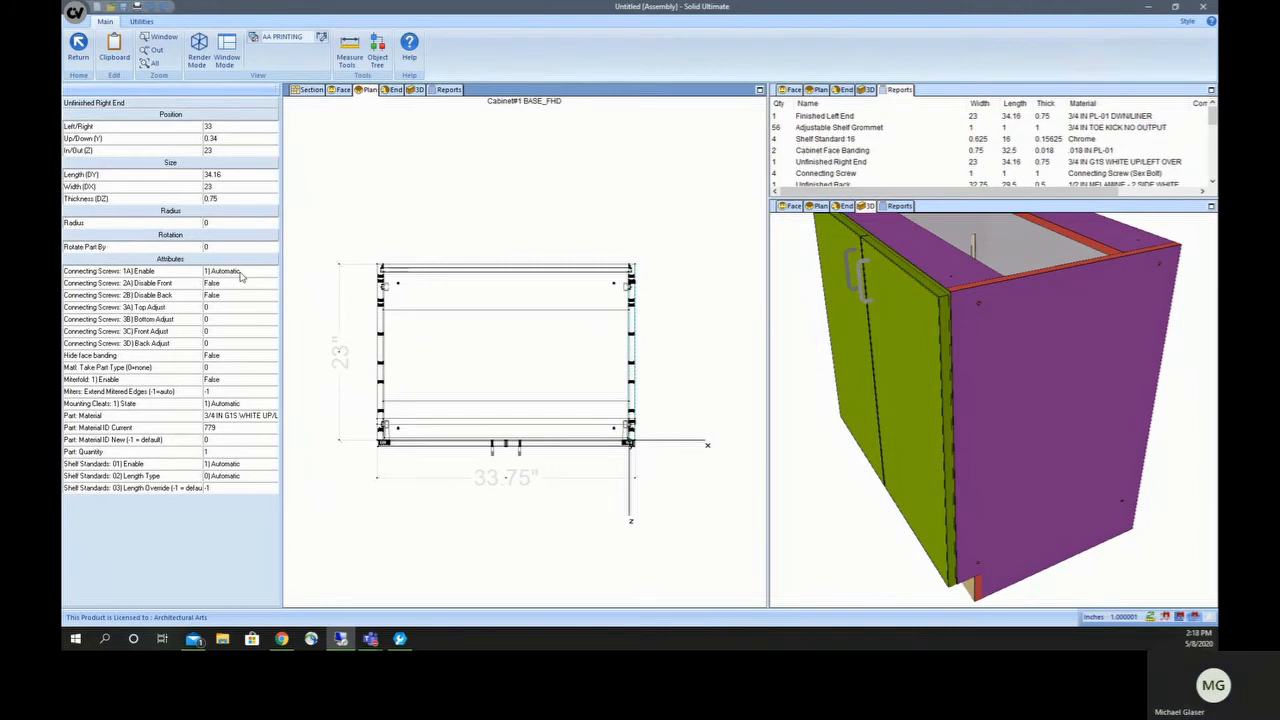
{"action": "left_click", "coordinate": [271, 271]}
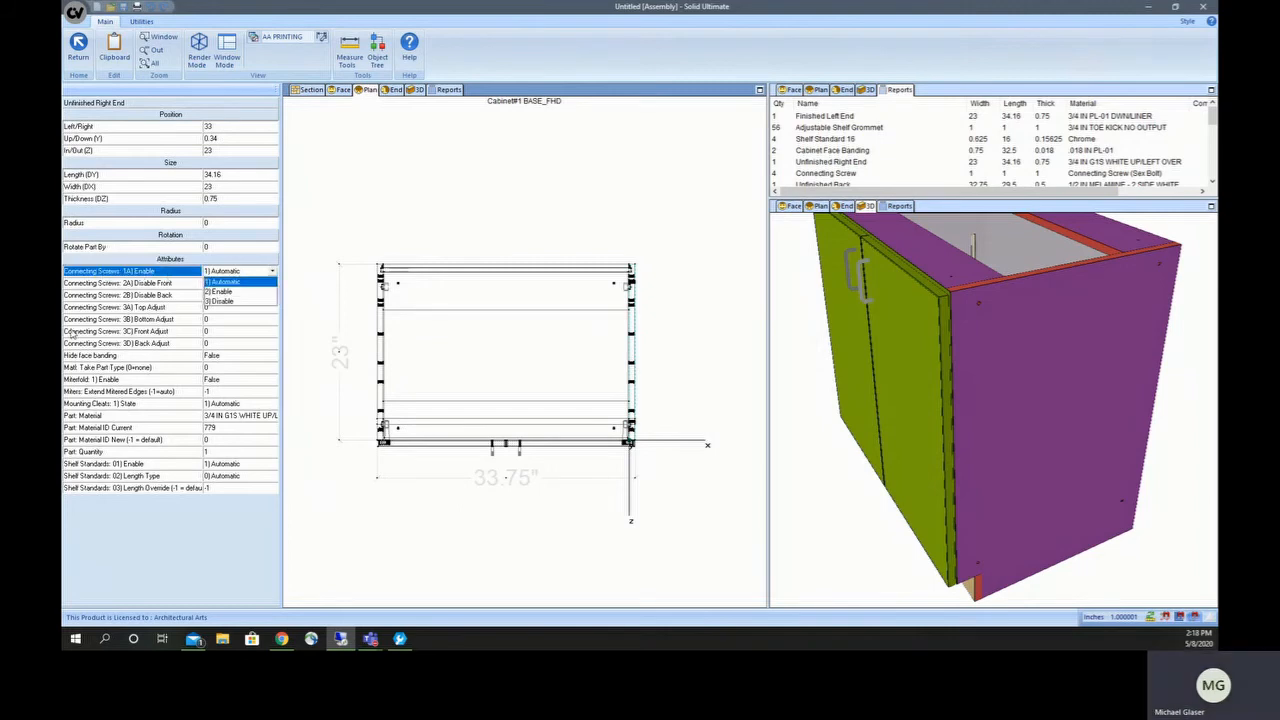
{"action": "left_click", "coordinate": [240, 291]}
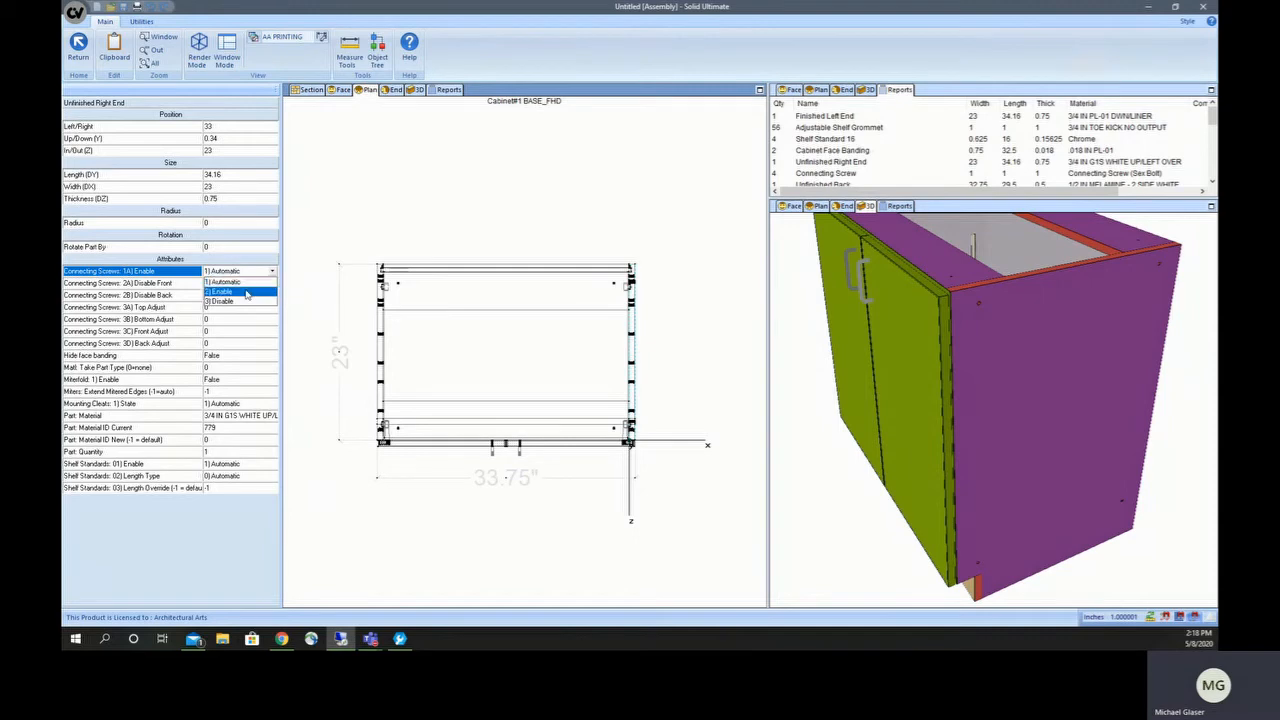
{"action": "left_click", "coordinate": [240, 291]}
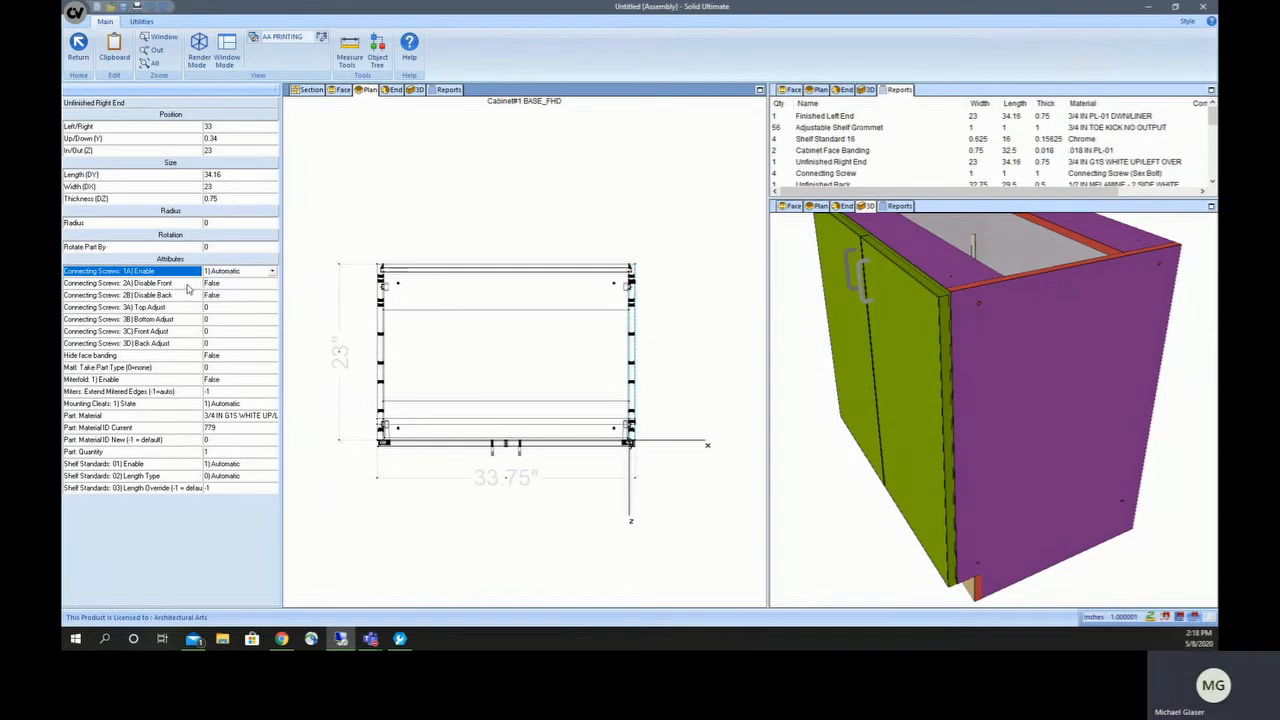
{"action": "mouse_move", "coordinate": [175, 321]}
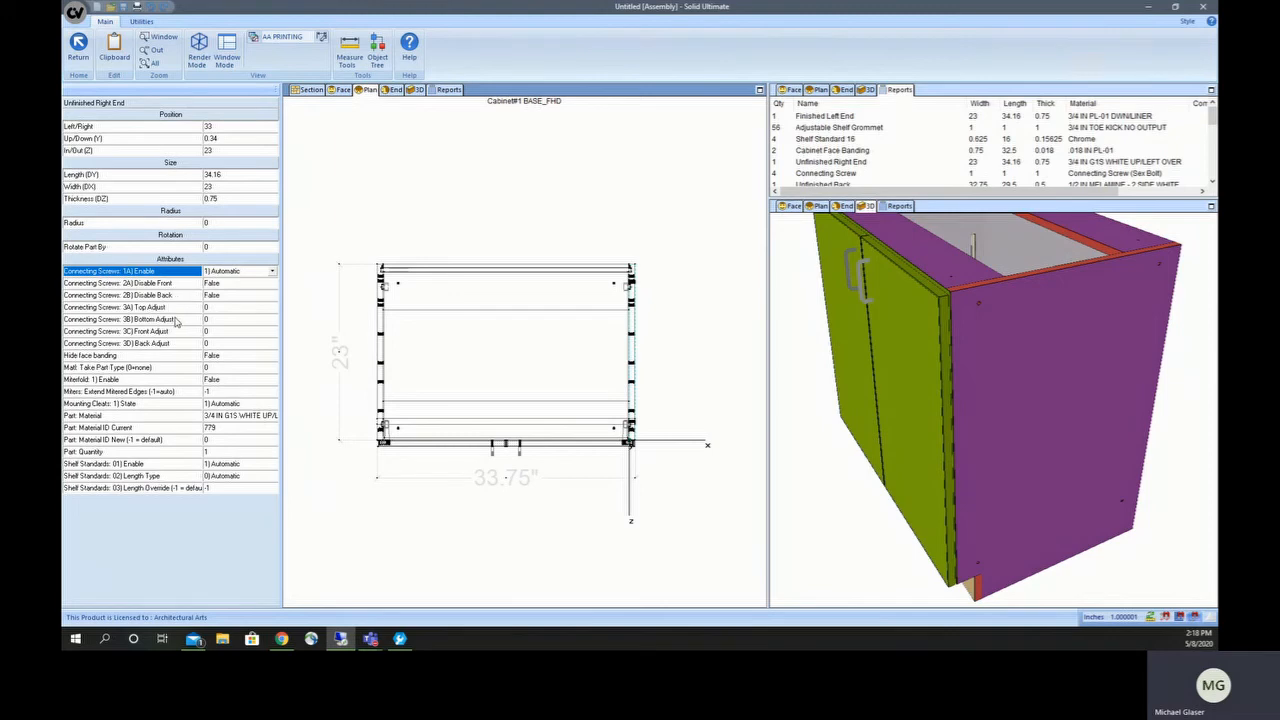
{"action": "mouse_move", "coordinate": [210, 343]}
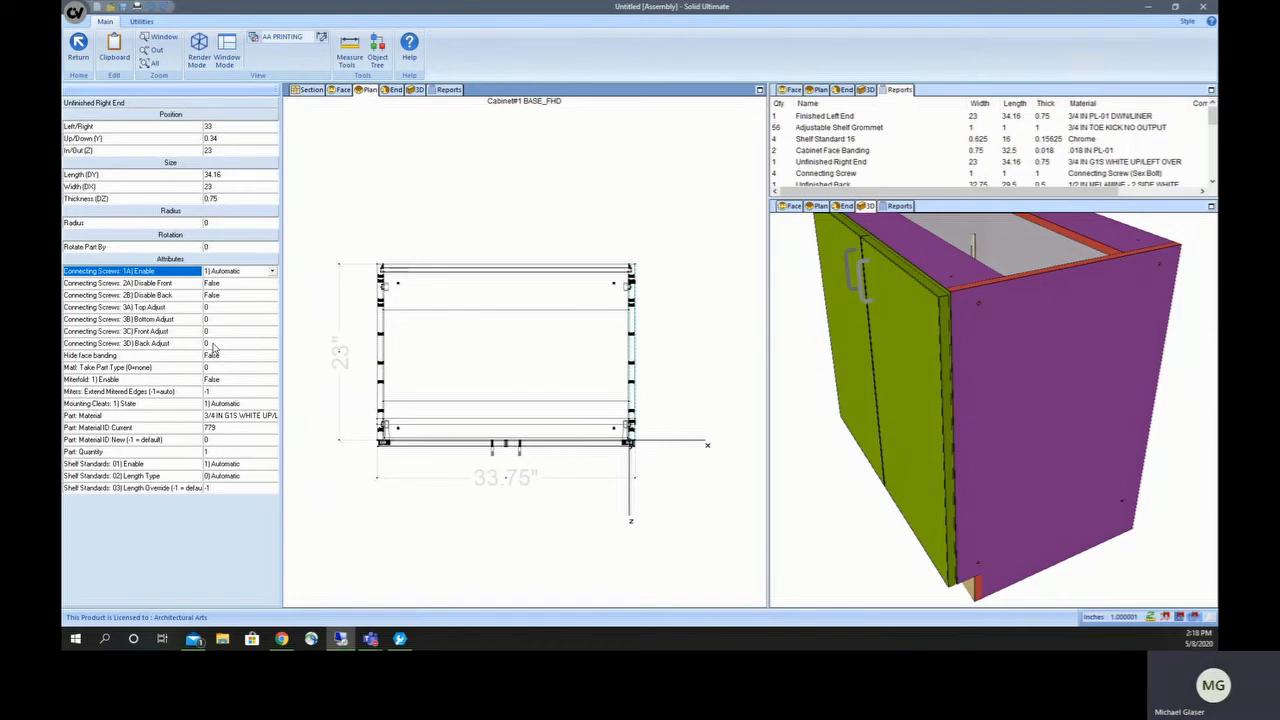
{"action": "mouse_move", "coordinate": [297, 281]}
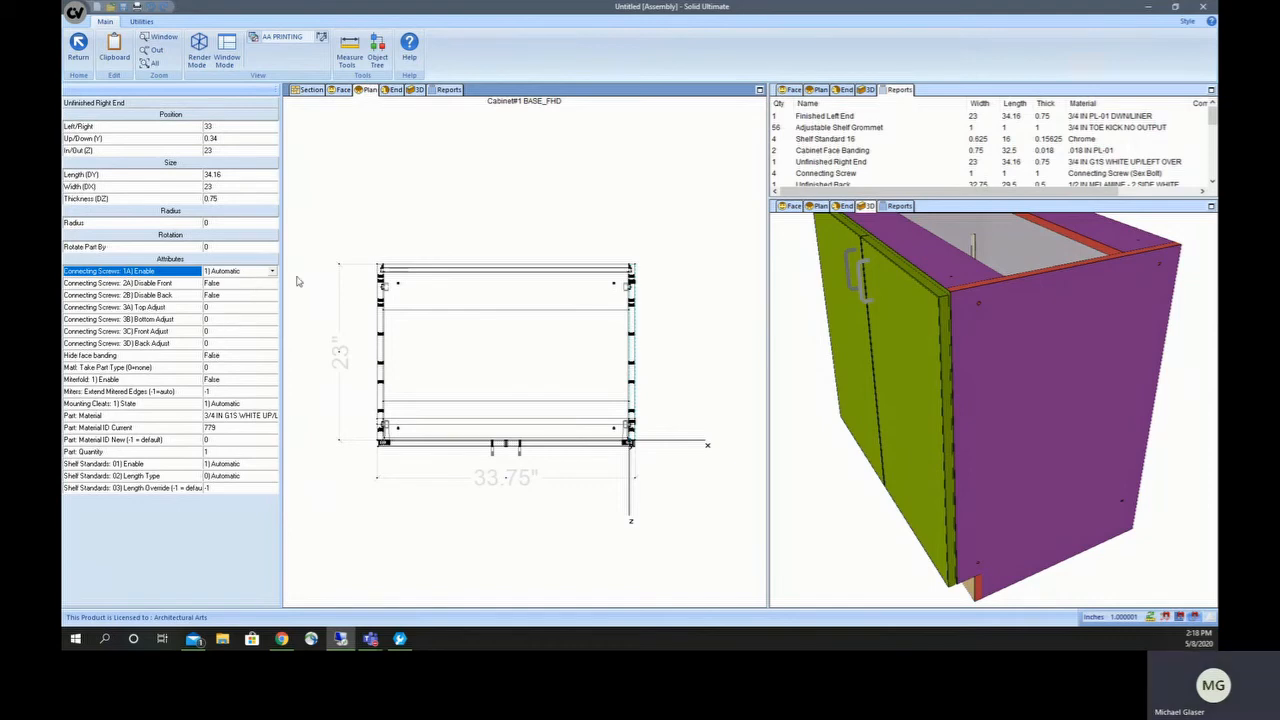
{"action": "left_click", "coordinate": [271, 271]}
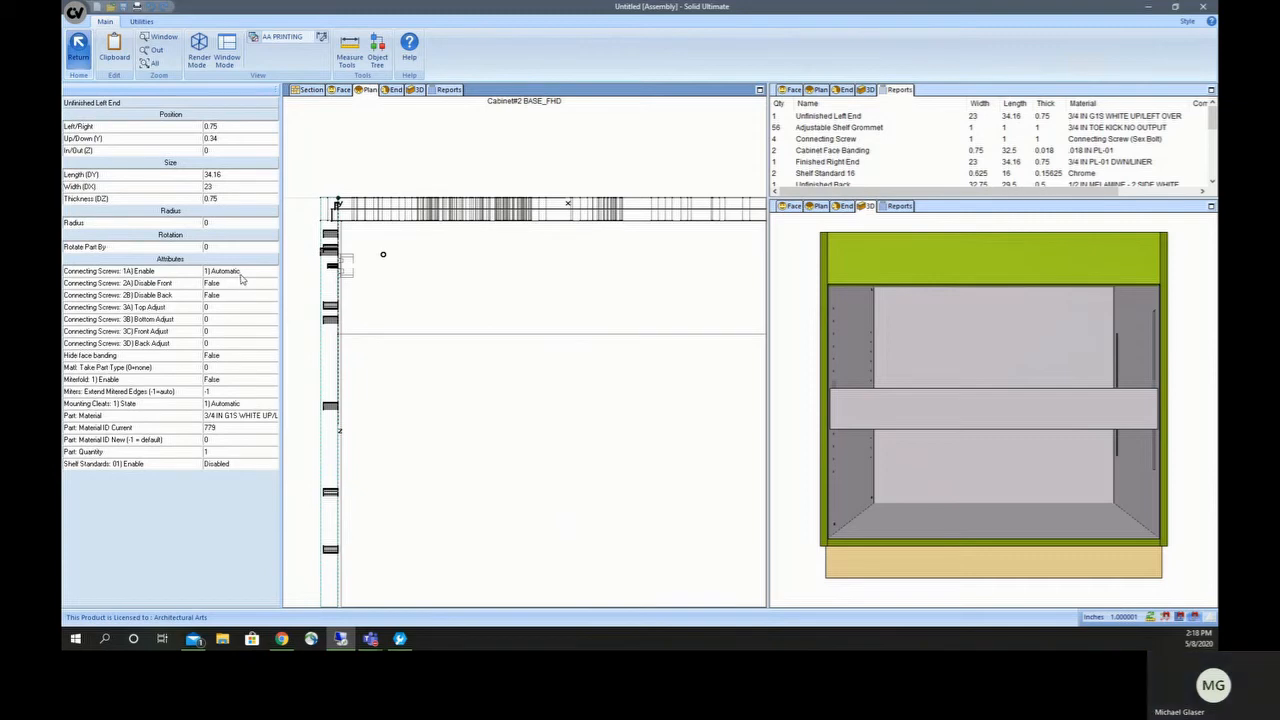
{"action": "mouse_move", "coordinate": [244, 279]}
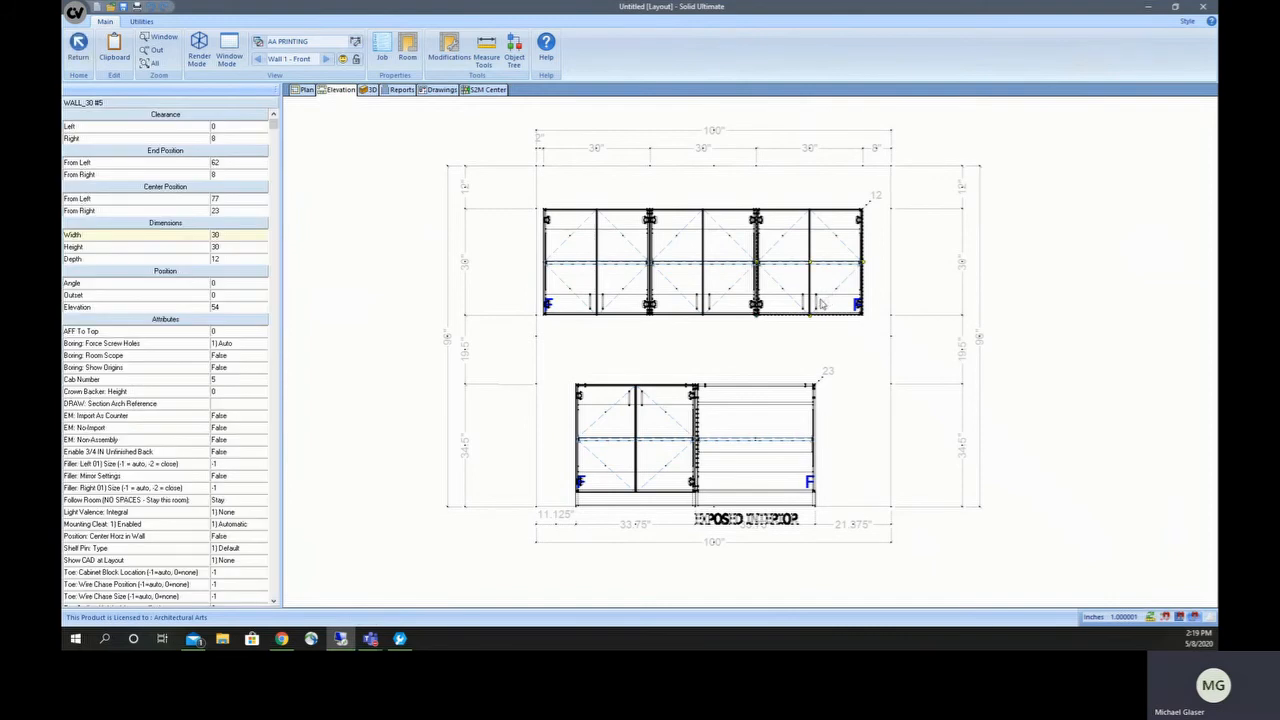
{"action": "mouse_move", "coordinate": [822, 293]}
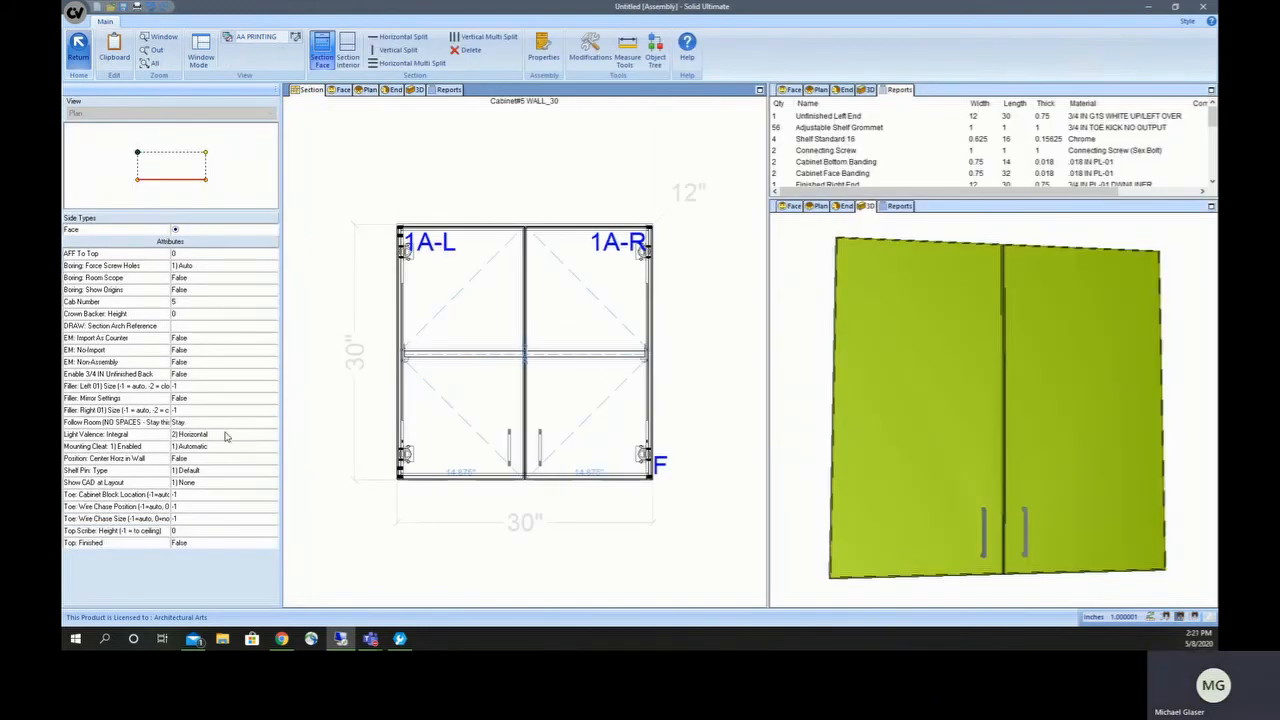
Step: Set the light valance to Integral and give the 30-inch wall cabinet a bottom scribe of 4
{"action": "left_click", "coordinate": [115, 434]}
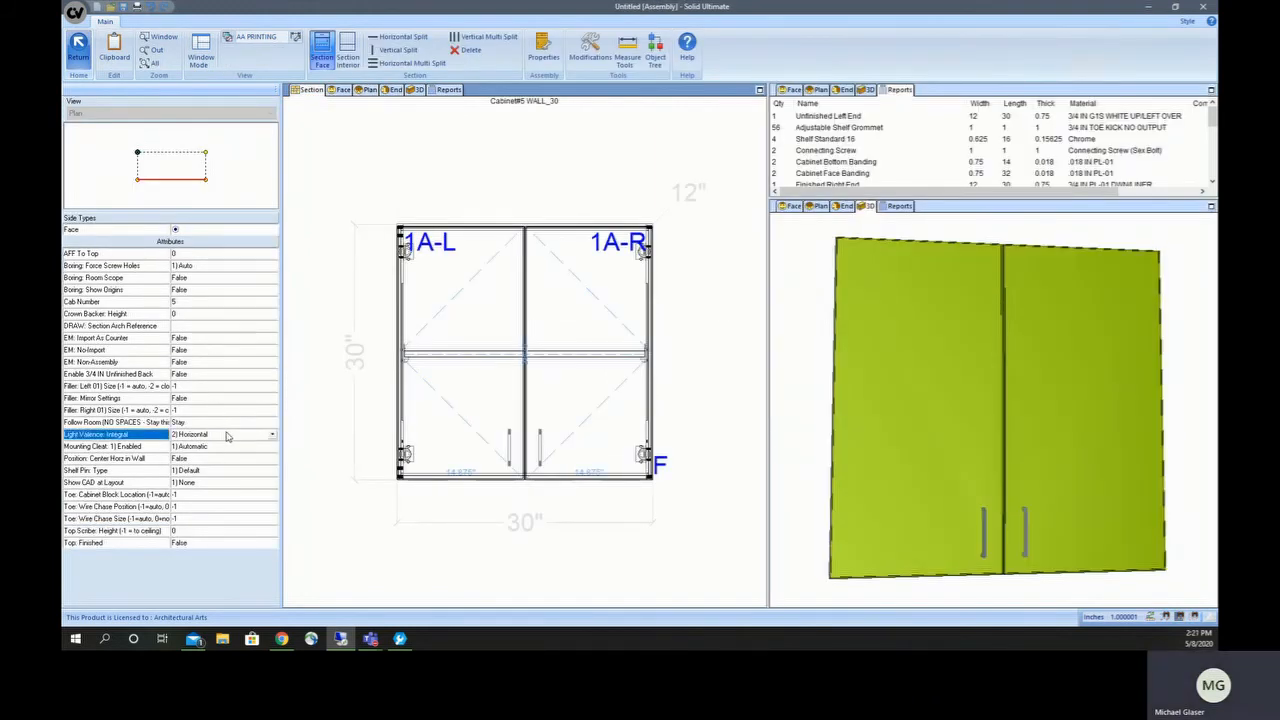
{"action": "left_click", "coordinate": [271, 434]}
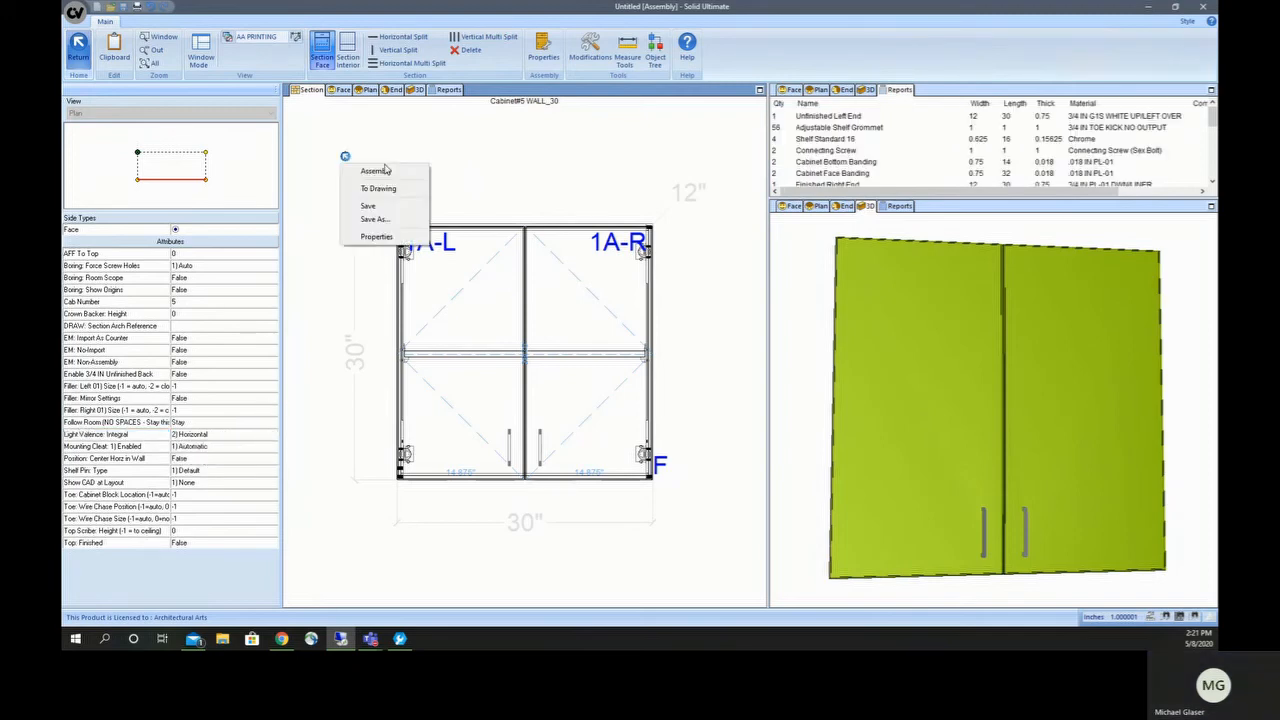
{"action": "left_click", "coordinate": [377, 236]}
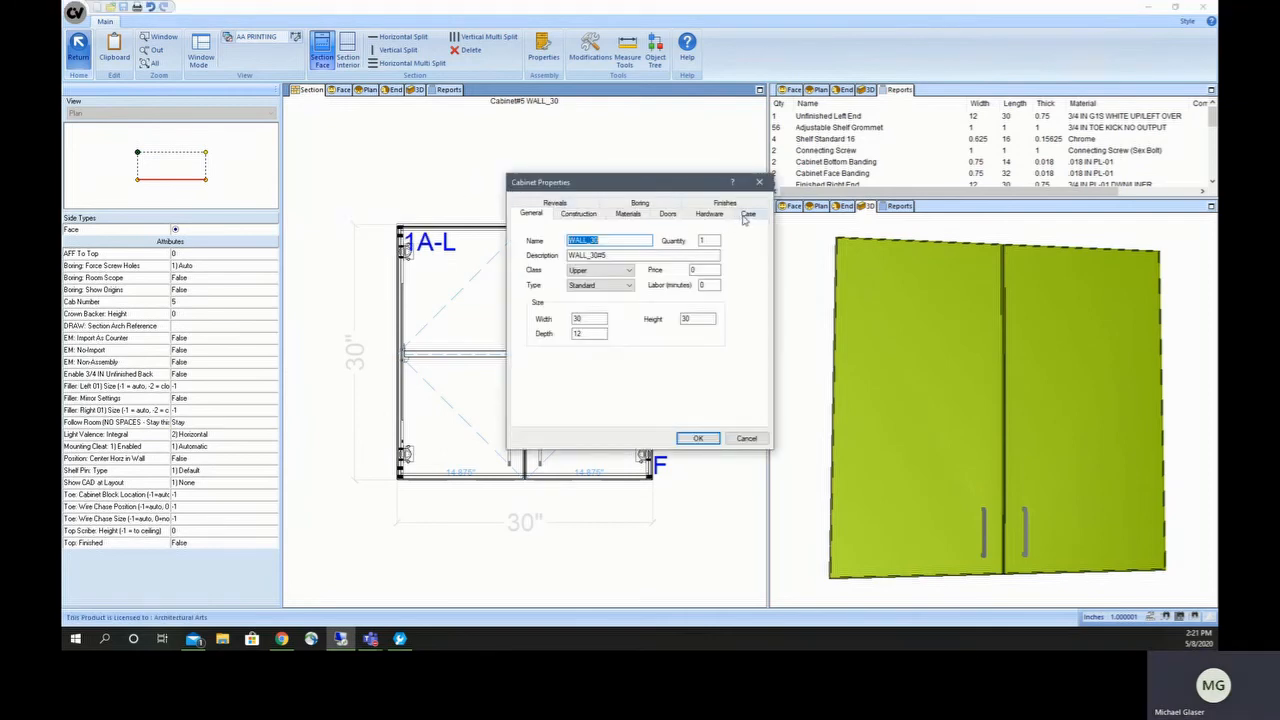
{"action": "left_click", "coordinate": [748, 213]}
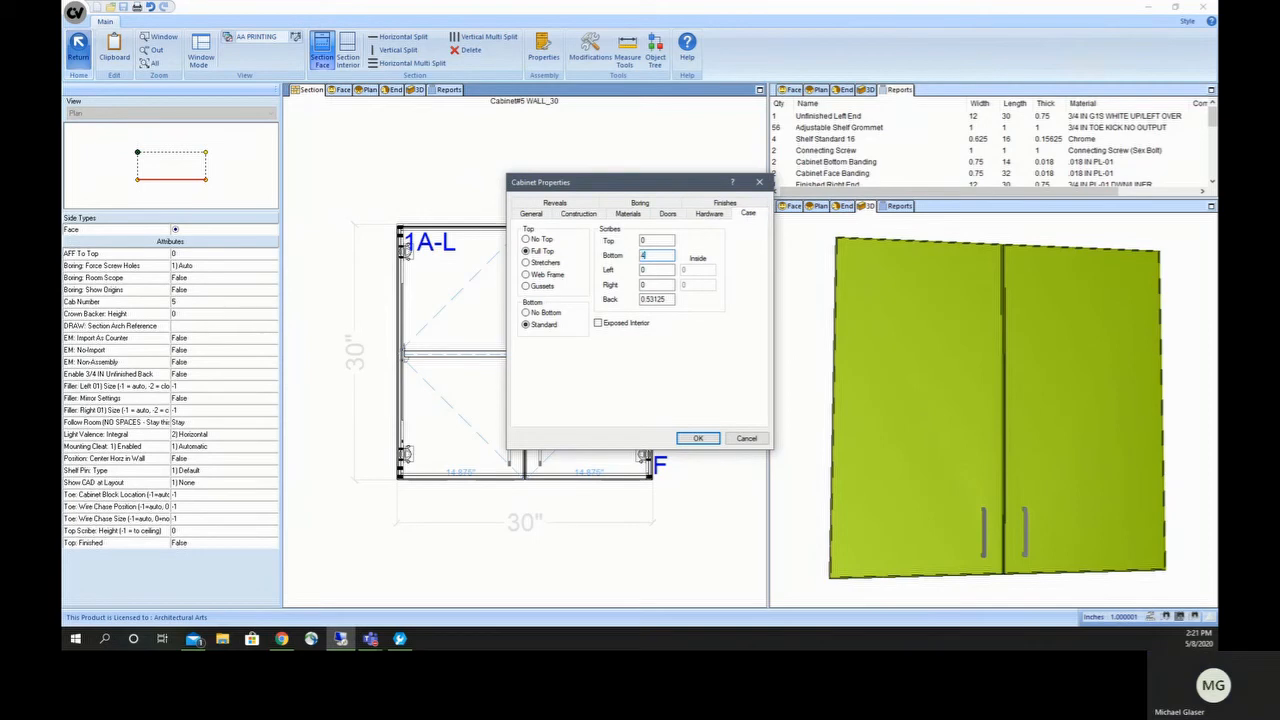
{"action": "left_click", "coordinate": [698, 438]}
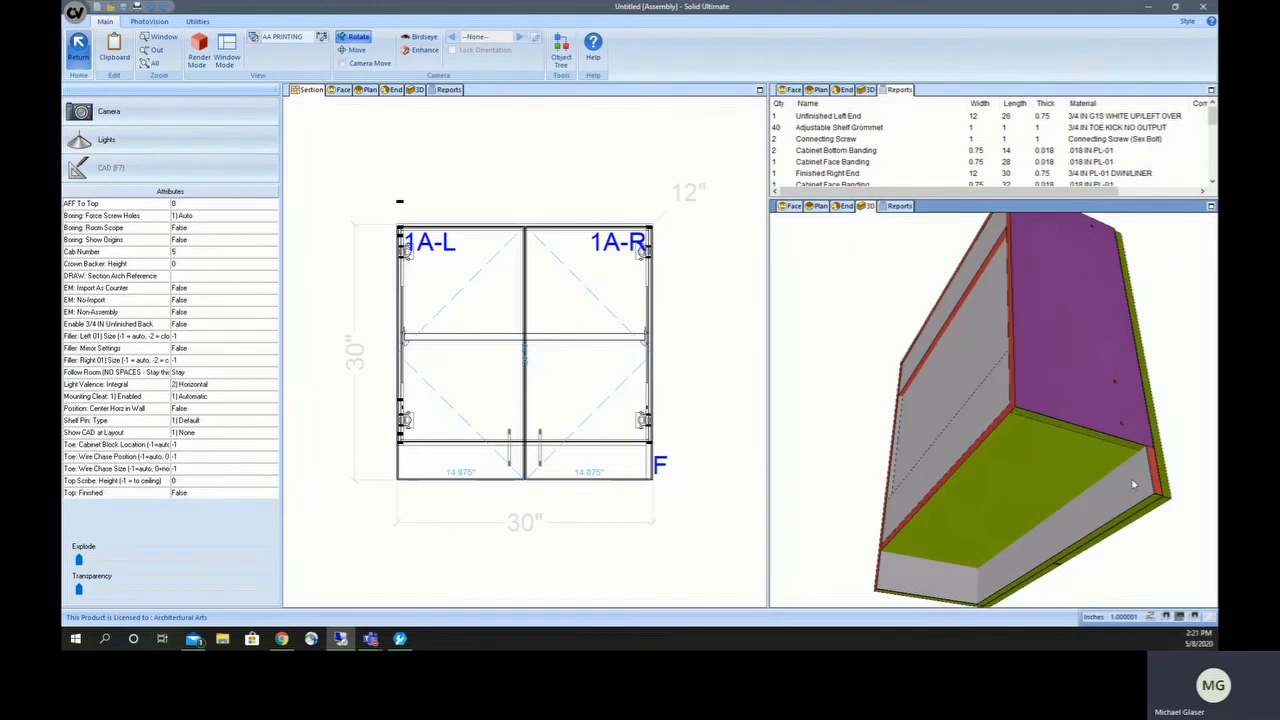
{"action": "mouse_move", "coordinate": [1140, 459]}
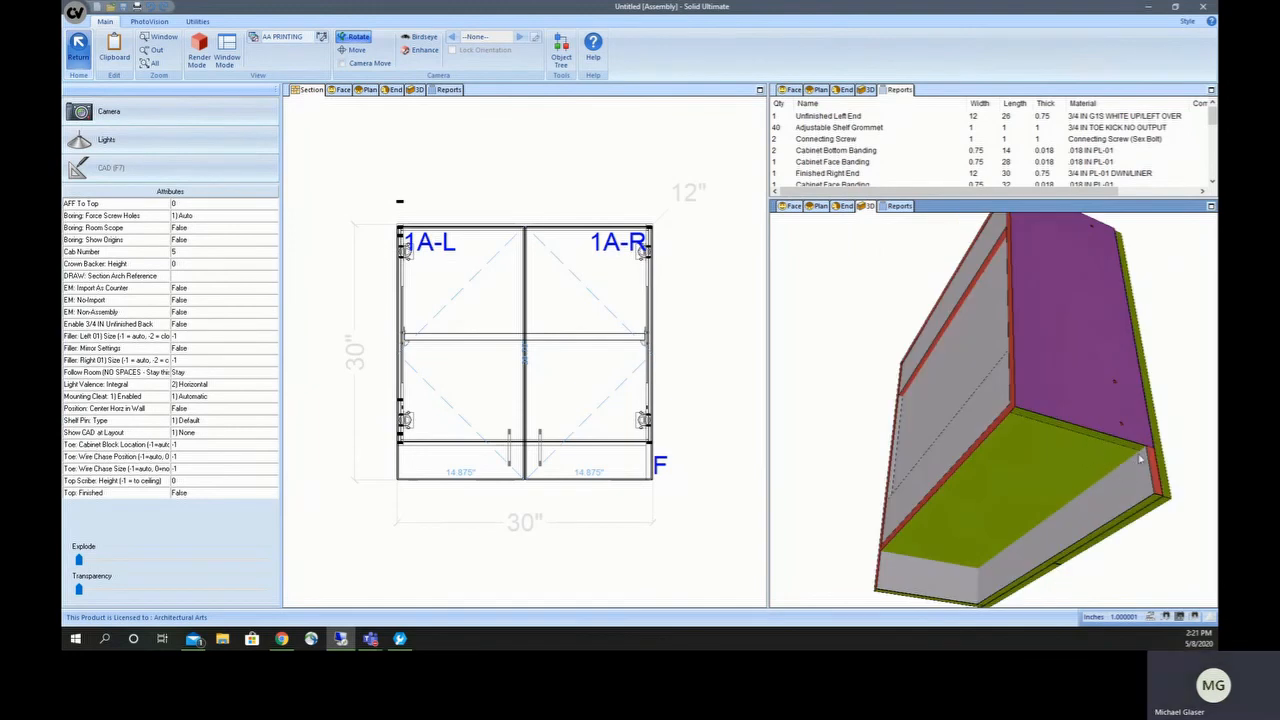
{"action": "mouse_move", "coordinate": [660, 542]}
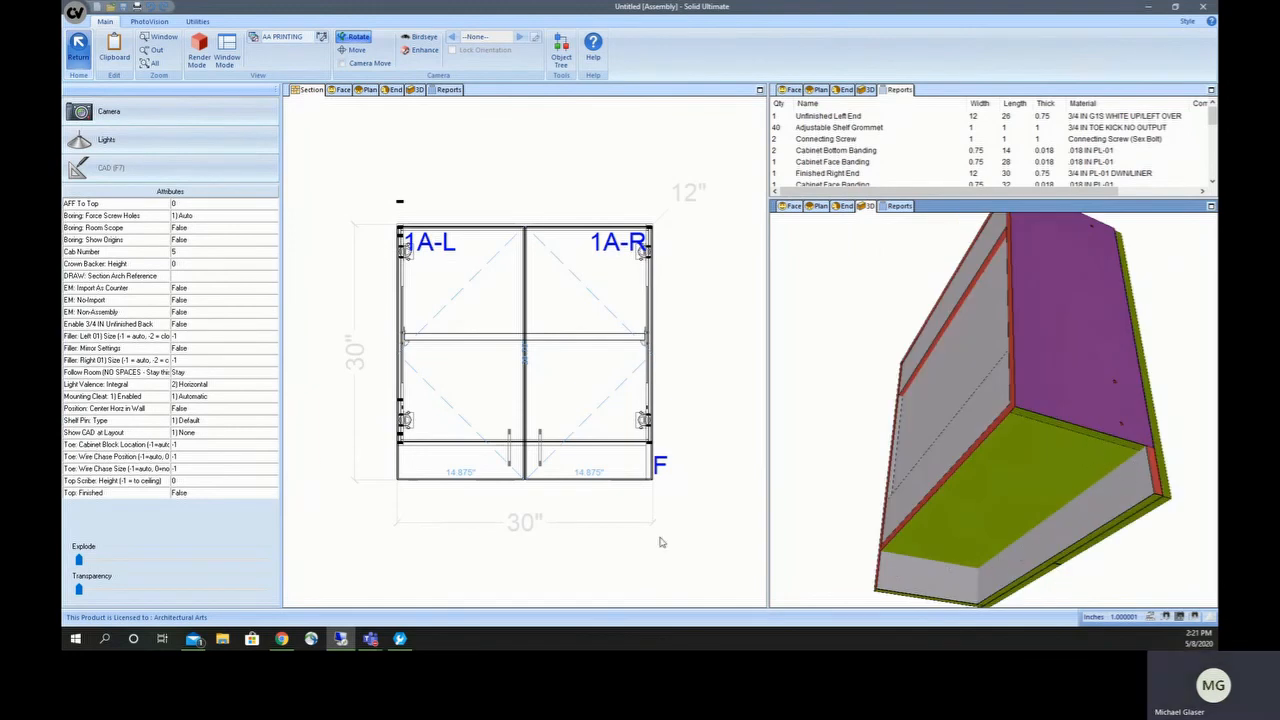
{"action": "left_click", "coordinate": [115, 384]}
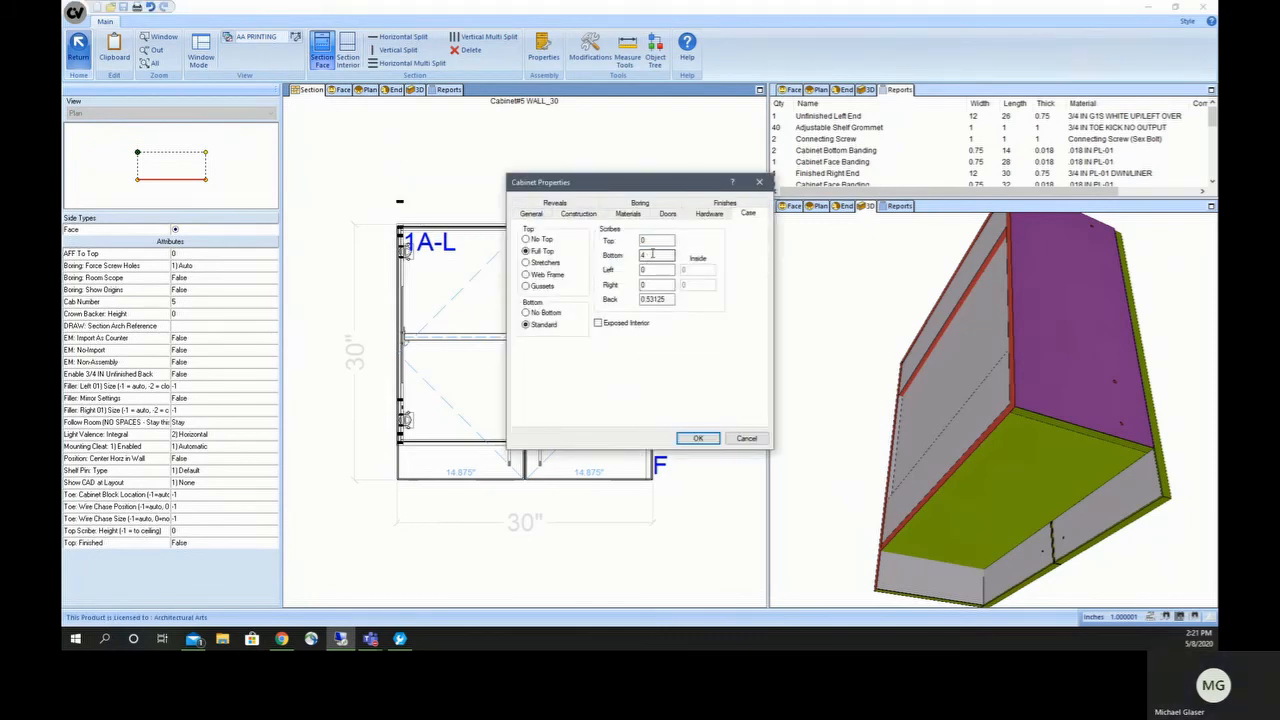
{"action": "left_click", "coordinate": [698, 438]}
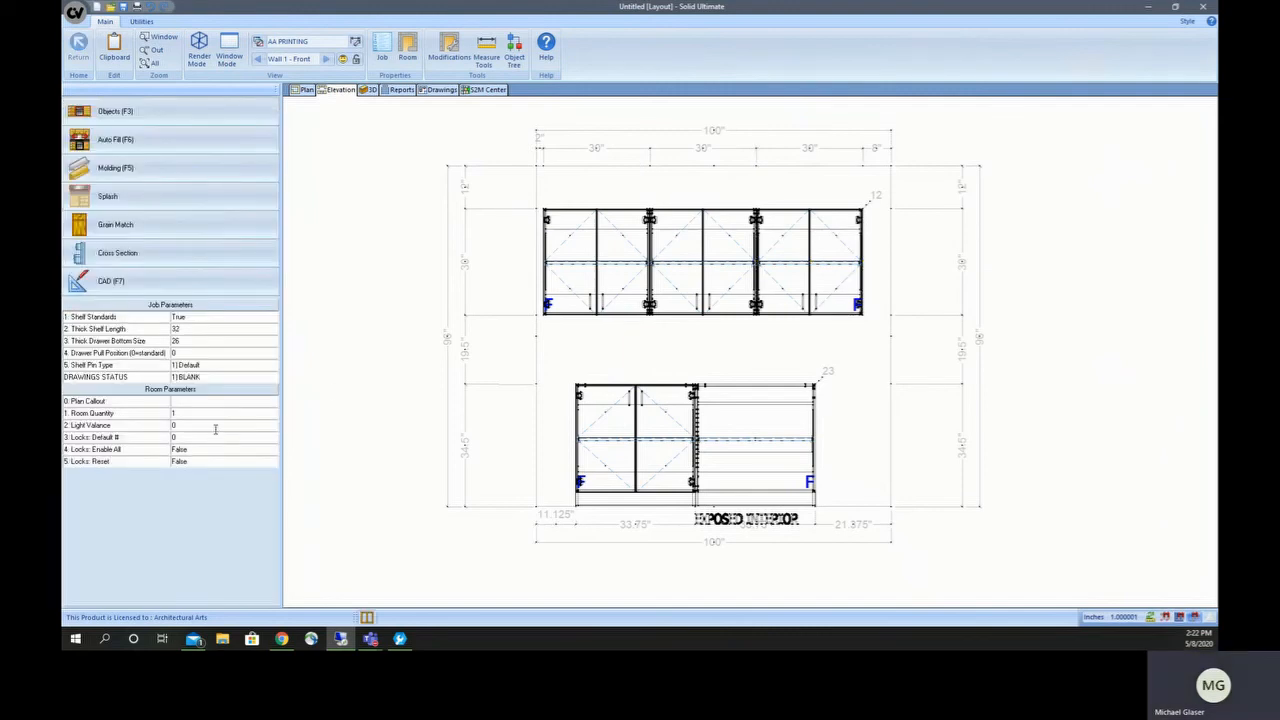
Step: Set the room's Light Valance parameter to 2 and inspect the upper cabinets in 3D
{"action": "left_click", "coordinate": [115, 425]}
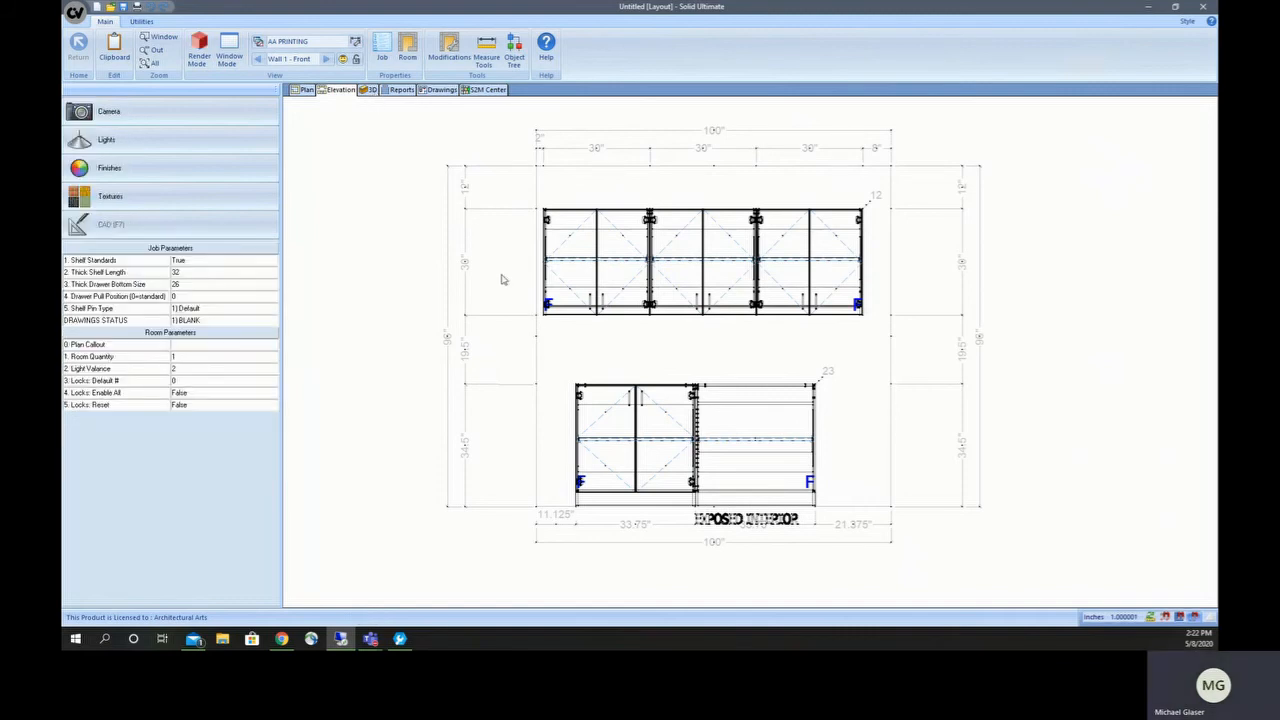
{"action": "left_click", "coordinate": [369, 89]}
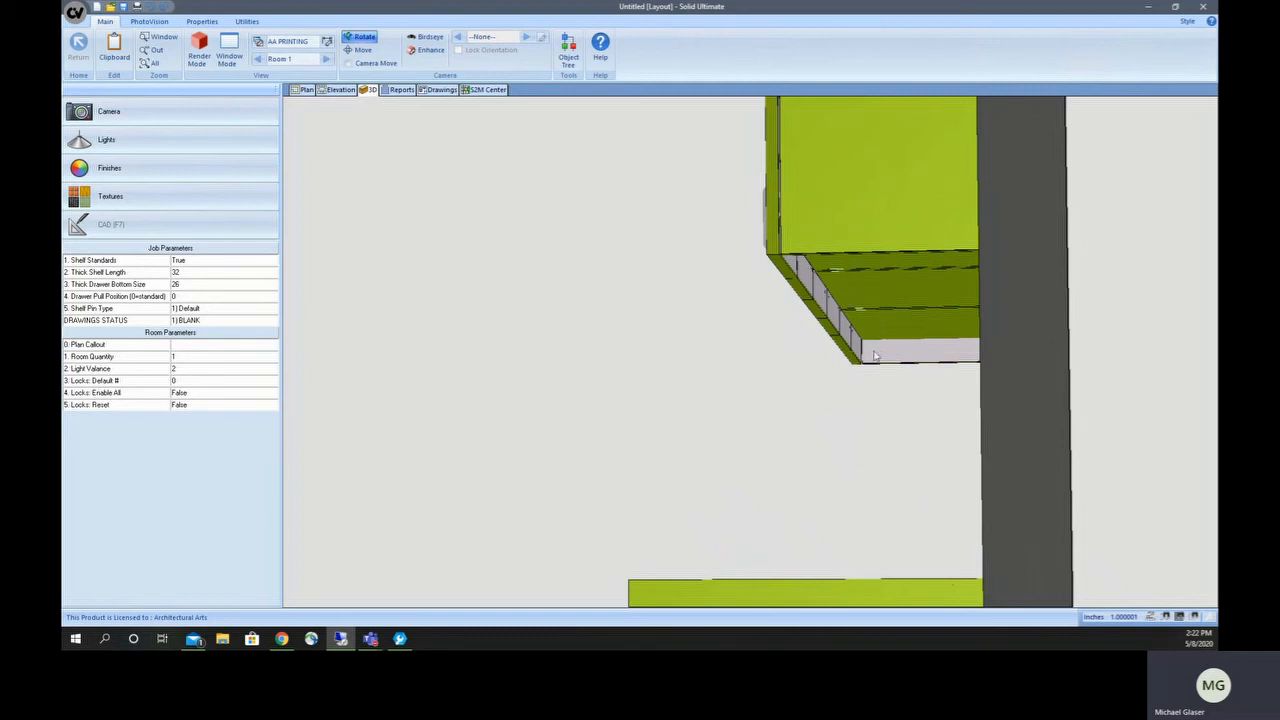
{"action": "mouse_move", "coordinate": [855, 328]}
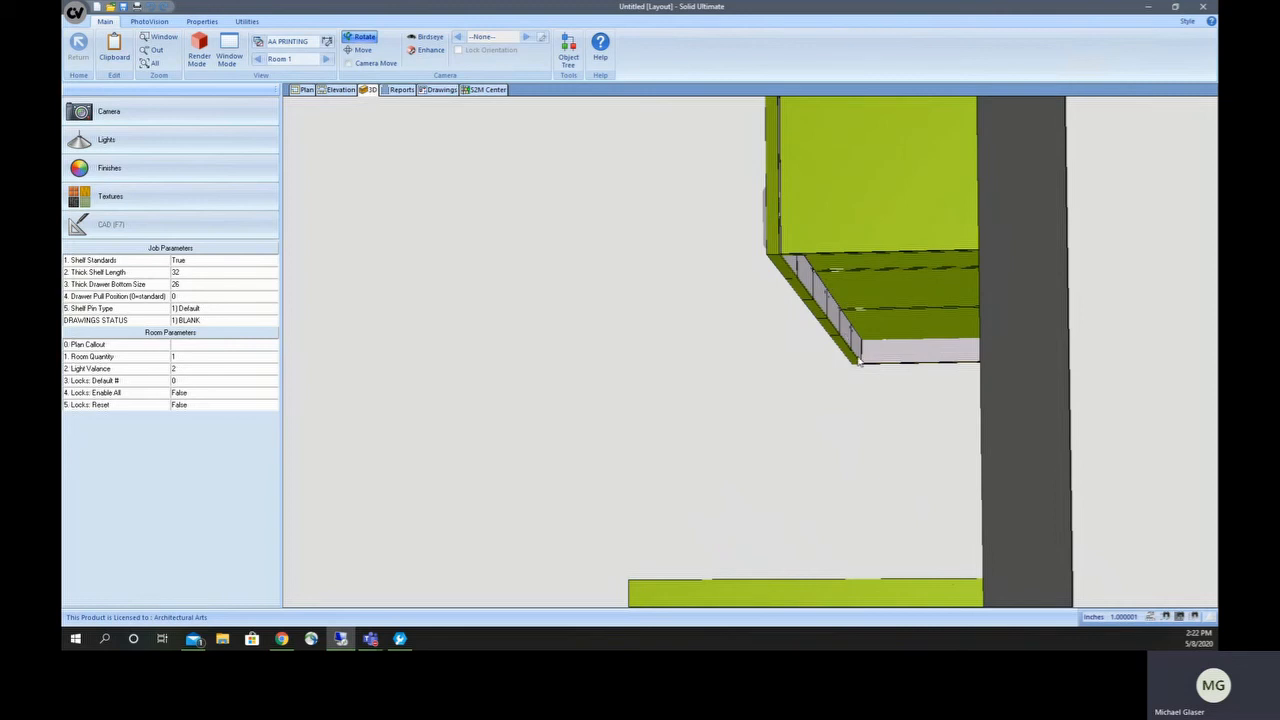
{"action": "mouse_move", "coordinate": [843, 356]}
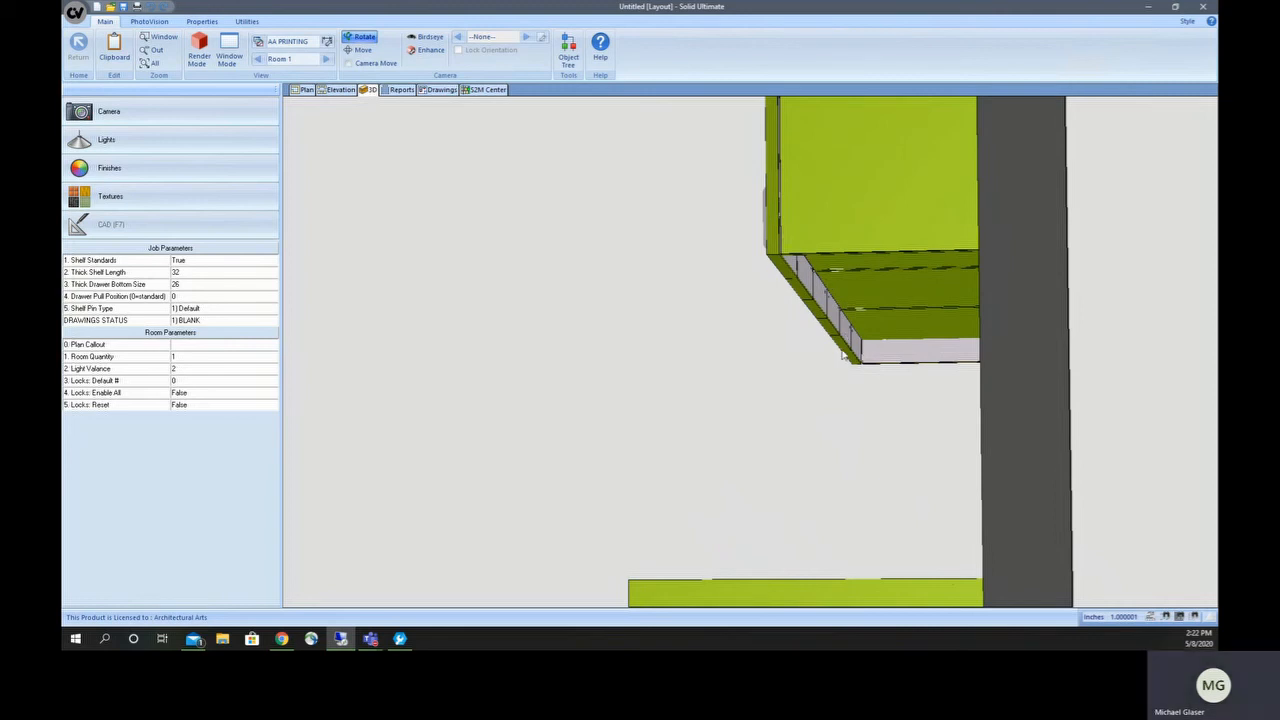
{"action": "mouse_move", "coordinate": [860, 371]}
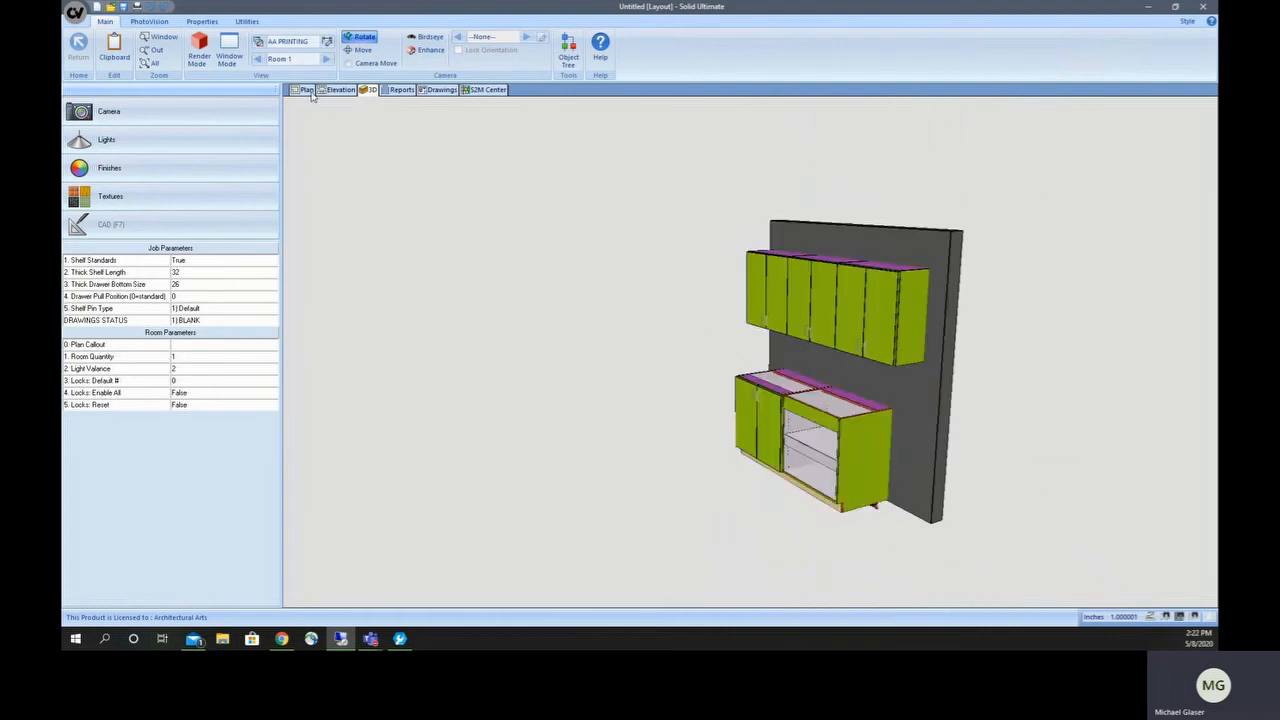
Step: Switch to the Wall 1 elevation and open the Upper Cabs Valance - Ceiling Scribe folder
{"action": "left_click", "coordinate": [341, 89]}
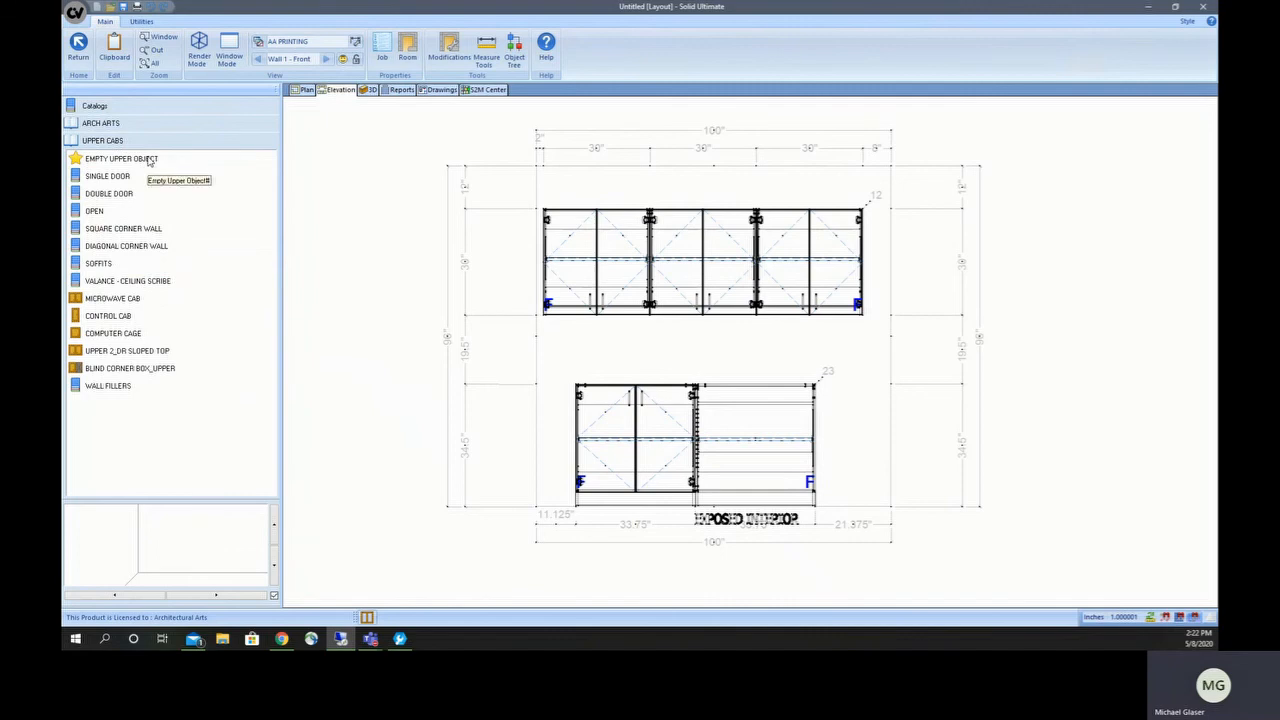
{"action": "mouse_move", "coordinate": [115, 284]}
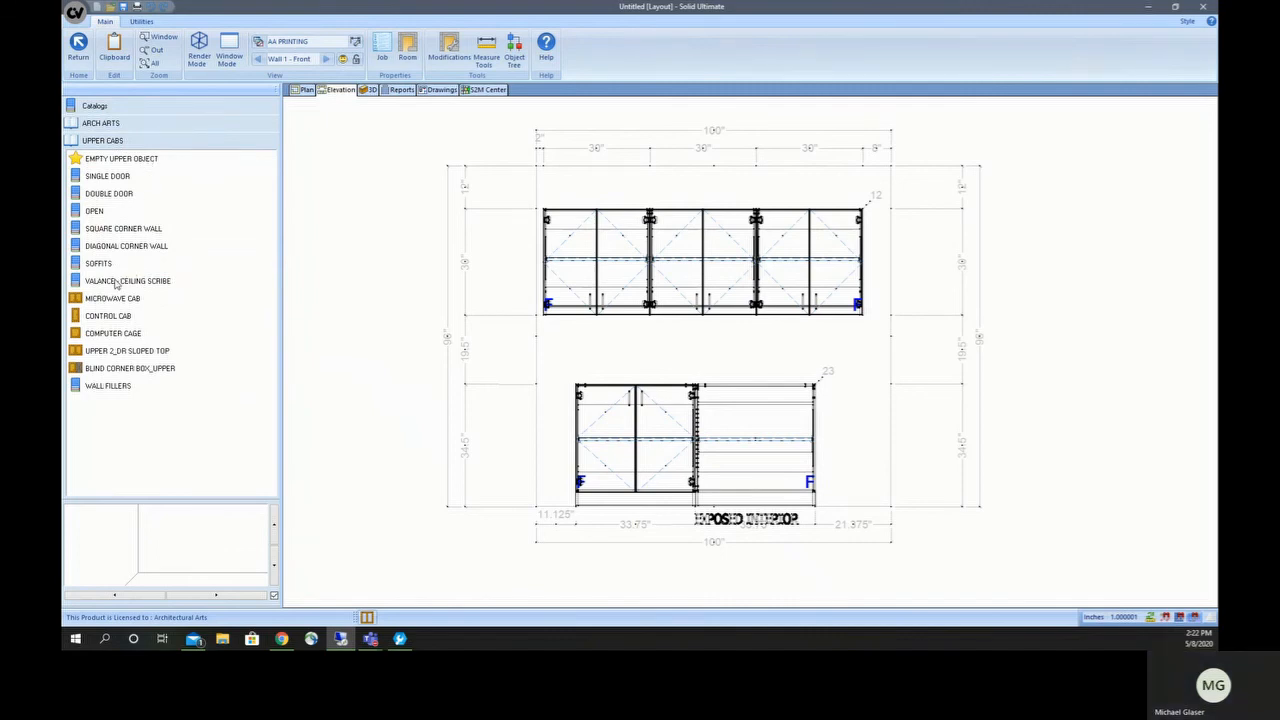
{"action": "left_click", "coordinate": [127, 280]}
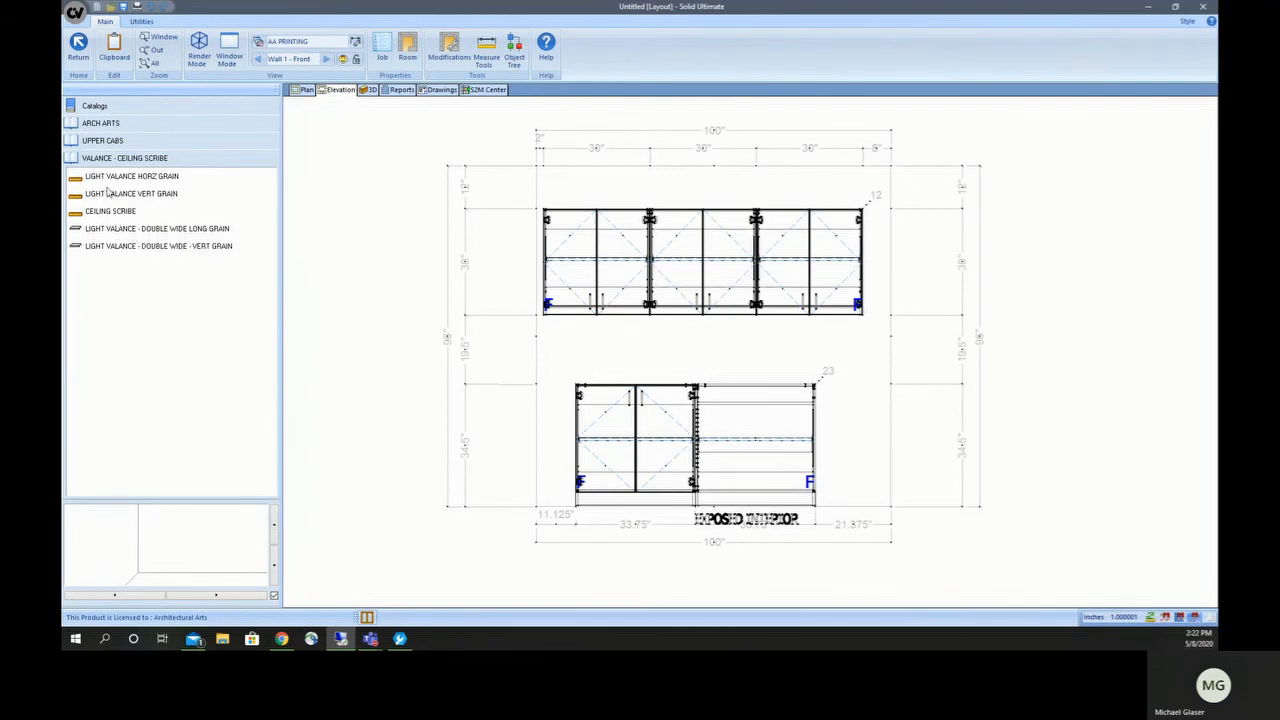
{"action": "mouse_move", "coordinate": [110, 200]}
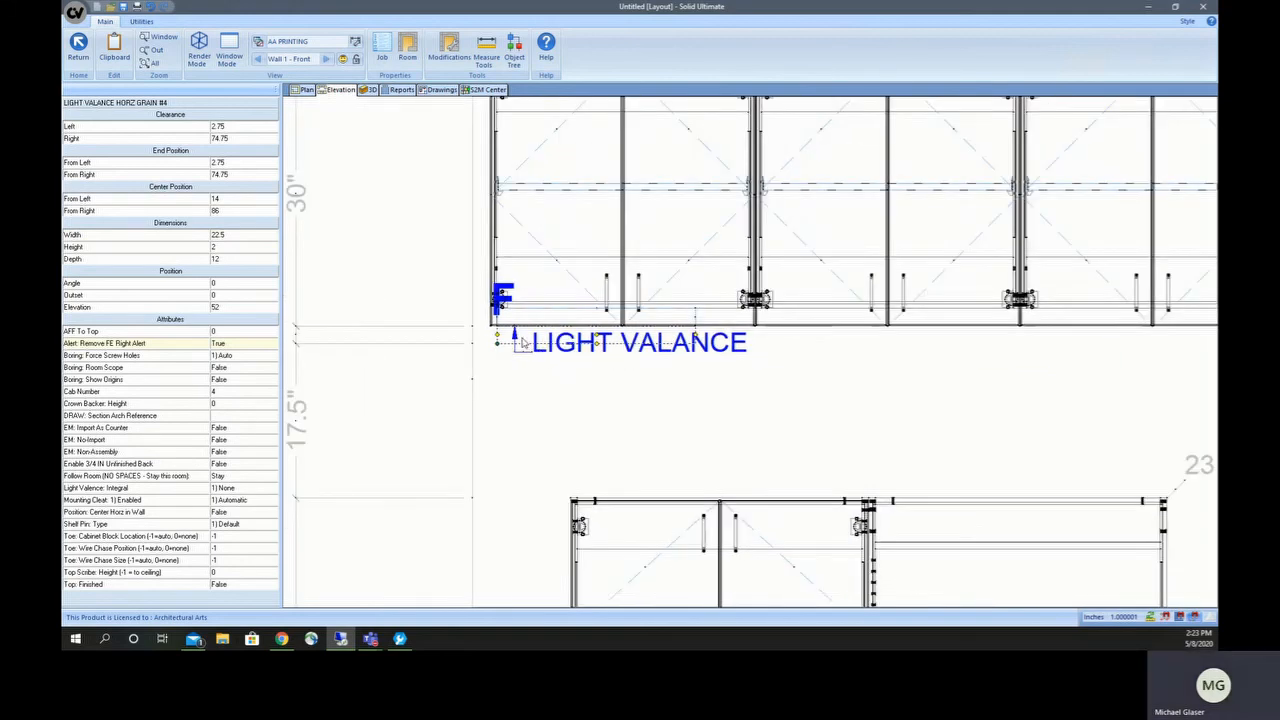
{"action": "mouse_move", "coordinate": [505, 330]}
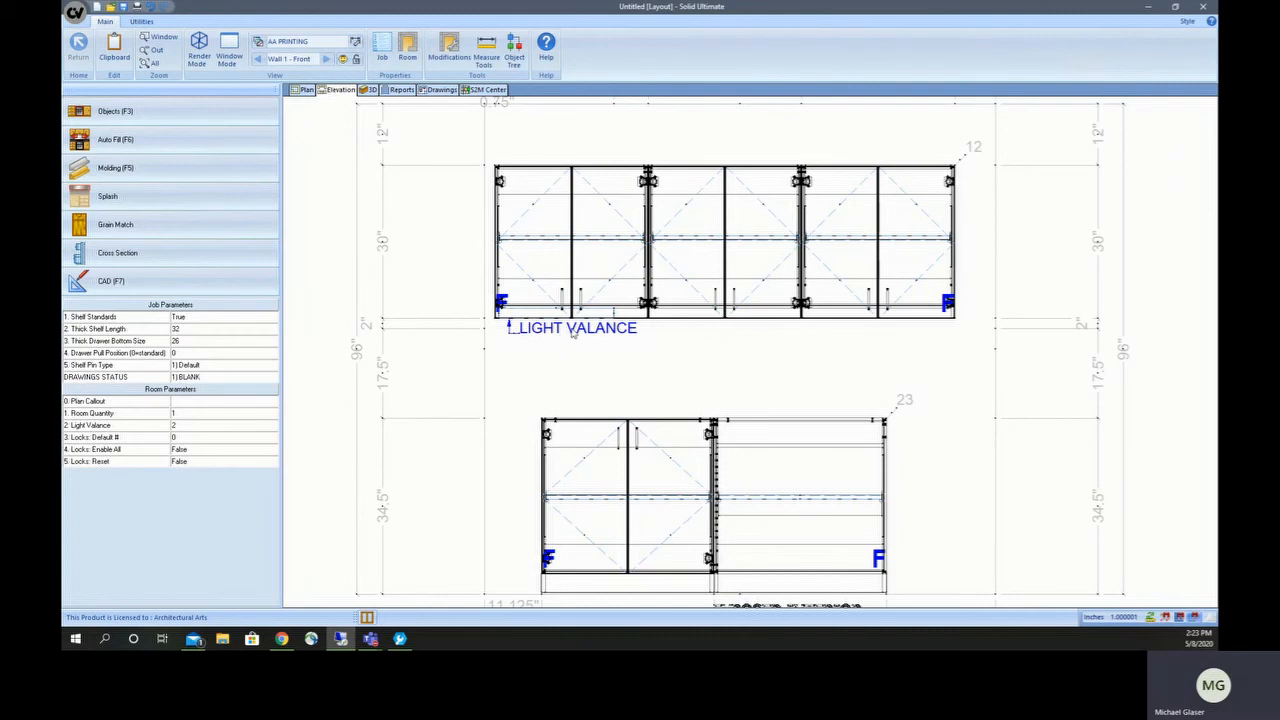
Step: Widen the LIGHT VALANCE HORZ GRAIN piece to 88.5 and view it in 3D
{"action": "left_click", "coordinate": [575, 327]}
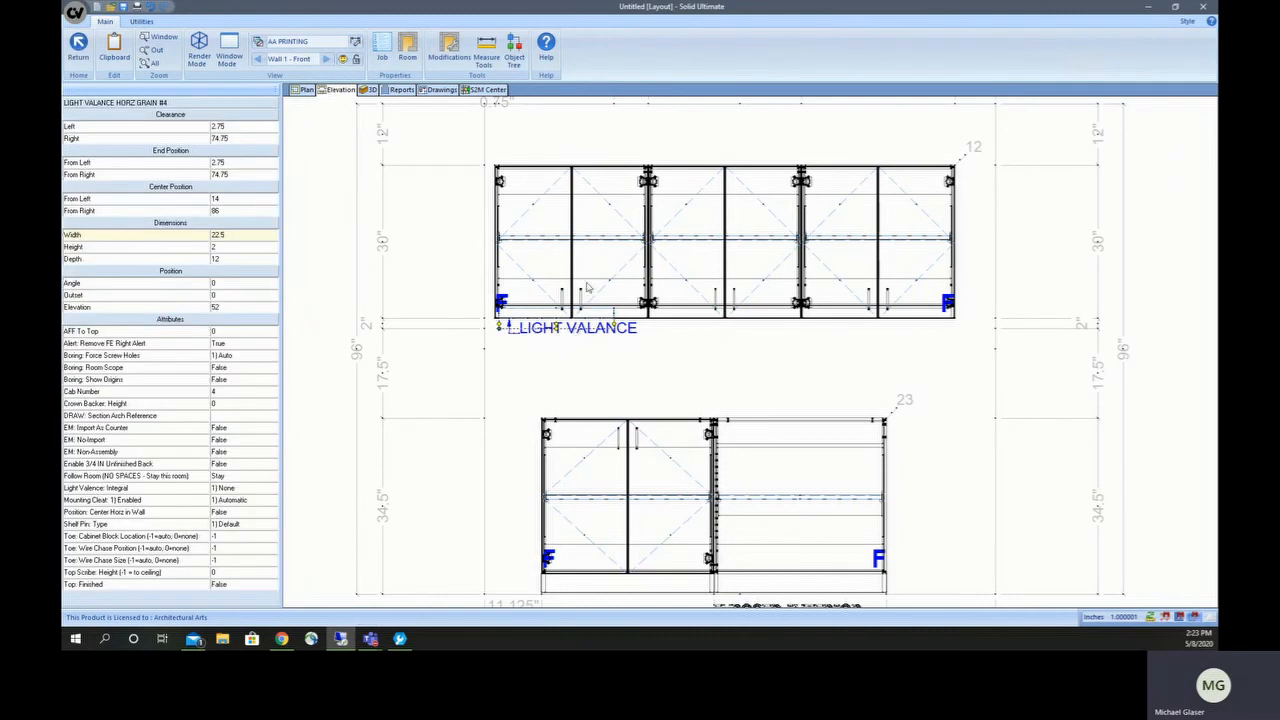
{"action": "mouse_move", "coordinate": [617, 331]}
{"action": "type", "text": "88.5"}
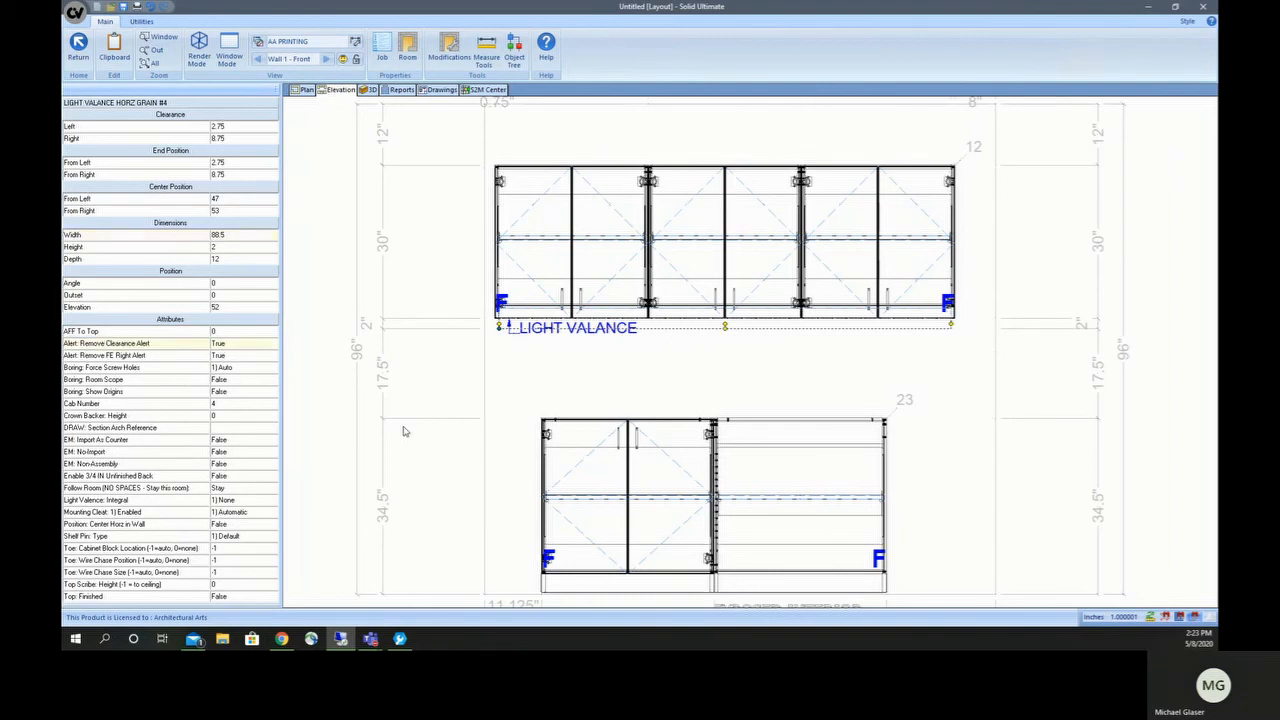
{"action": "left_click", "coordinate": [369, 90]}
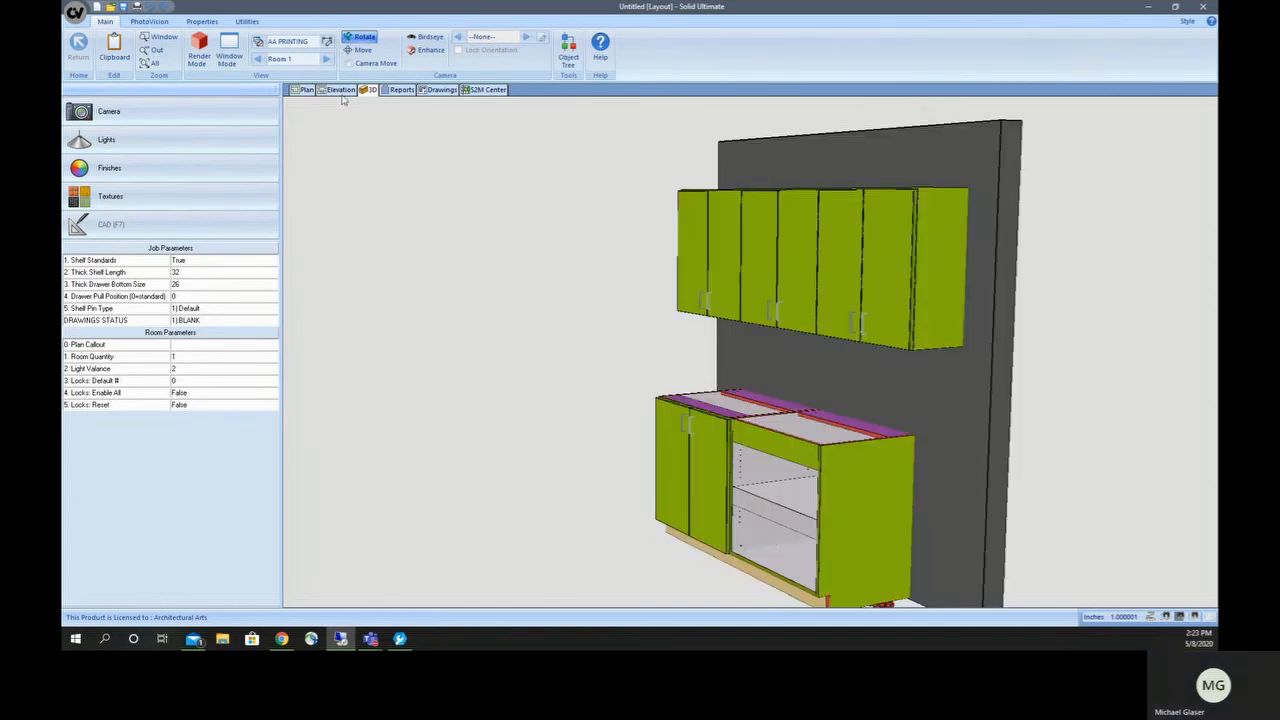
Step: Show the Wall 1 front elevation fitted to the whole wall drawing
{"action": "left_click", "coordinate": [340, 89]}
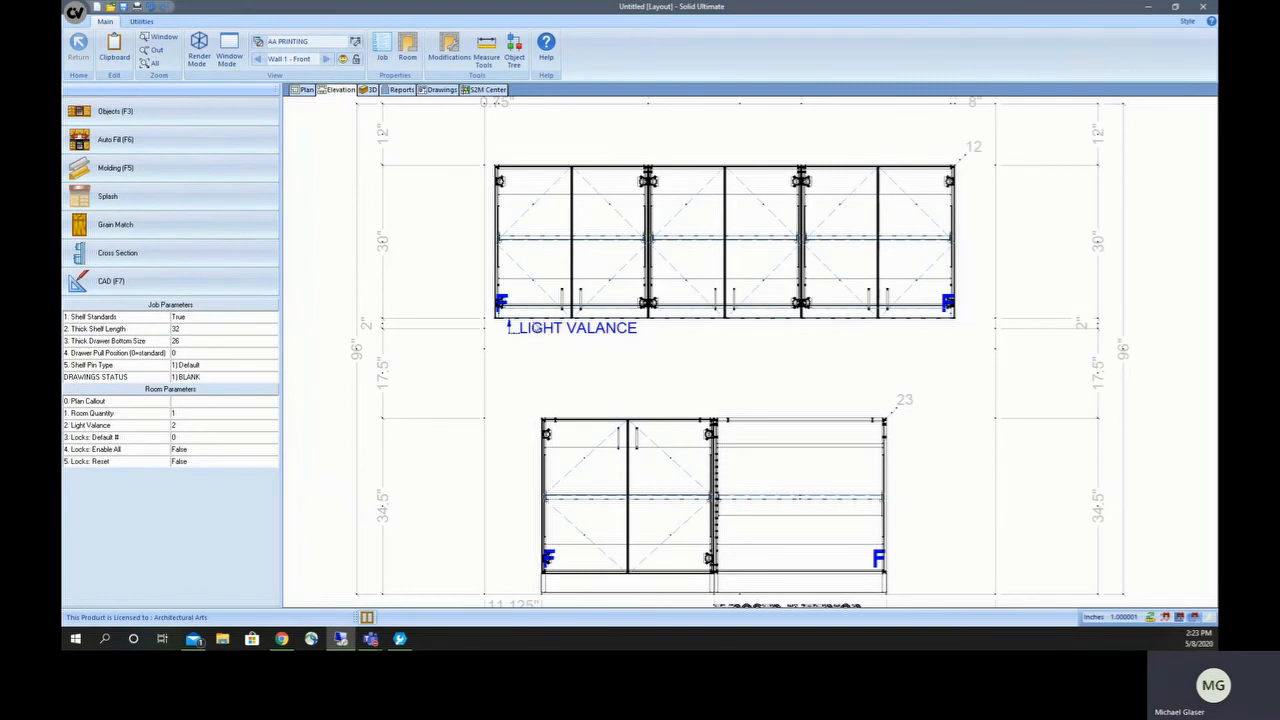
{"action": "mouse_move", "coordinate": [585, 330]}
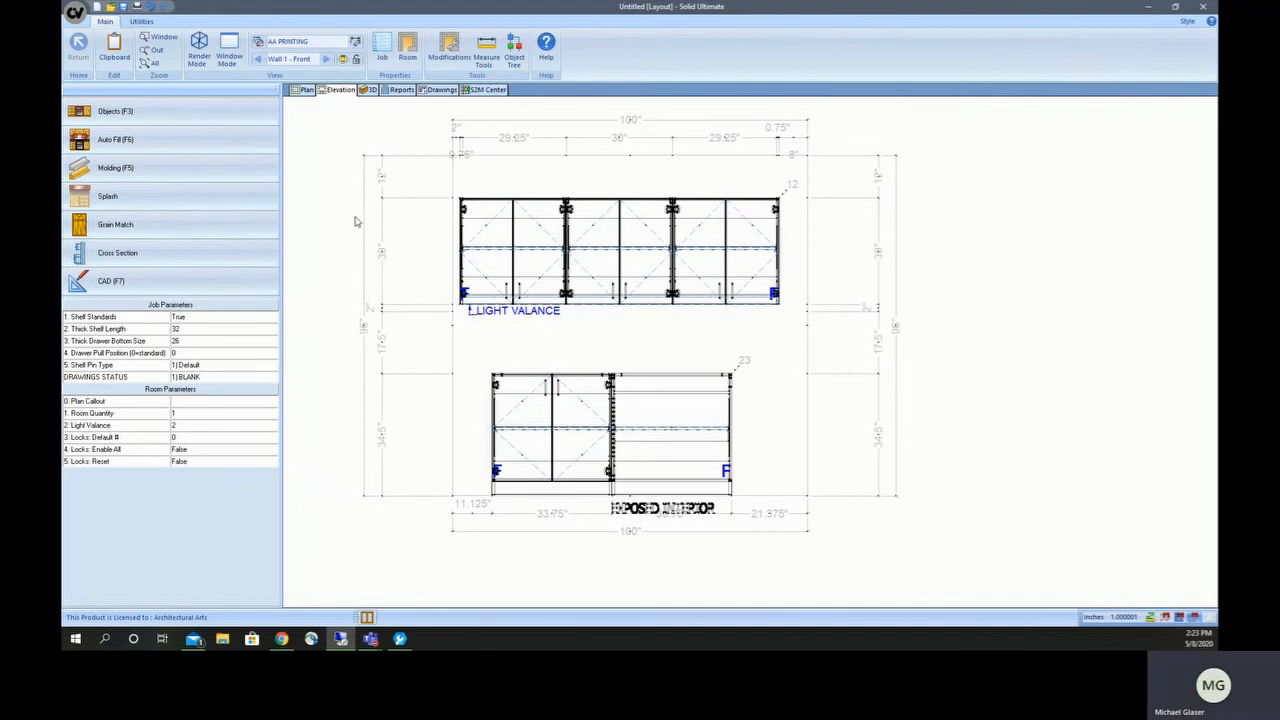
{"action": "mouse_move", "coordinate": [385, 251]}
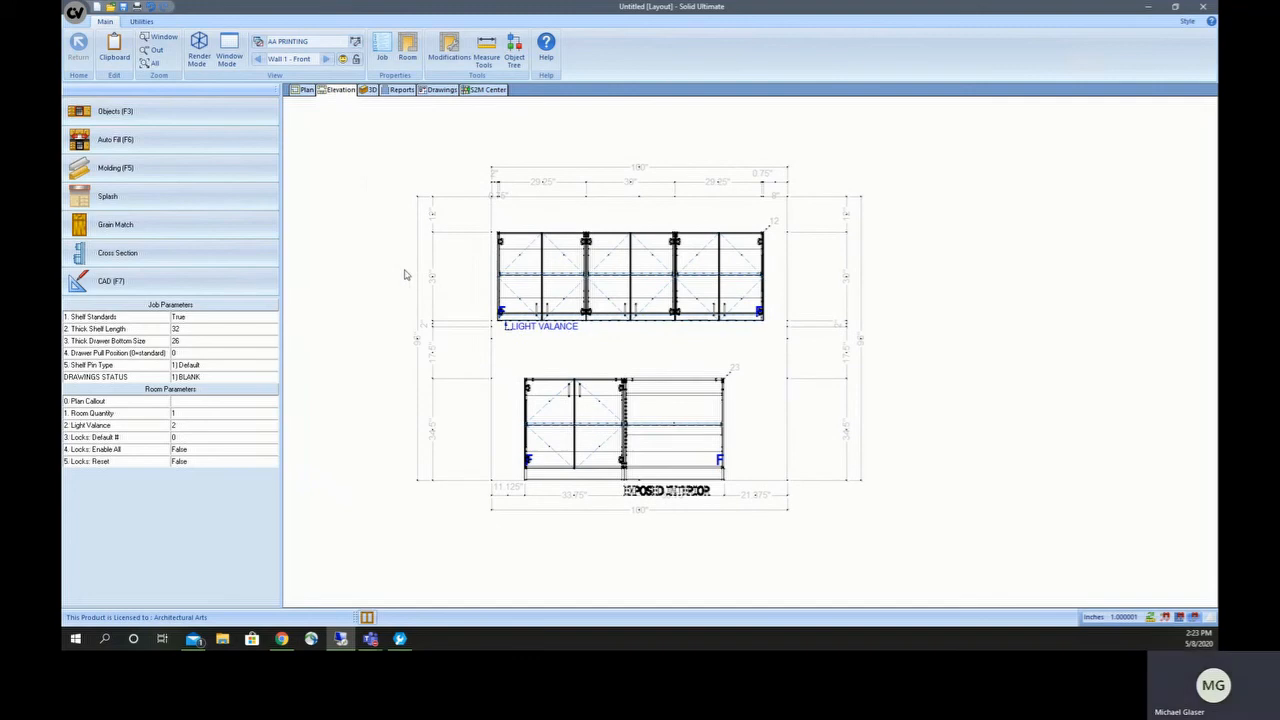
{"action": "mouse_move", "coordinate": [300, 313]}
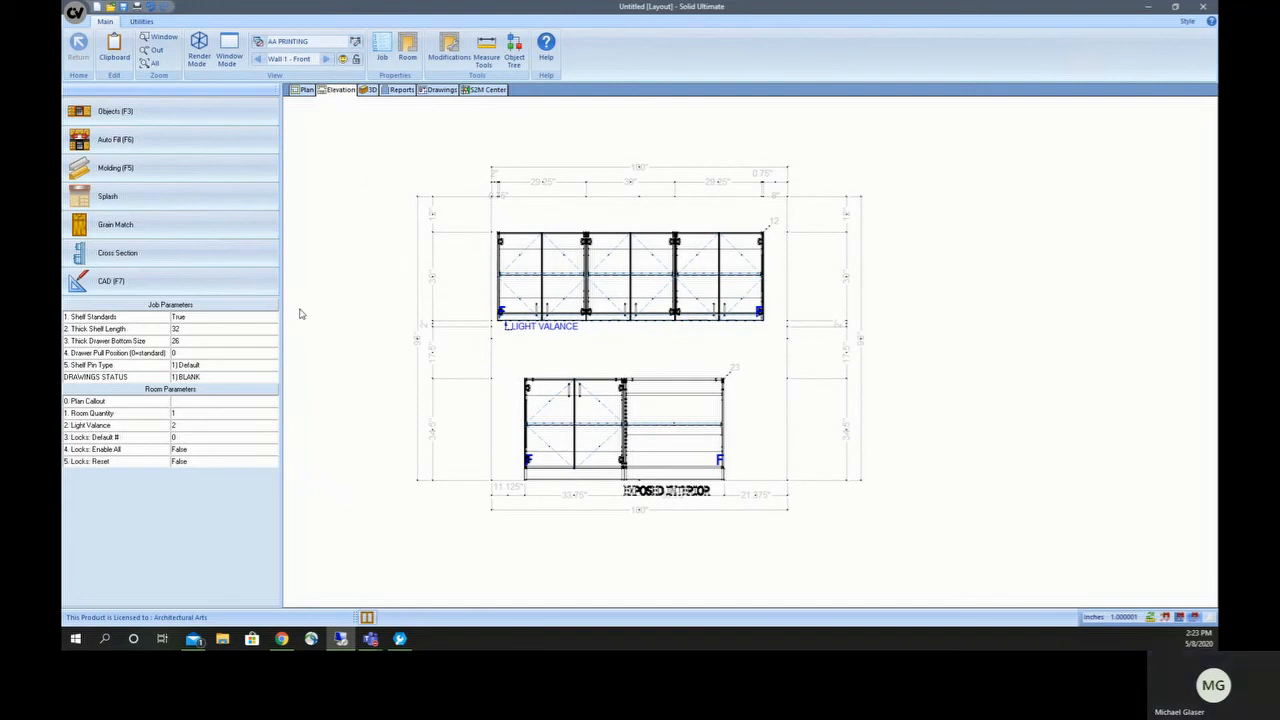